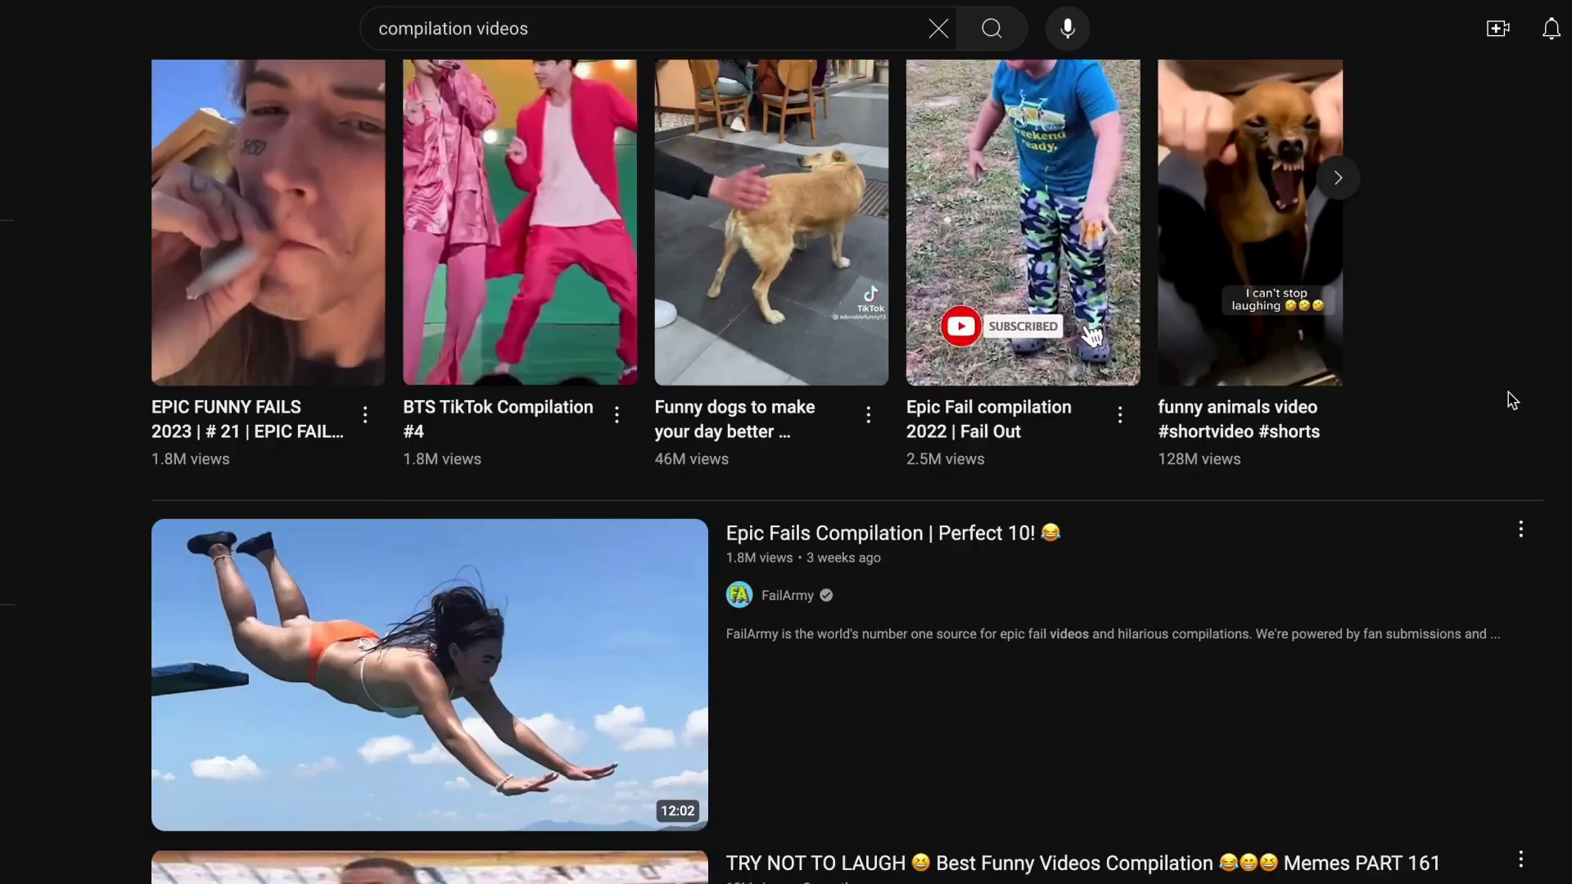
Step: Submit the LeBron YouTube link (watch?v=cRqEjm_OF1E) and pick the Basketball genre with ClipAnything
scroll(down, 3)
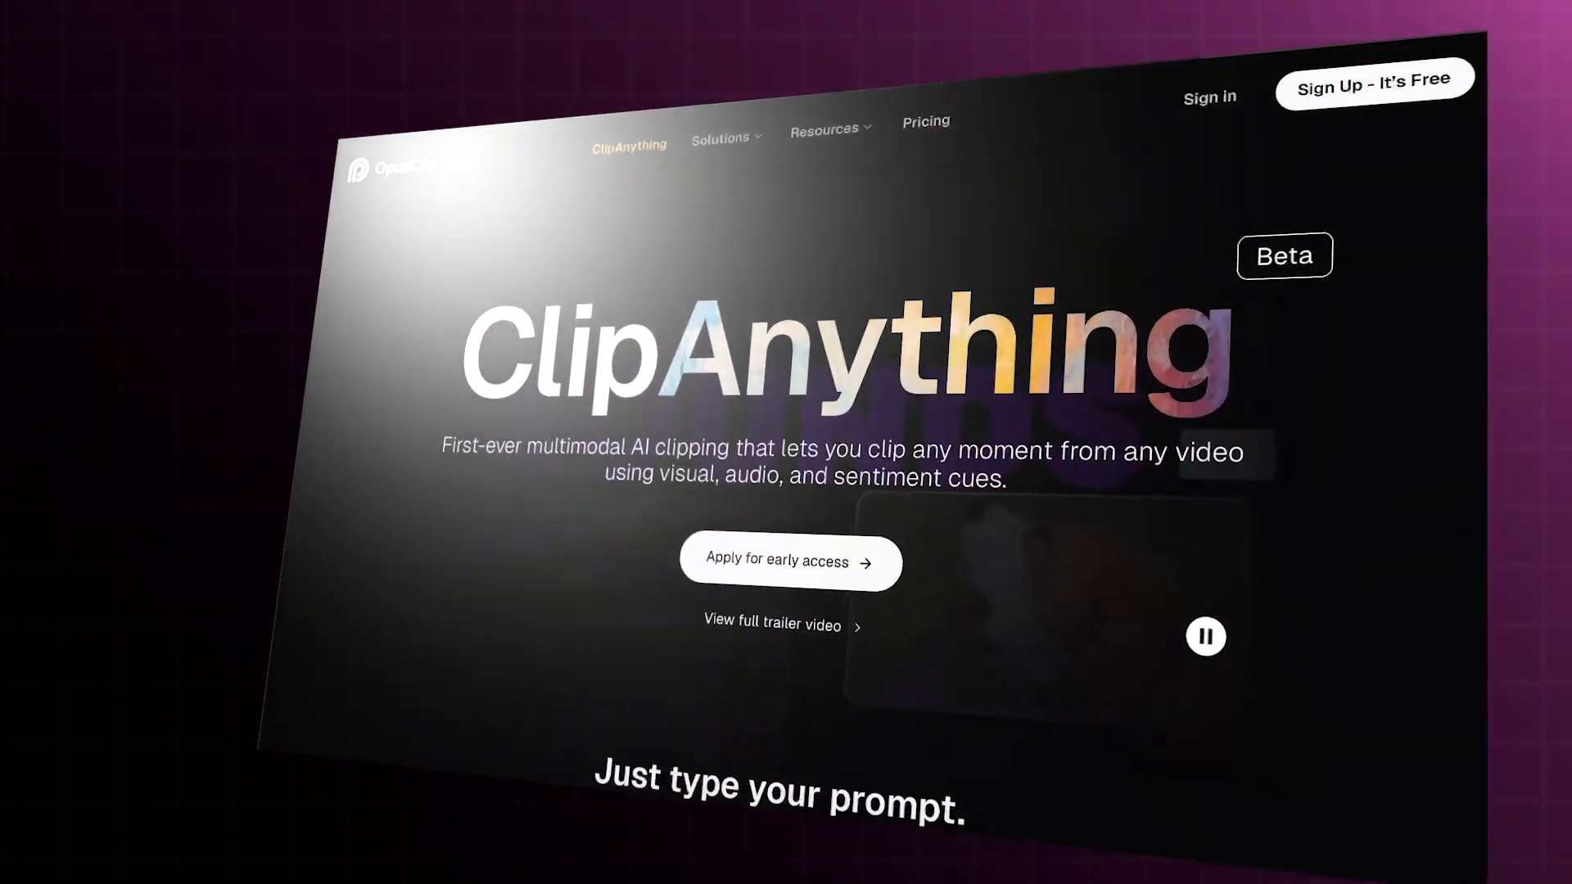
scroll(down, 3)
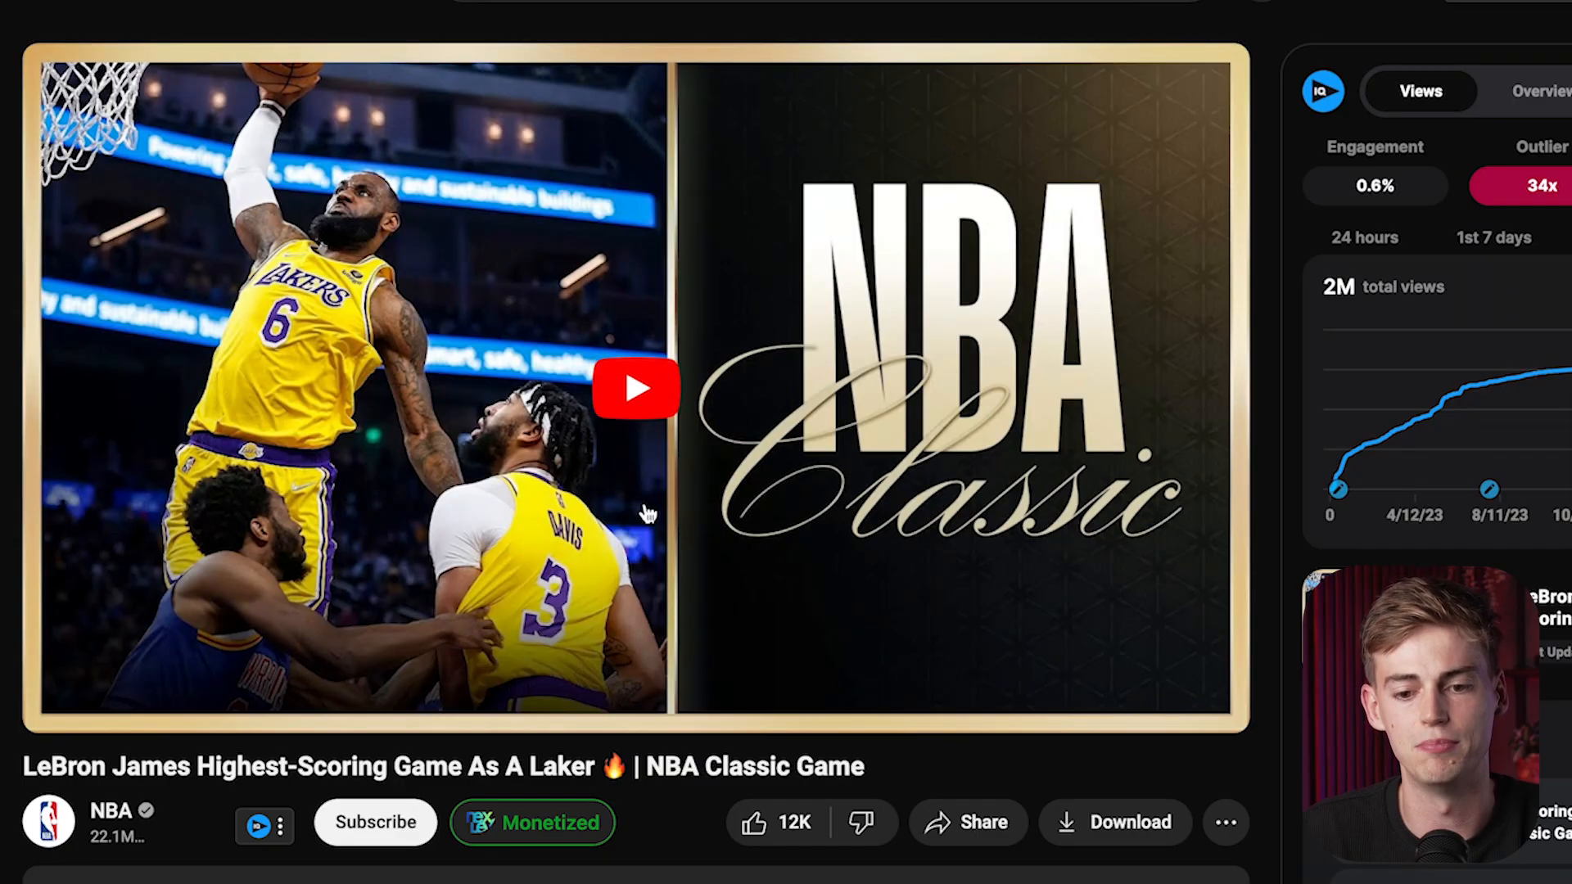
mouse_move(706, 457)
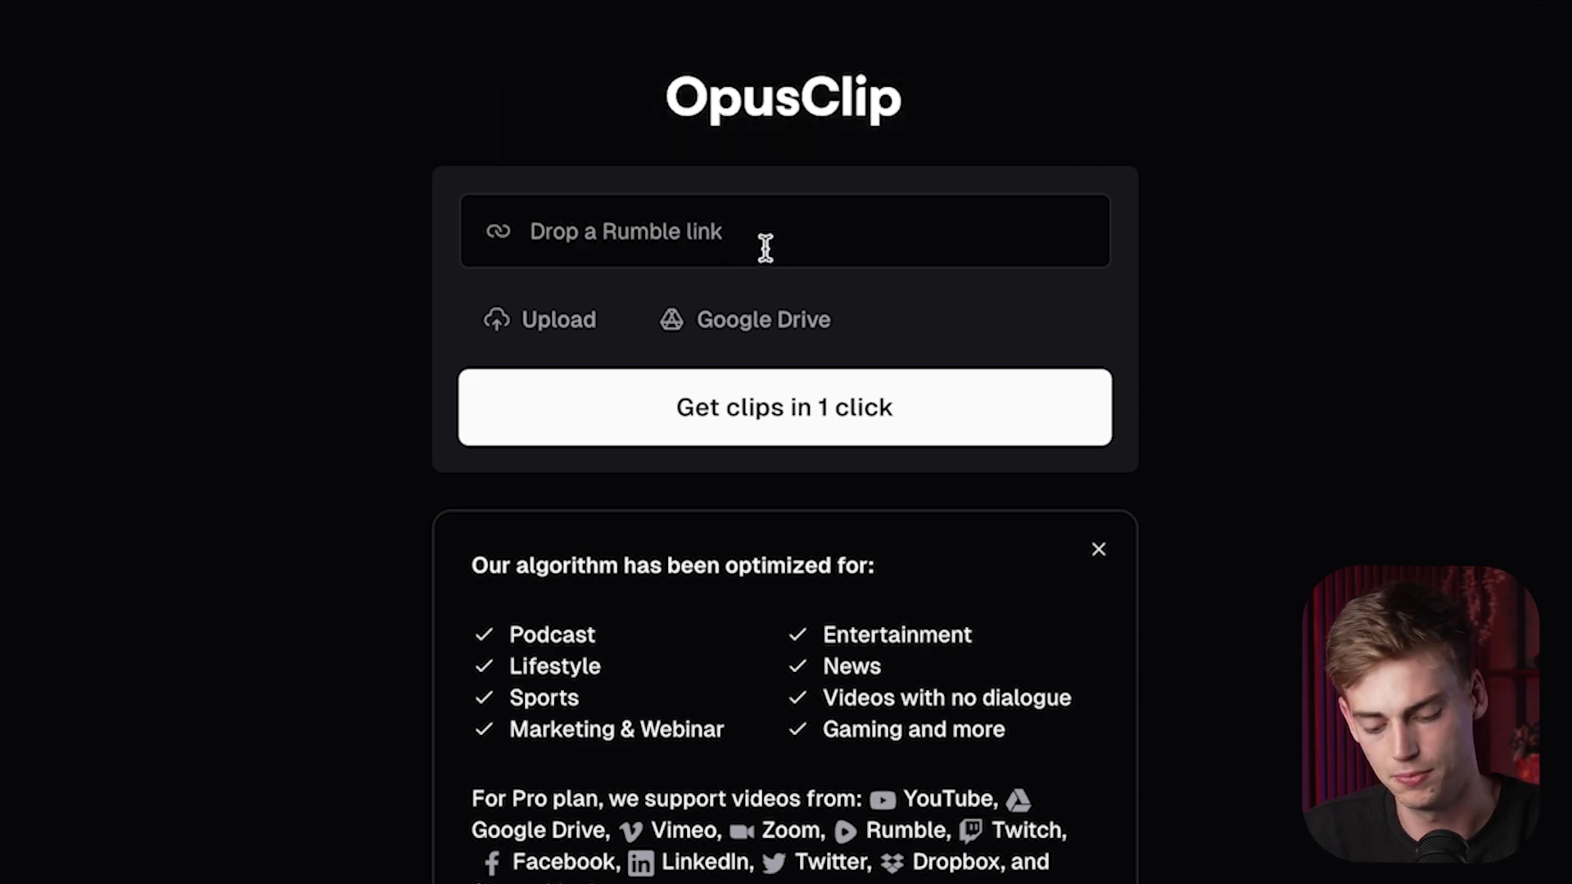
text(https://www.youtube.com/watch?v=cRqEjm_OF1E...)
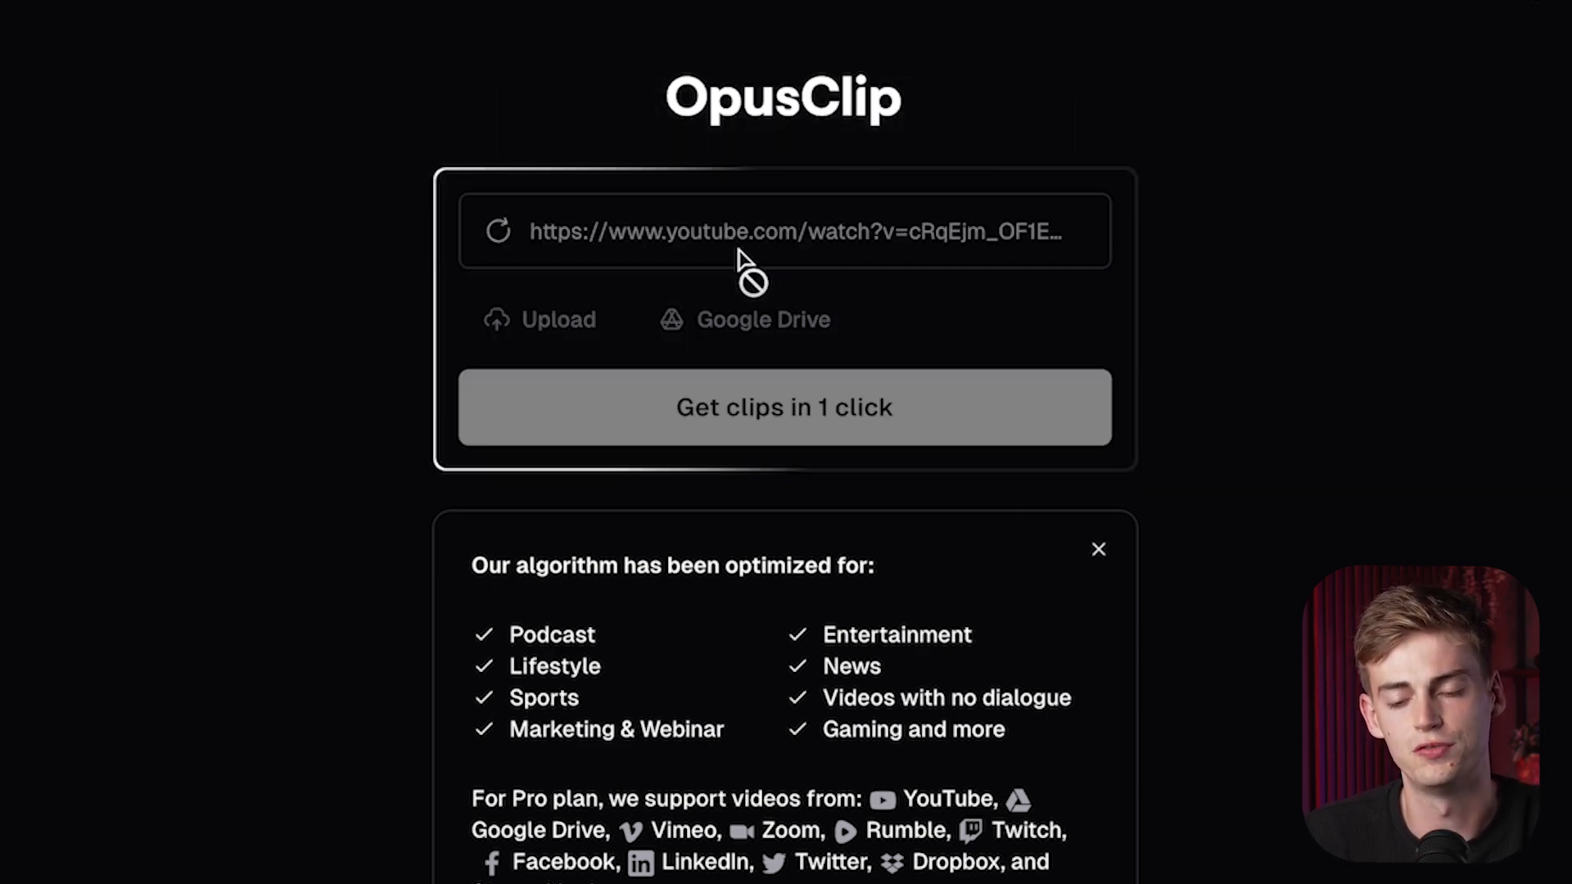
click(784, 407)
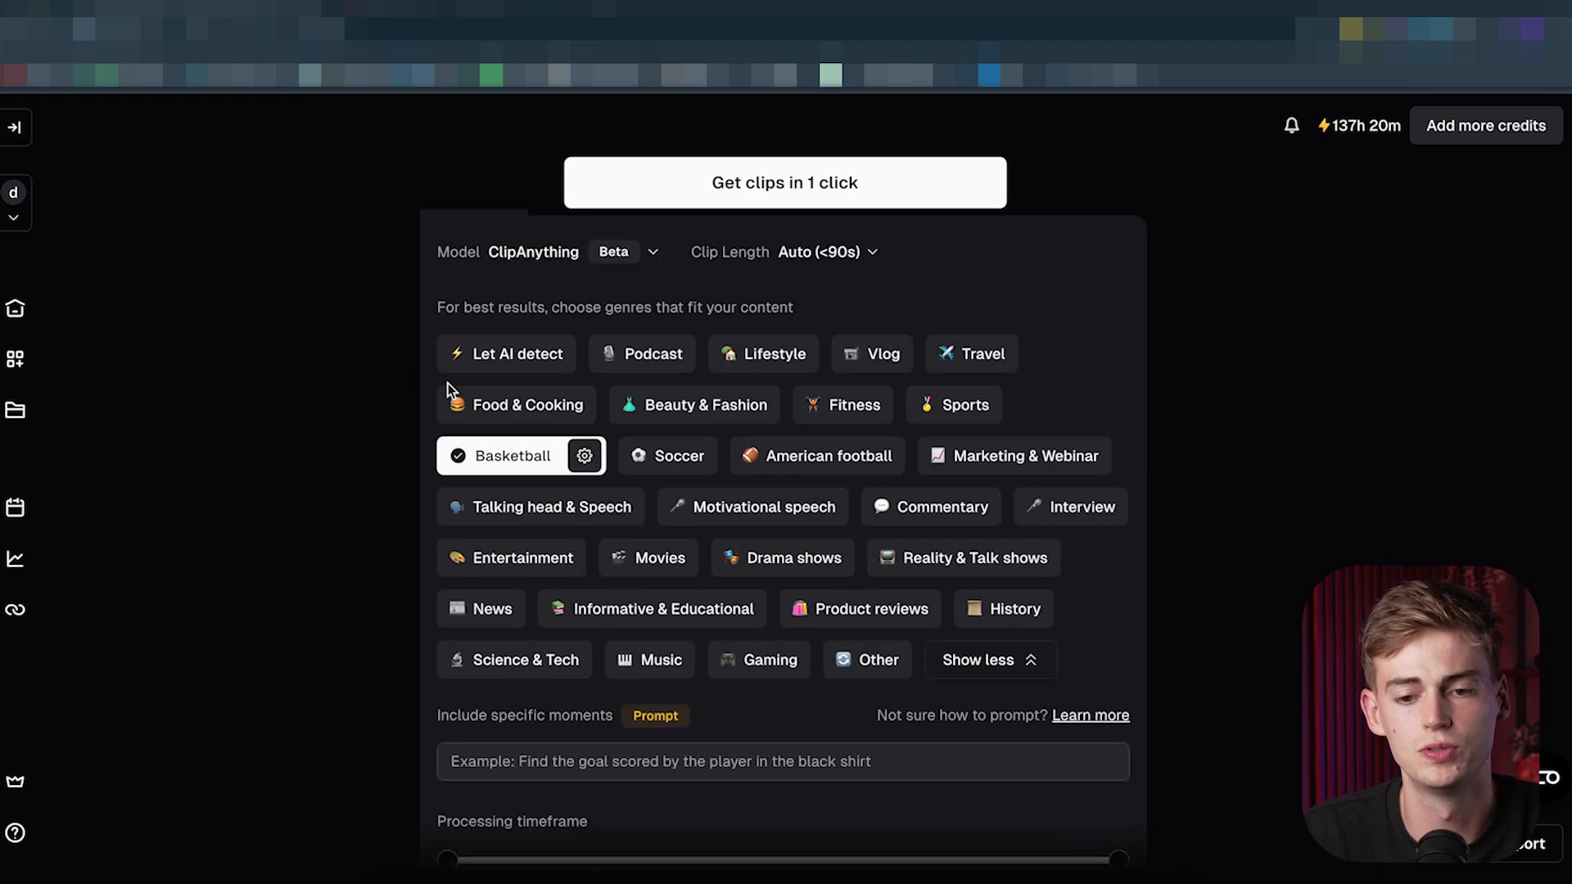
click(652, 251)
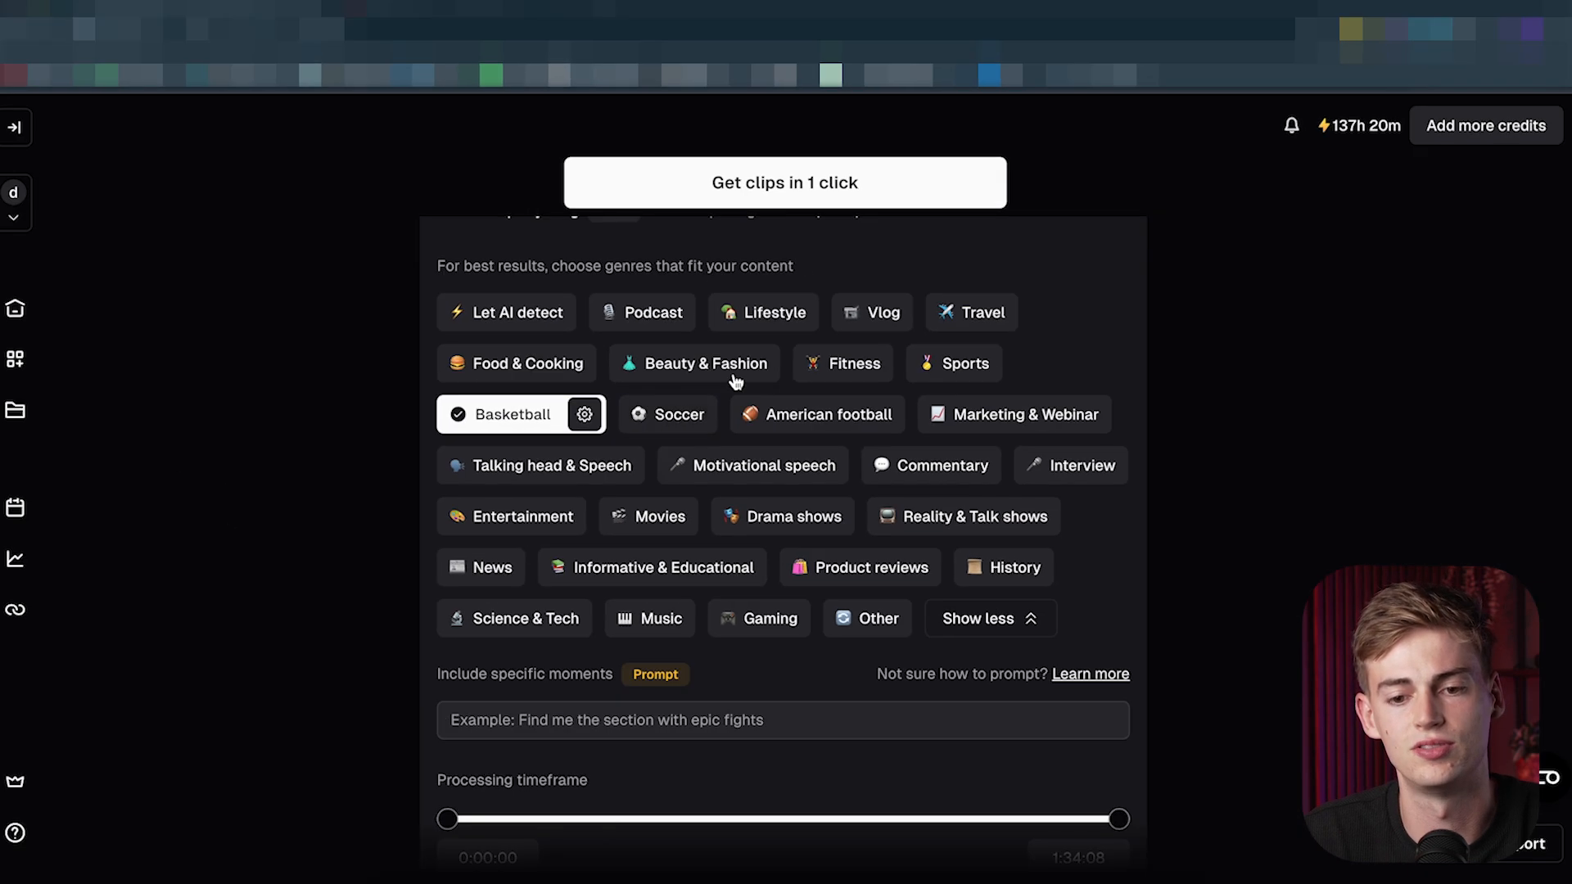
mouse_move(433, 452)
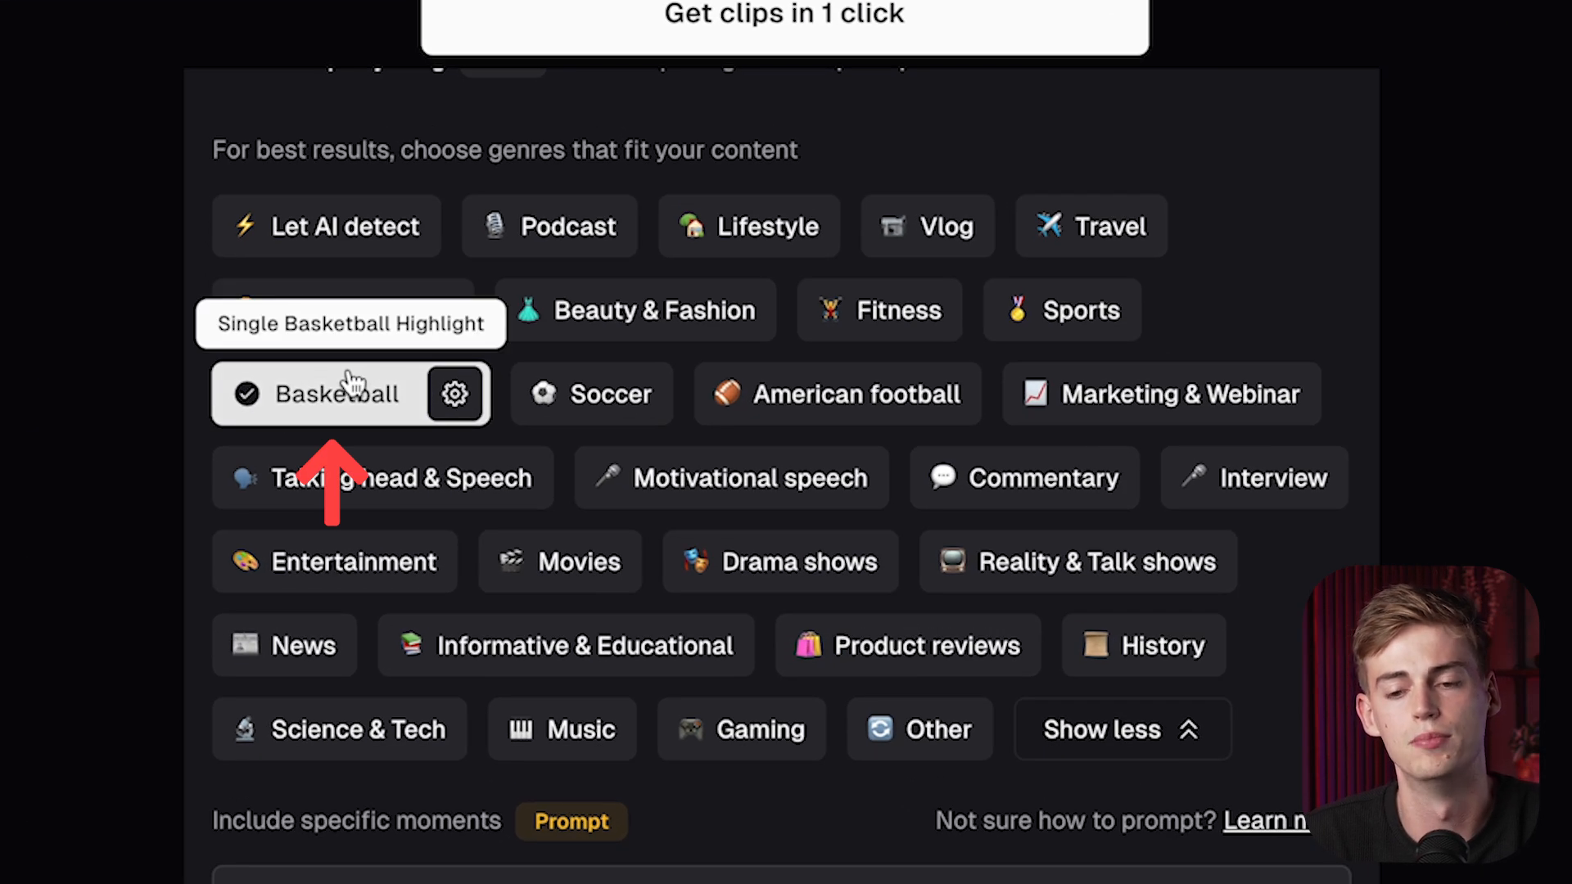
mouse_move(737, 762)
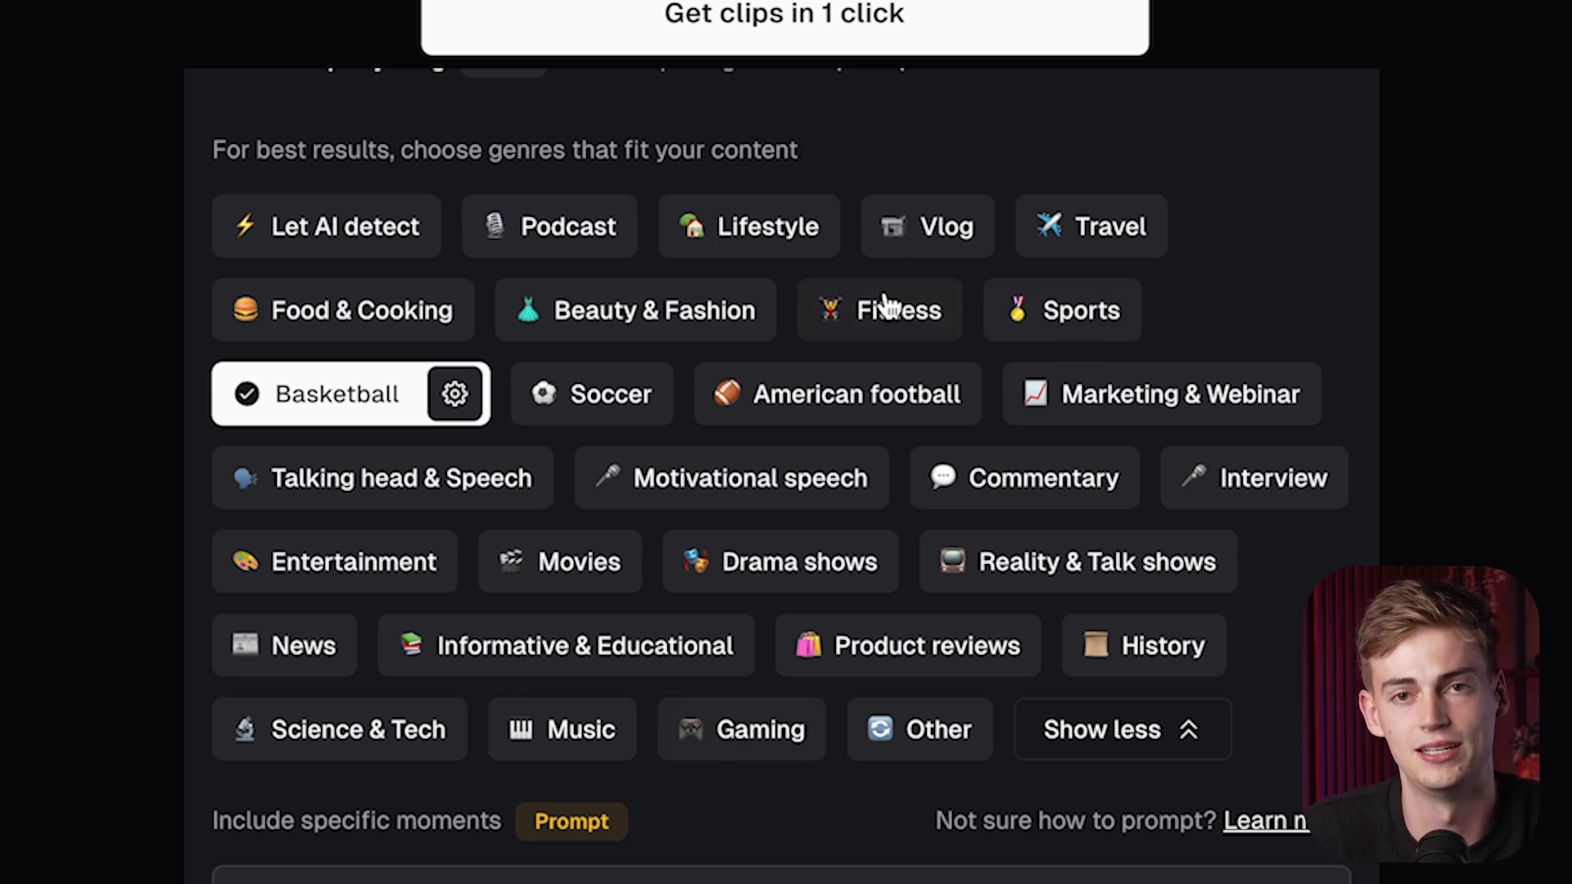
mouse_move(136, 323)
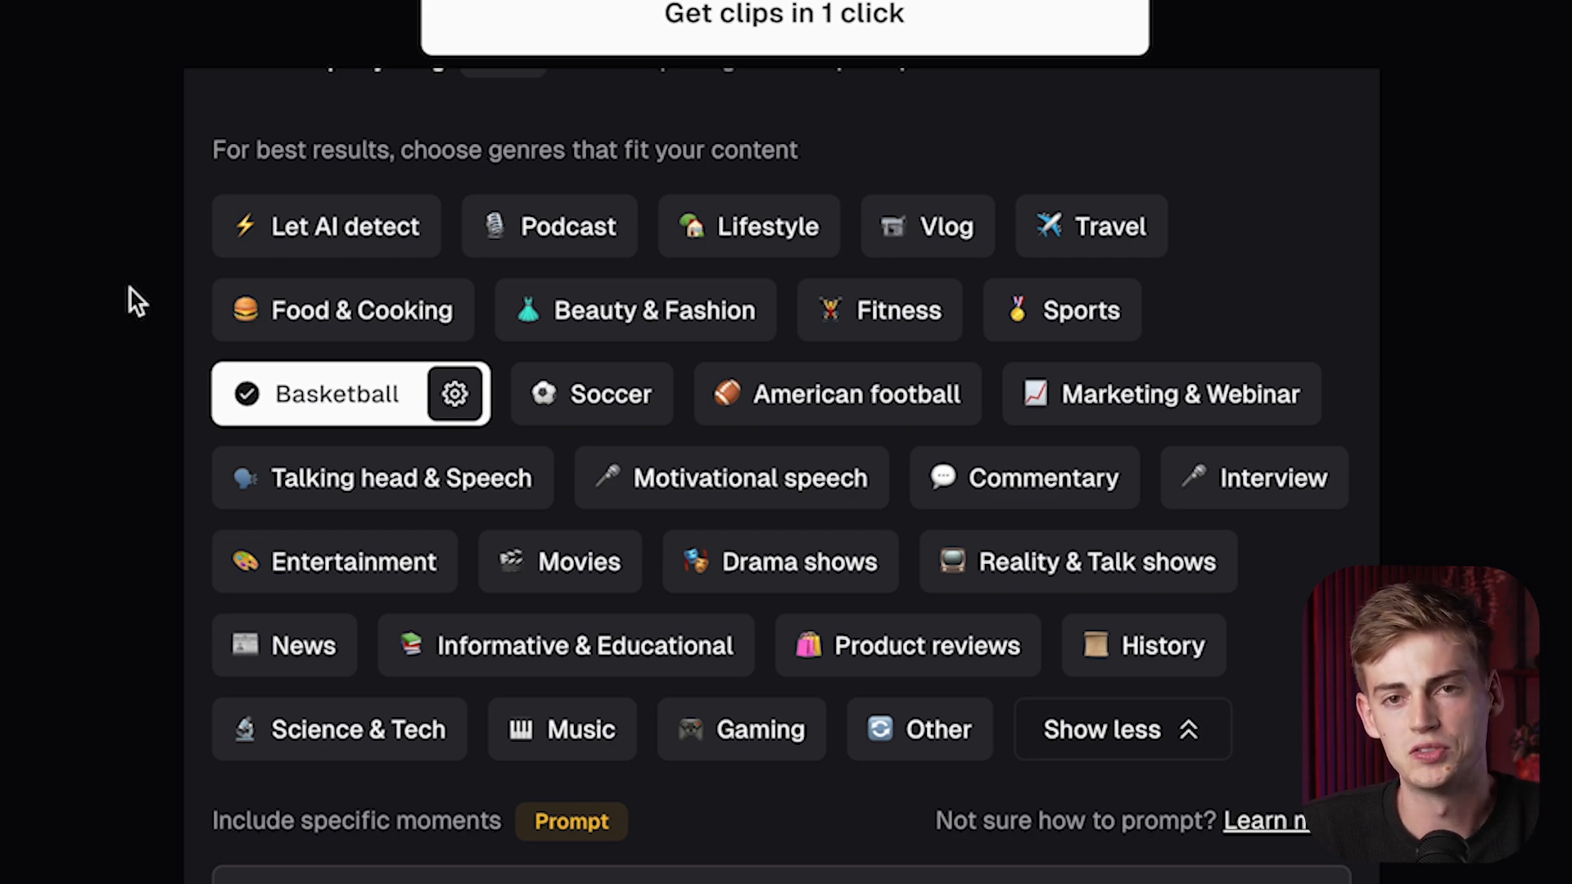
Step: Enter the moments prompt 'compile all the highlights of lebron', clearing a first attempt
scroll(down, 3)
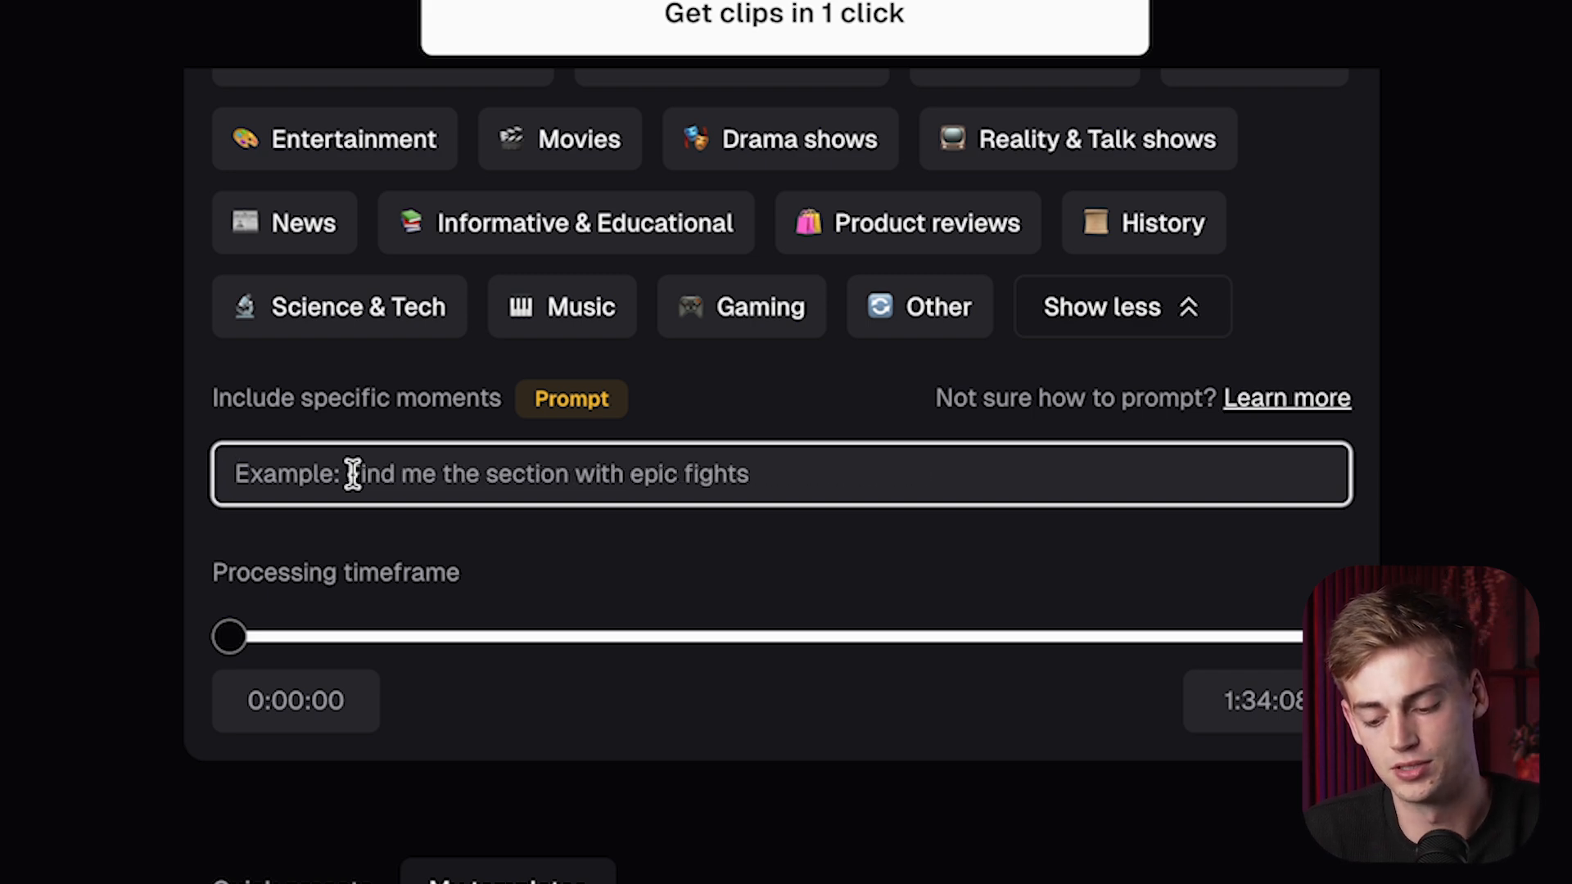
text(compile all the)
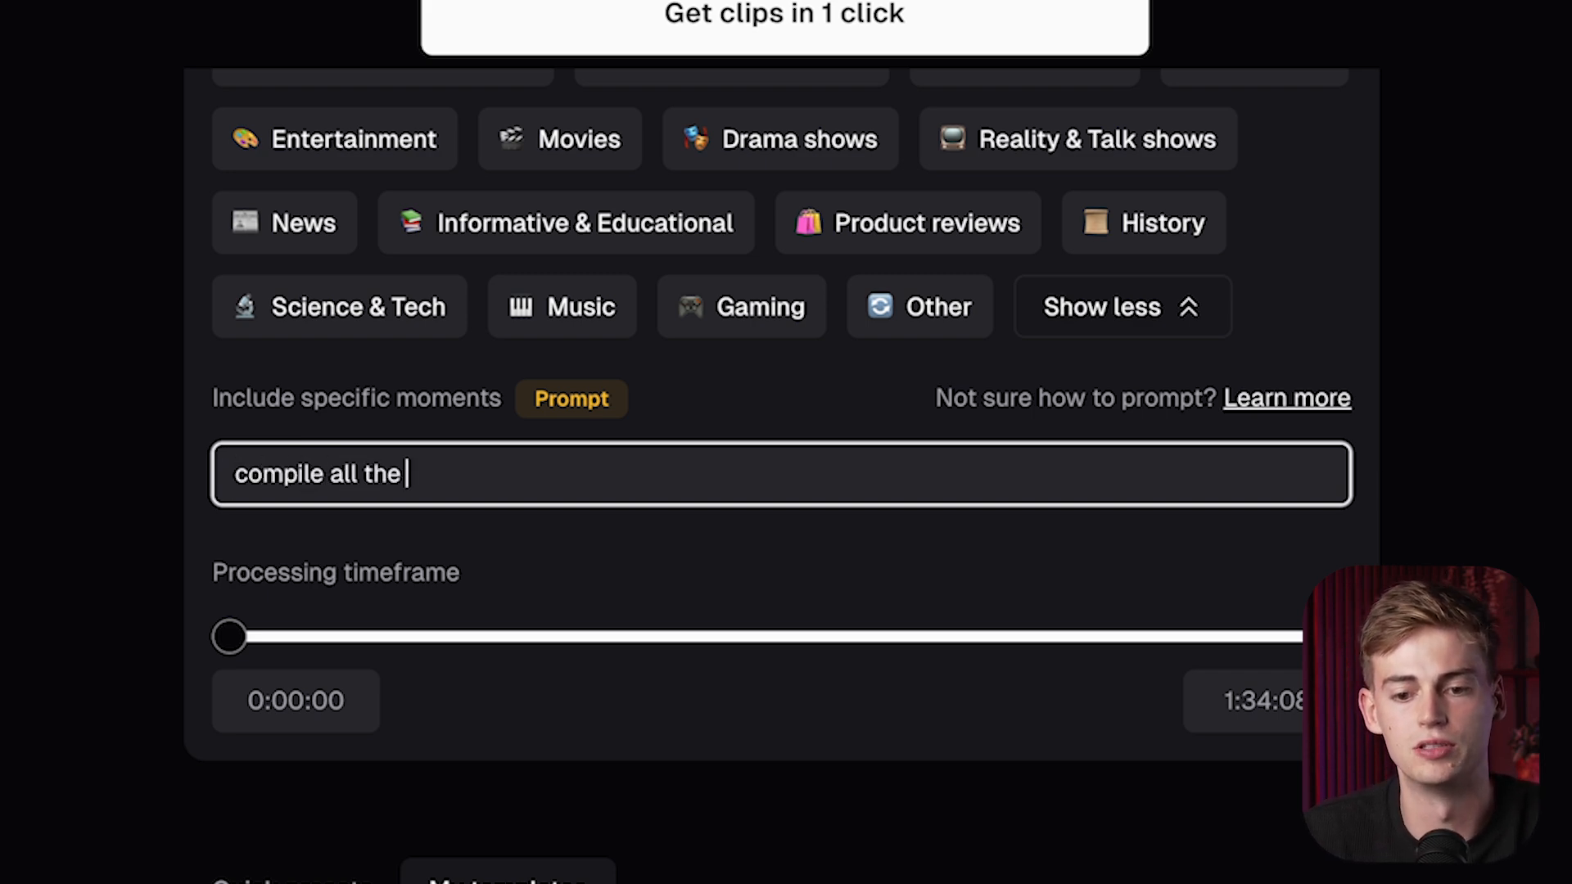
key(ctrl+a)
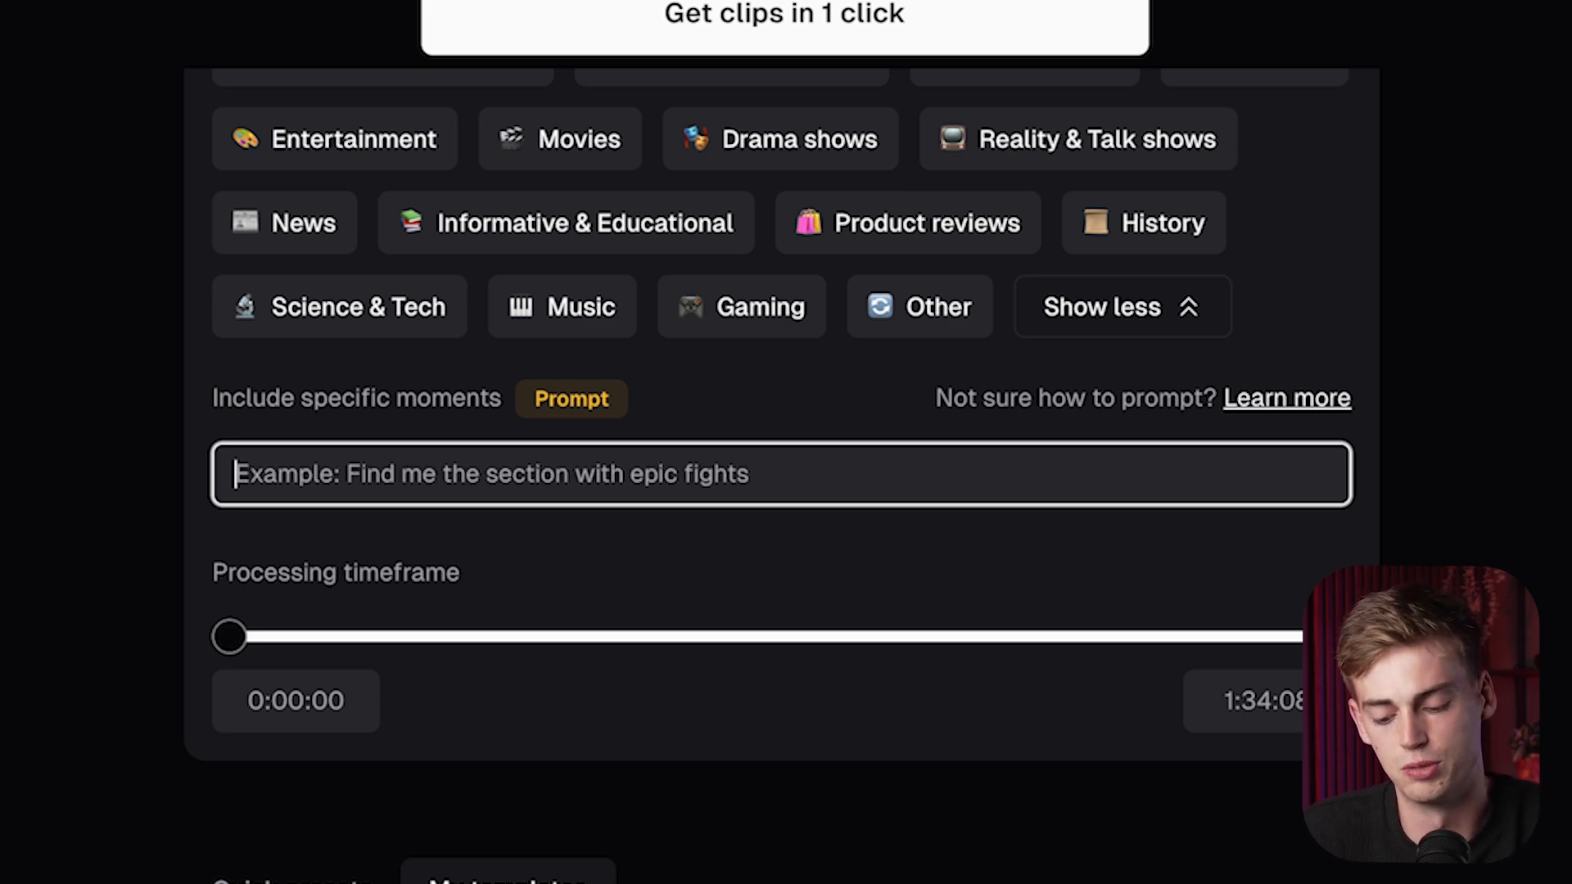
text(comp)
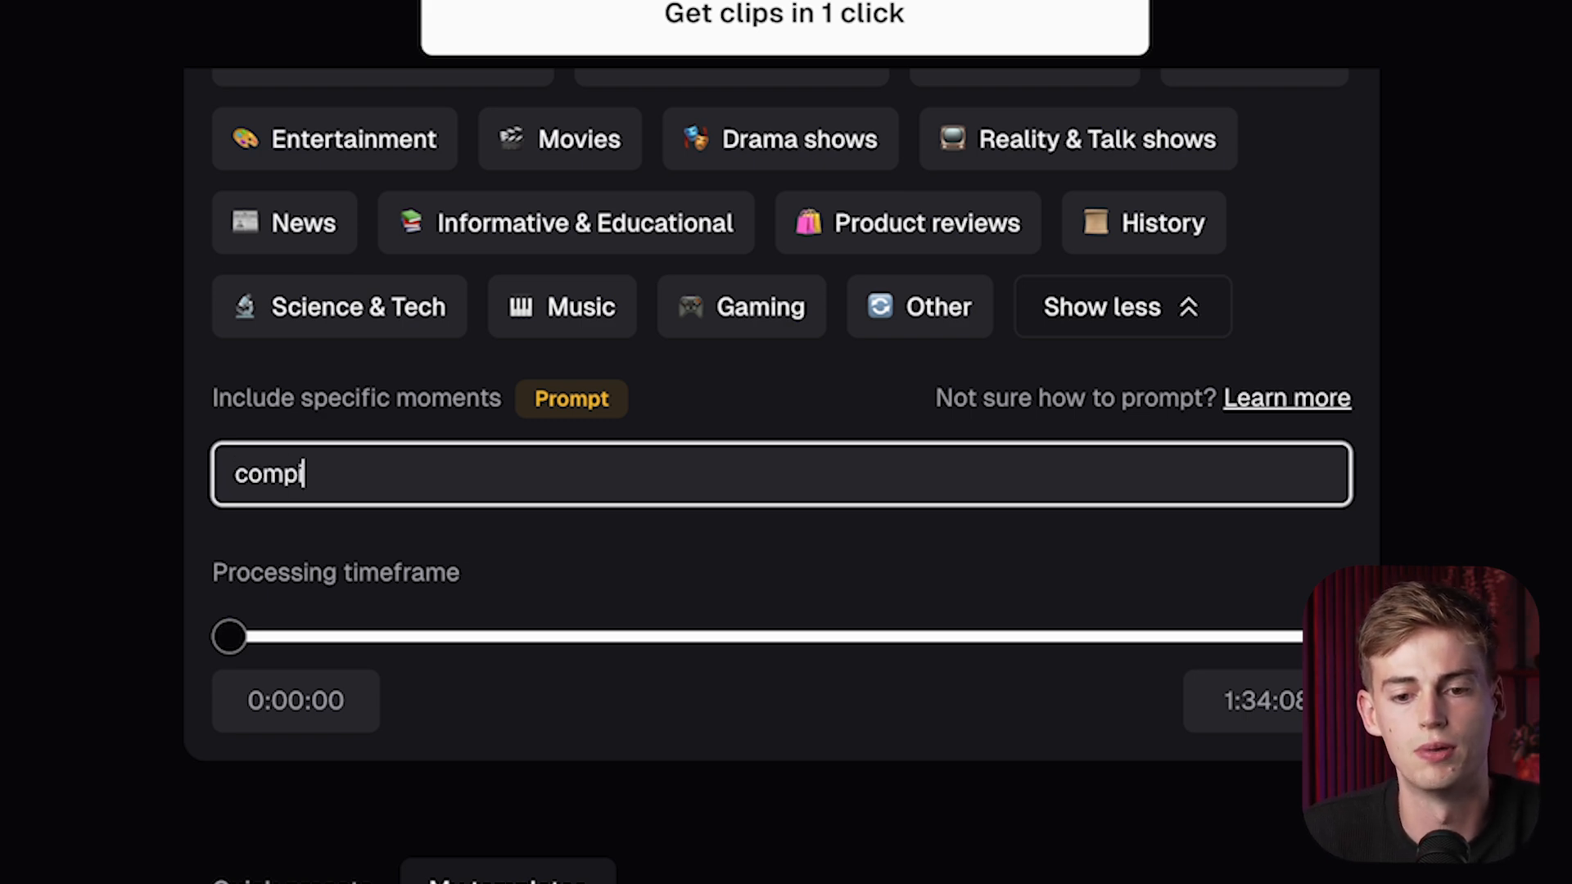
text(ile all the high)
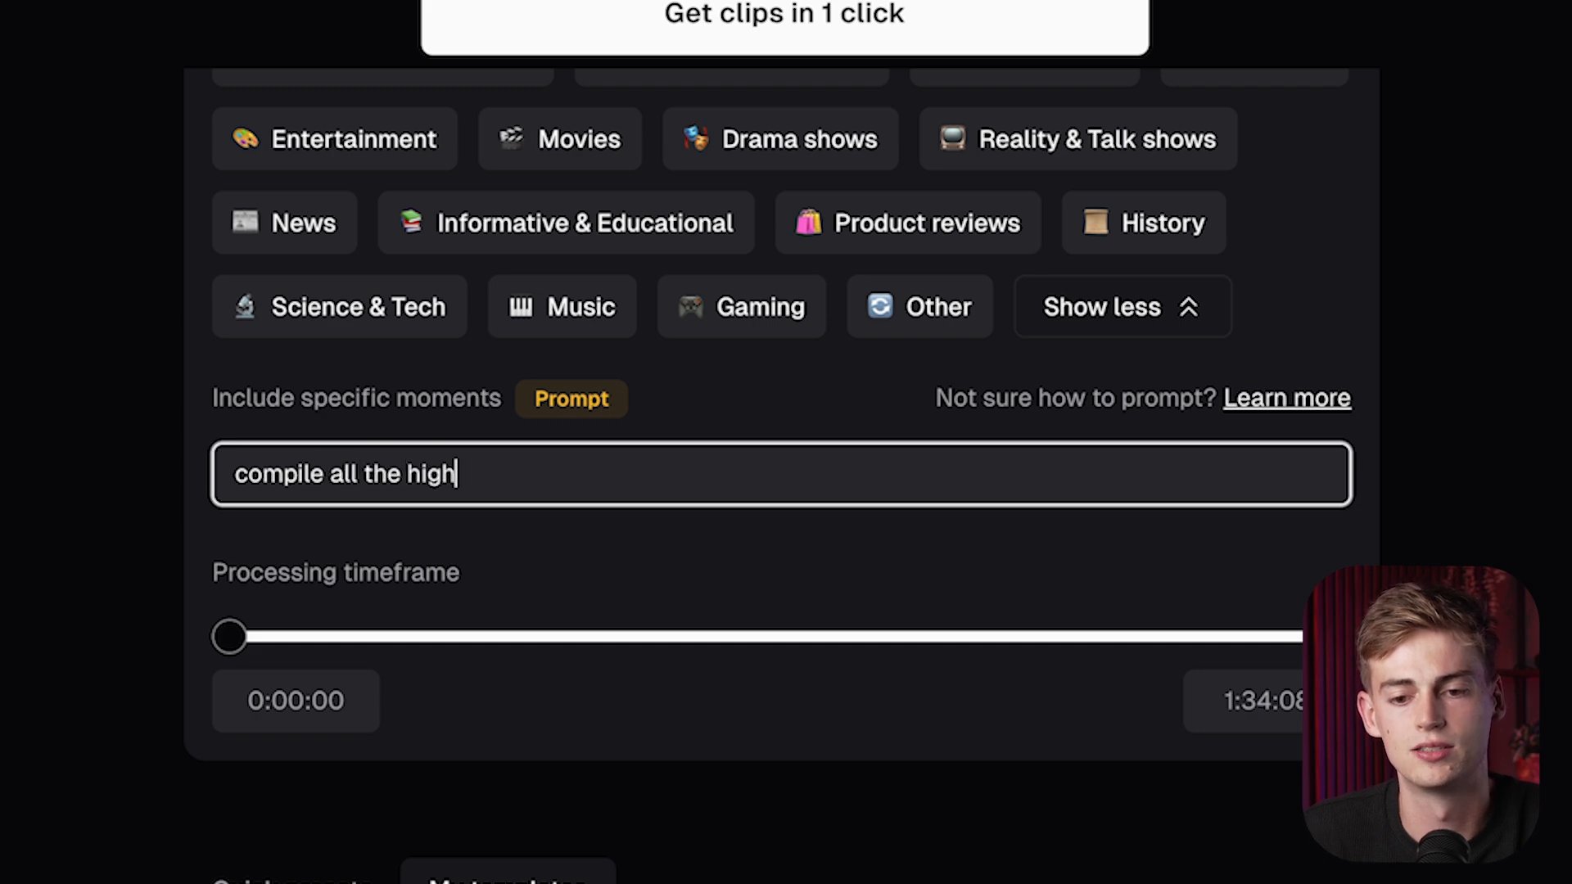
text(lights of lebron)
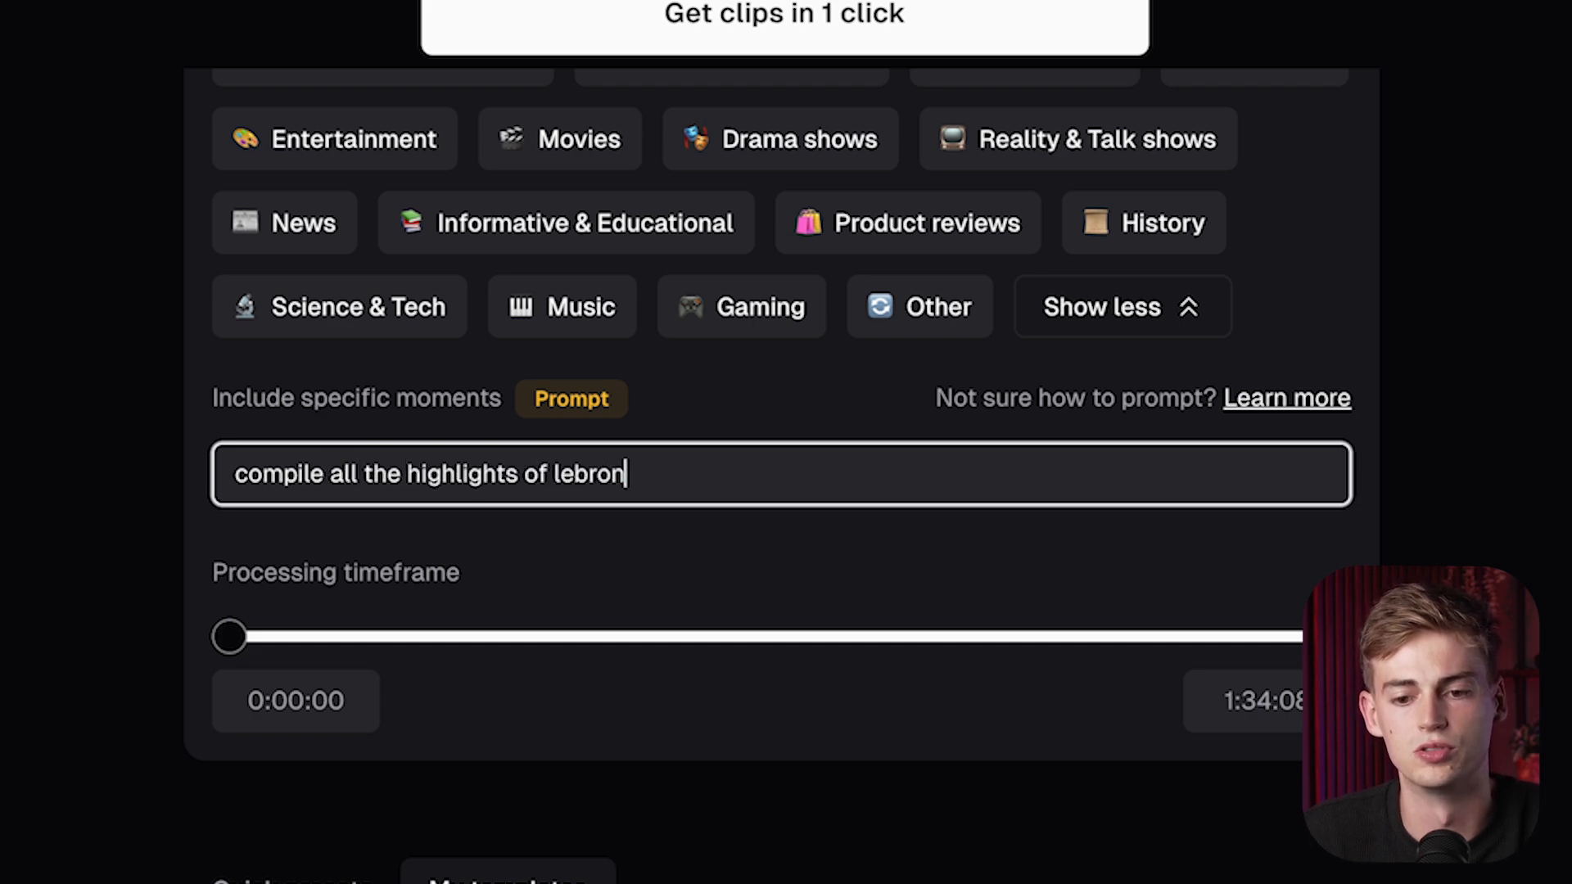
Step: Select both 3m~5m and 30s~59s in the Clip Length options
scroll(up, 3)
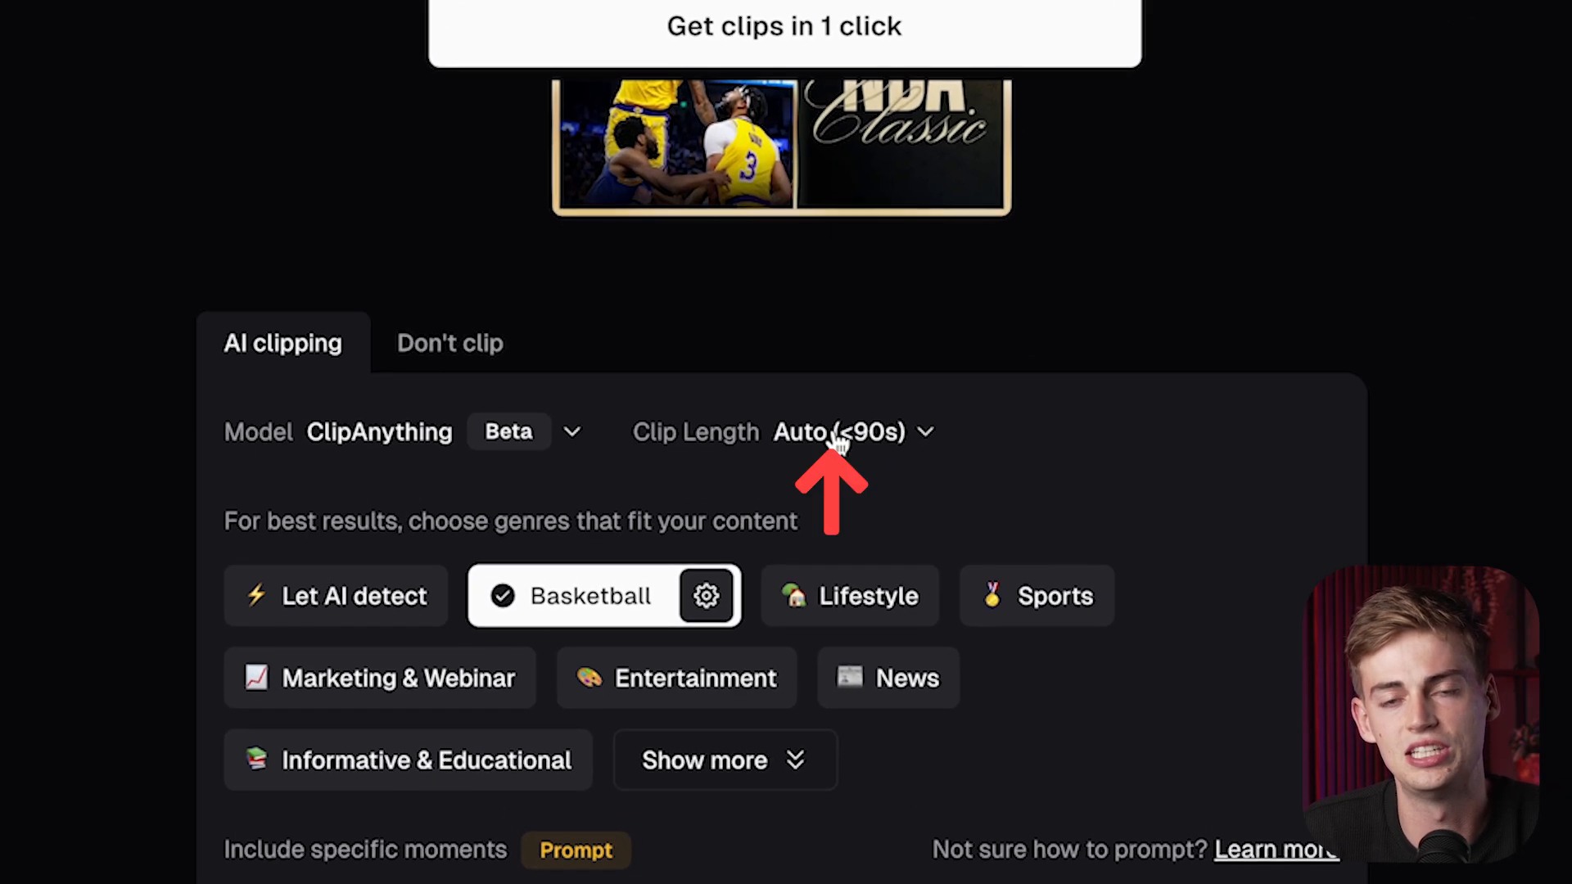
click(852, 432)
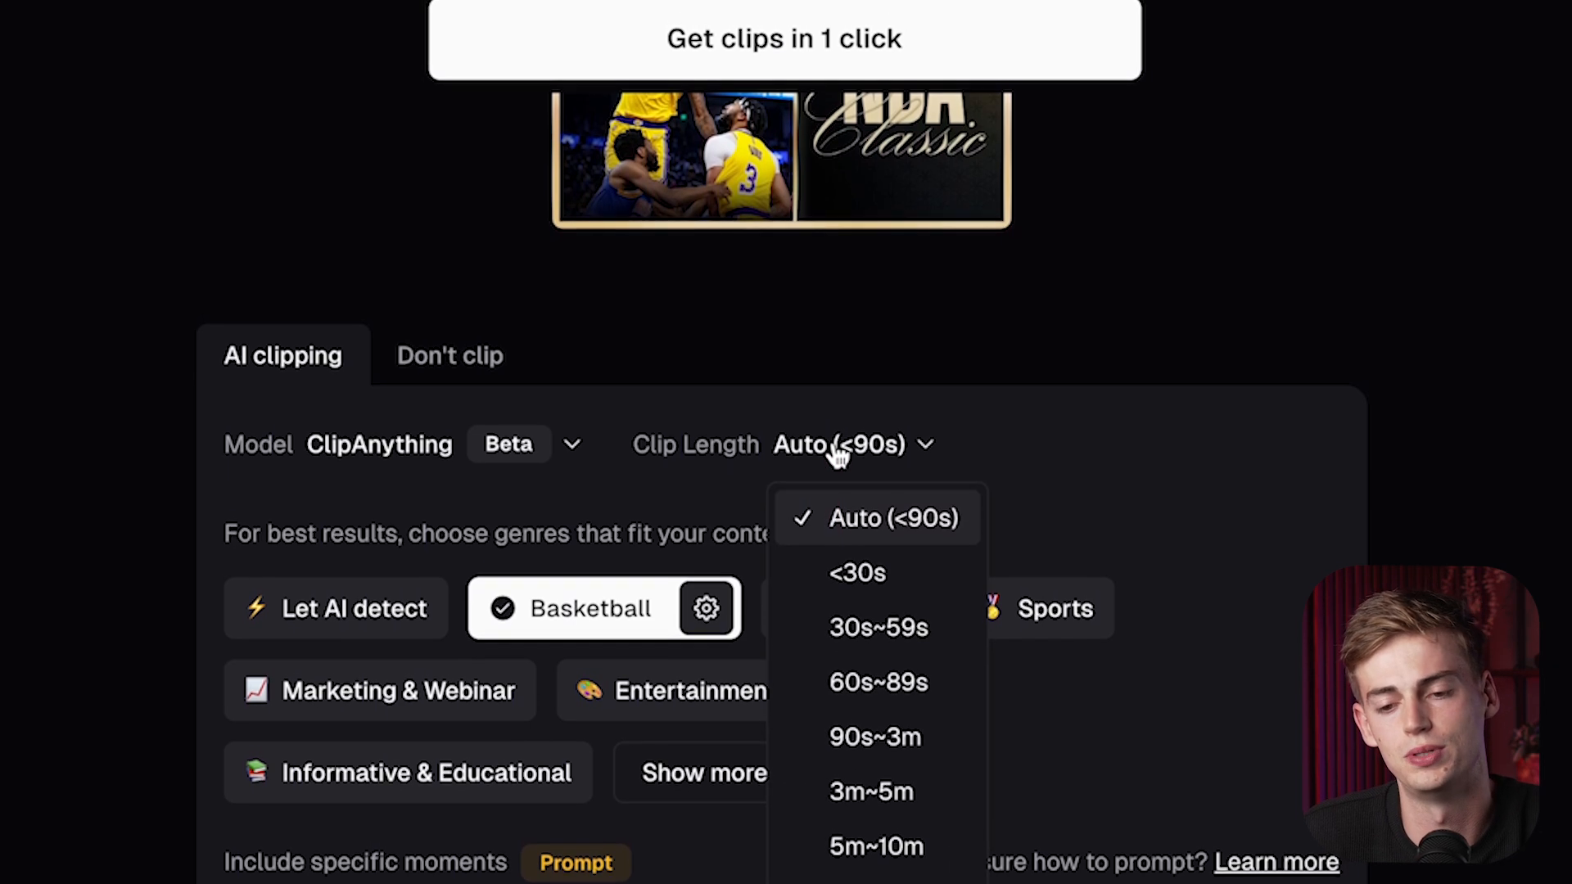
mouse_move(907, 529)
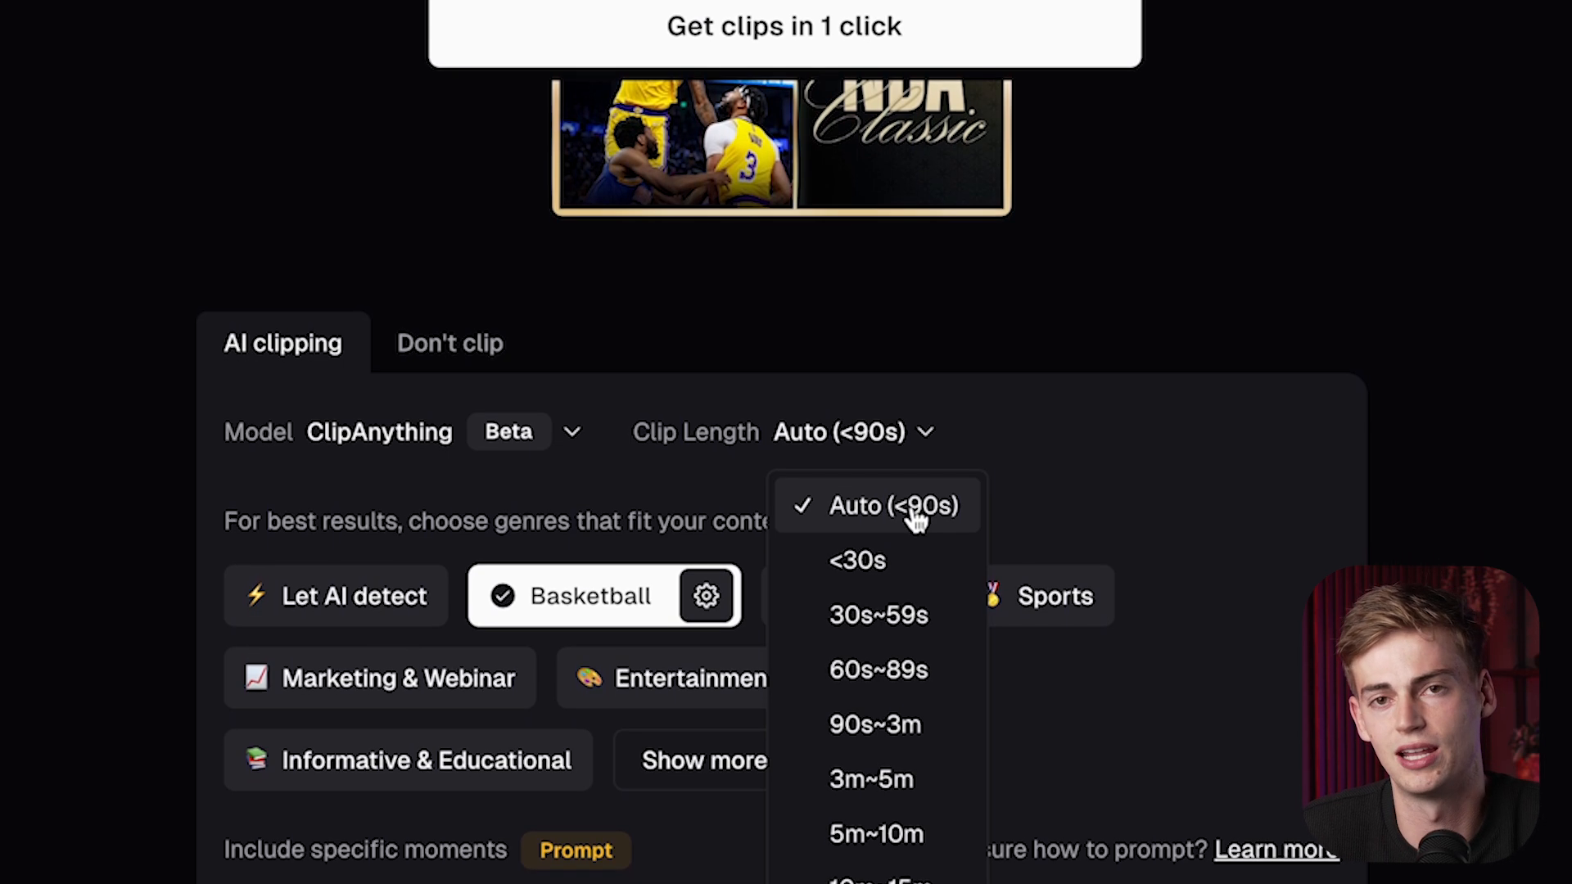
scroll(down, 3)
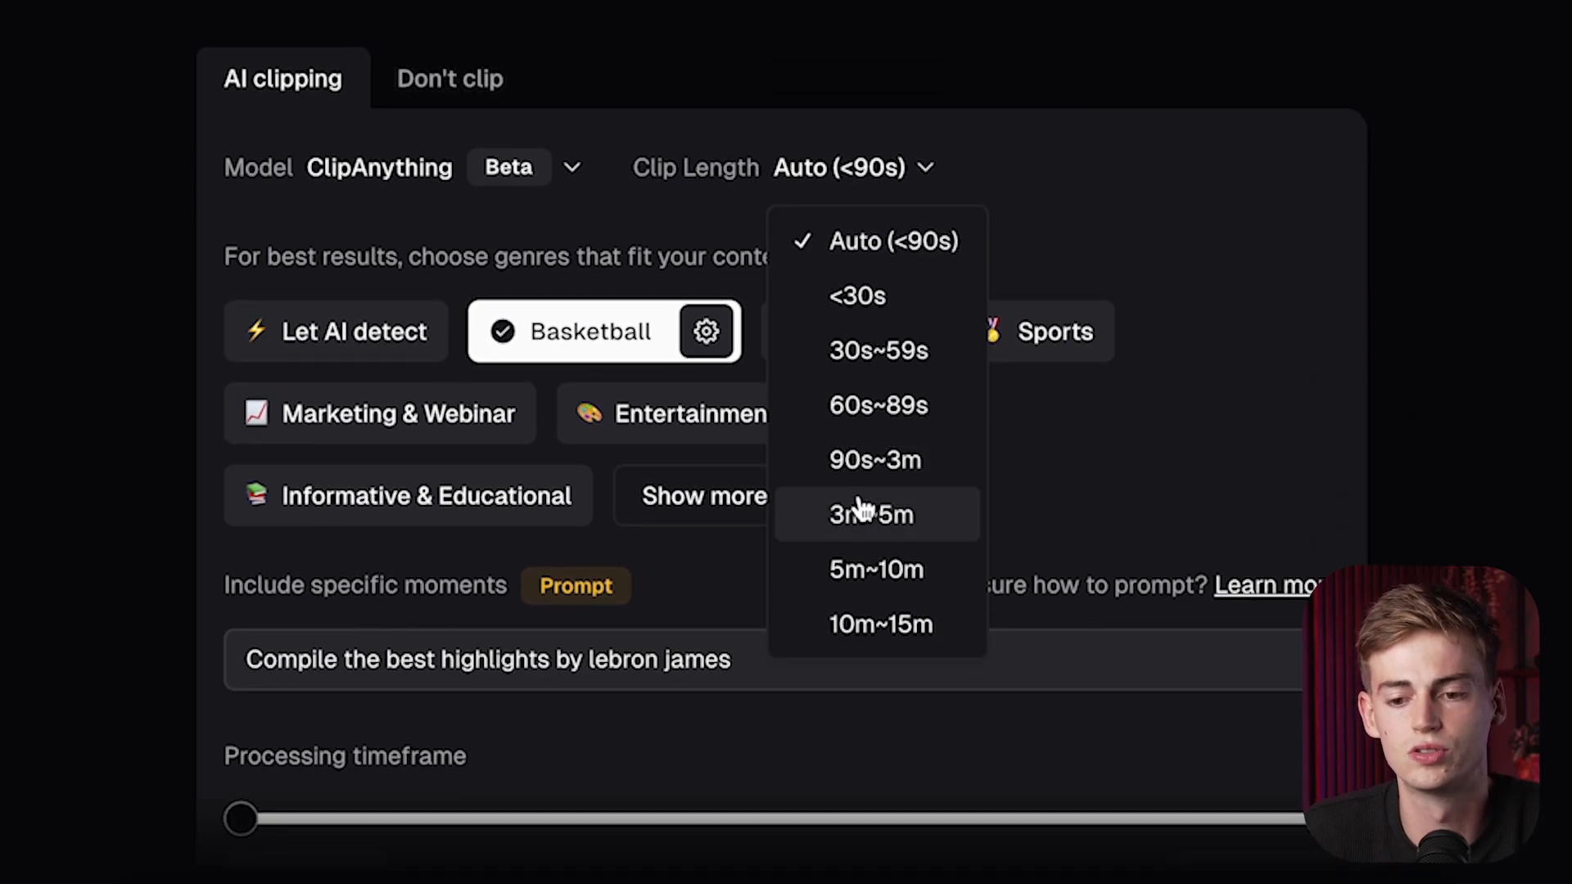
mouse_move(890, 607)
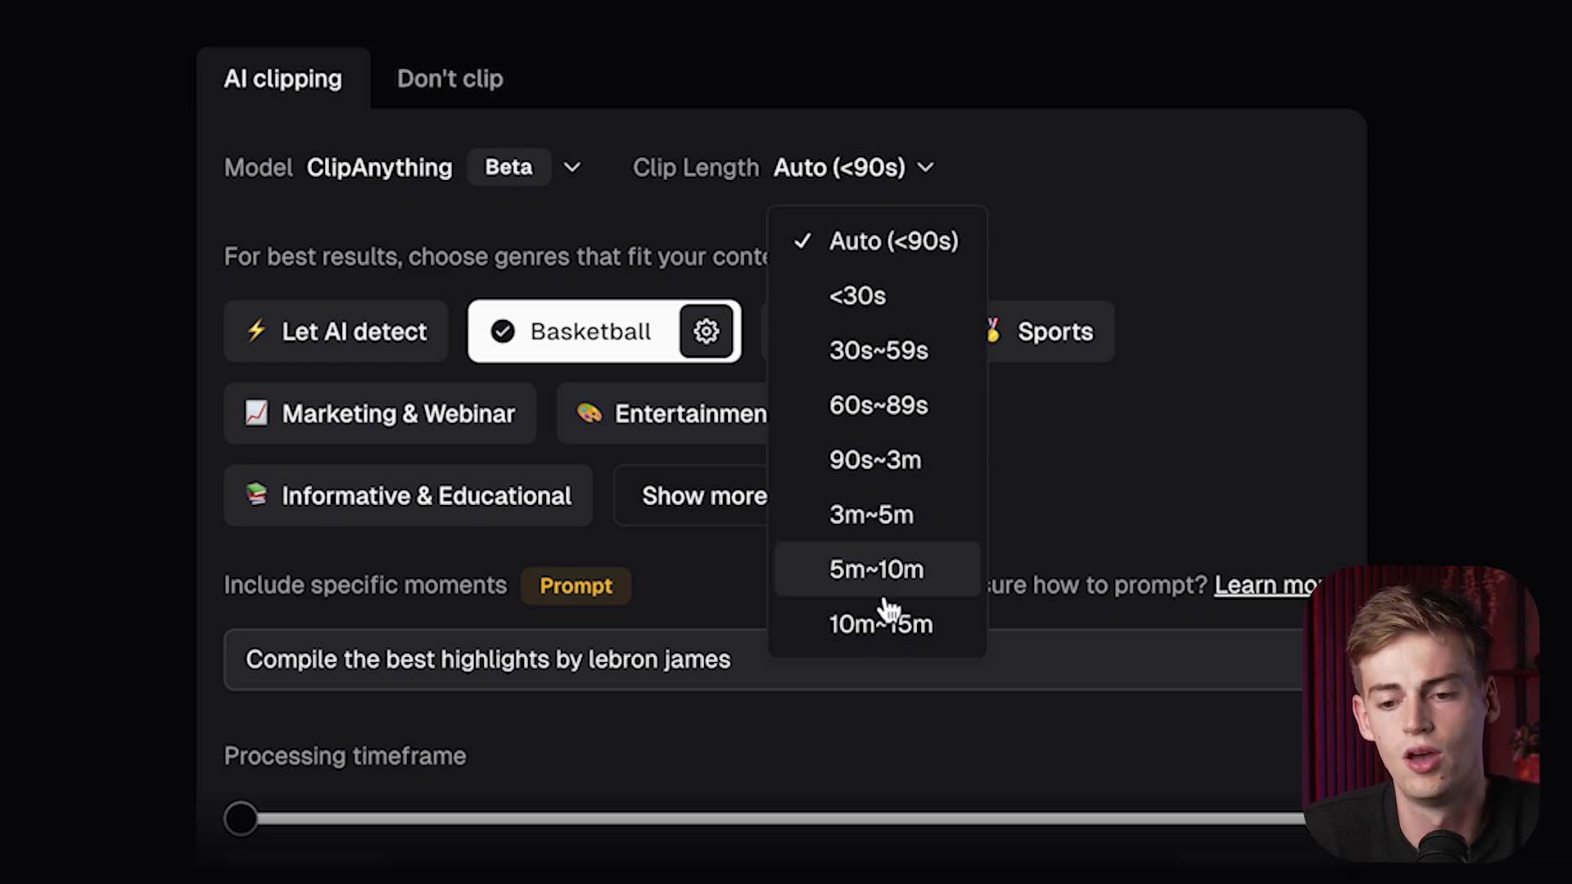
mouse_move(872, 514)
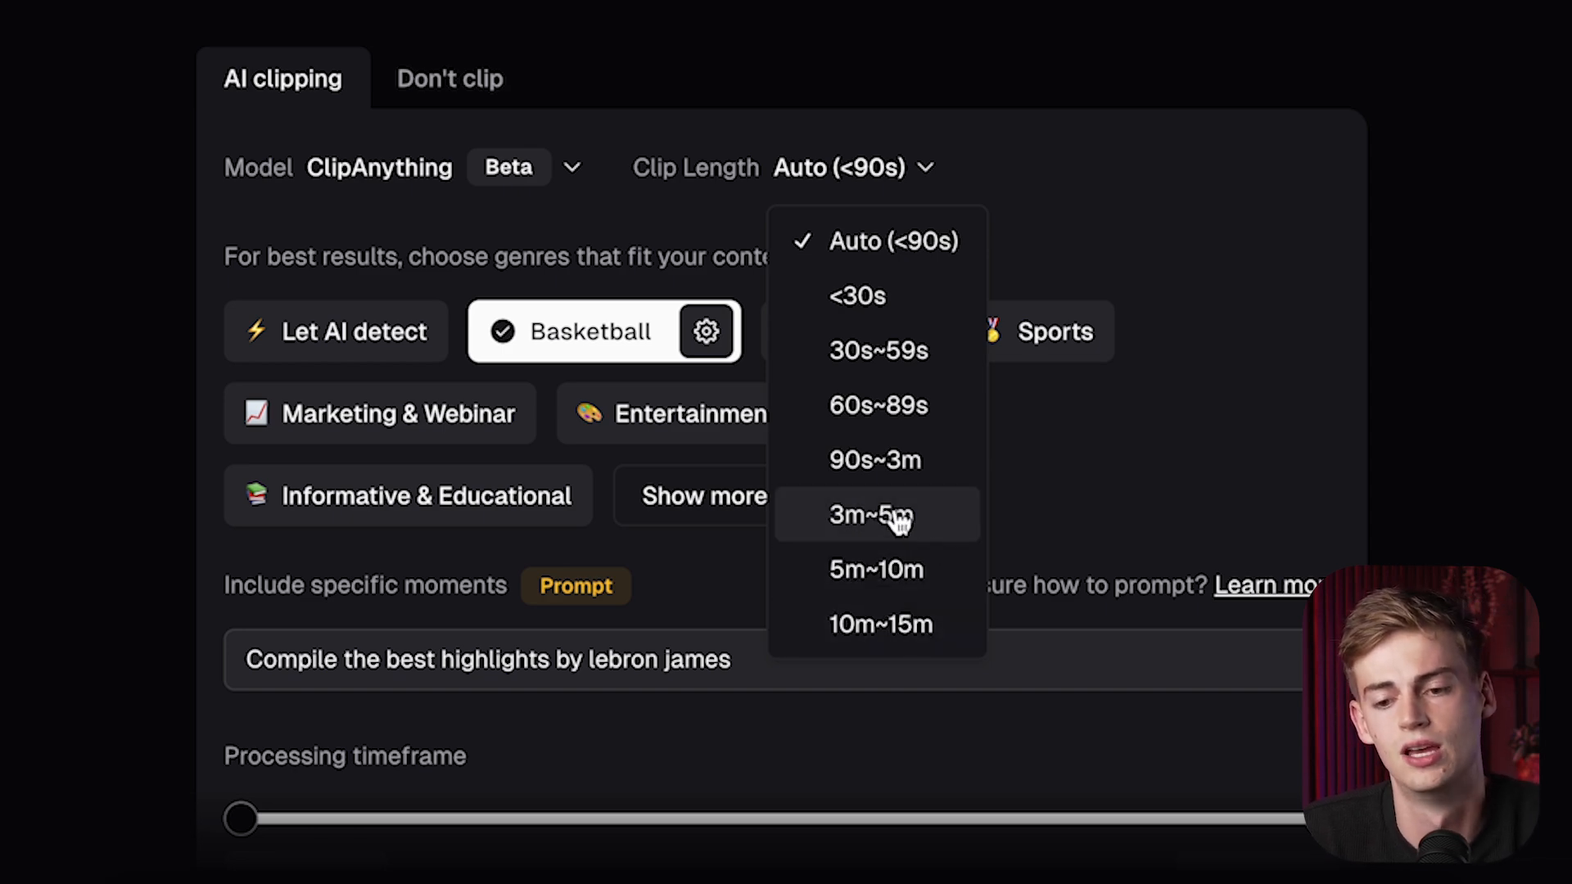
click(875, 514)
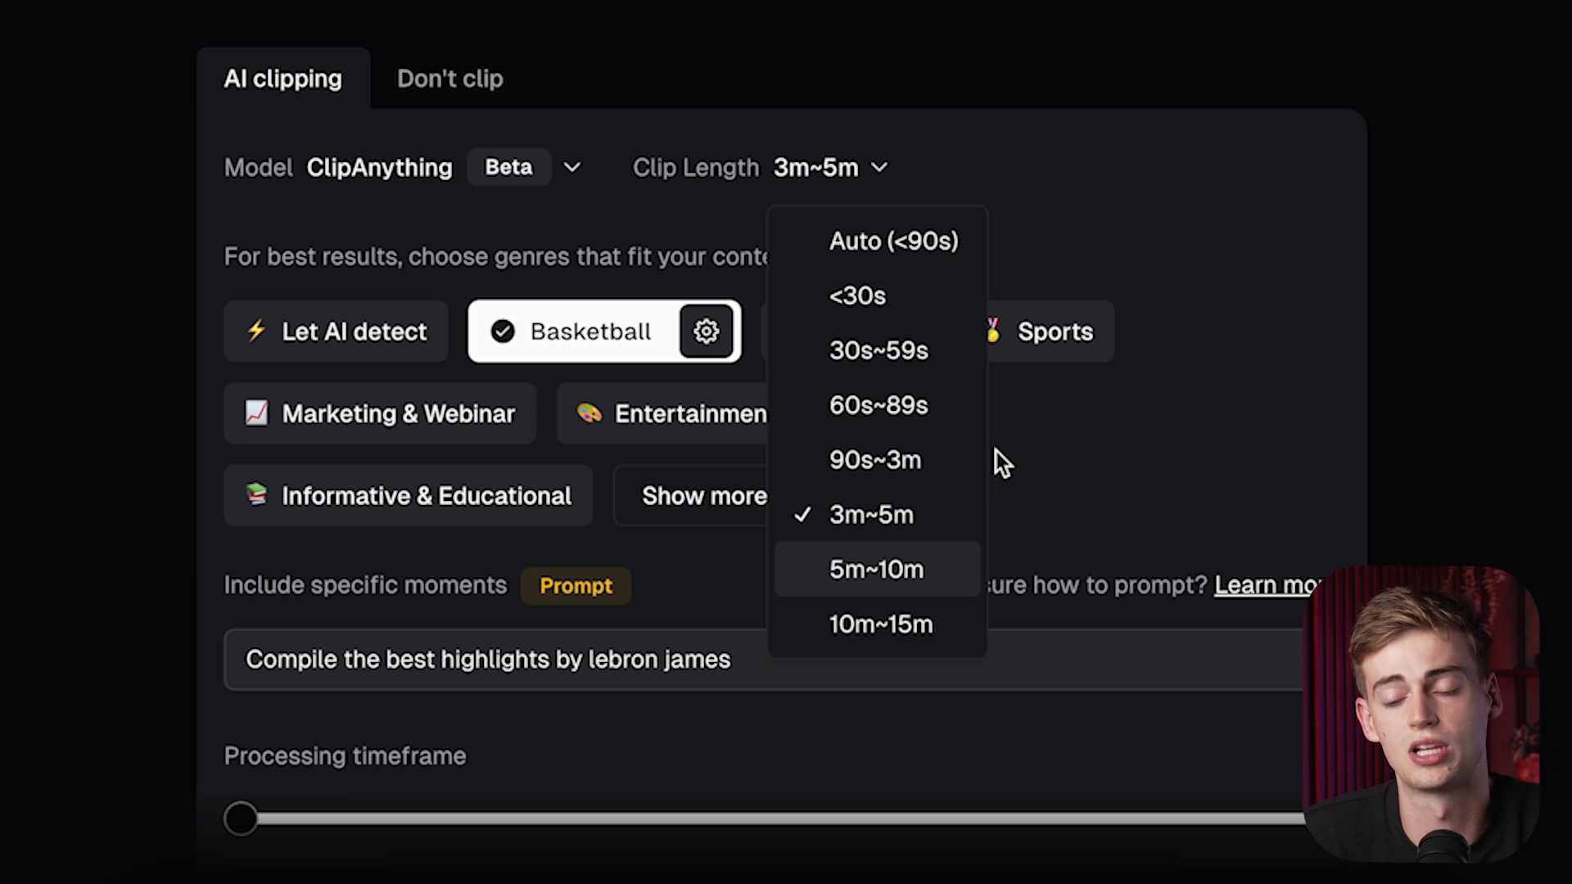
mouse_move(877, 406)
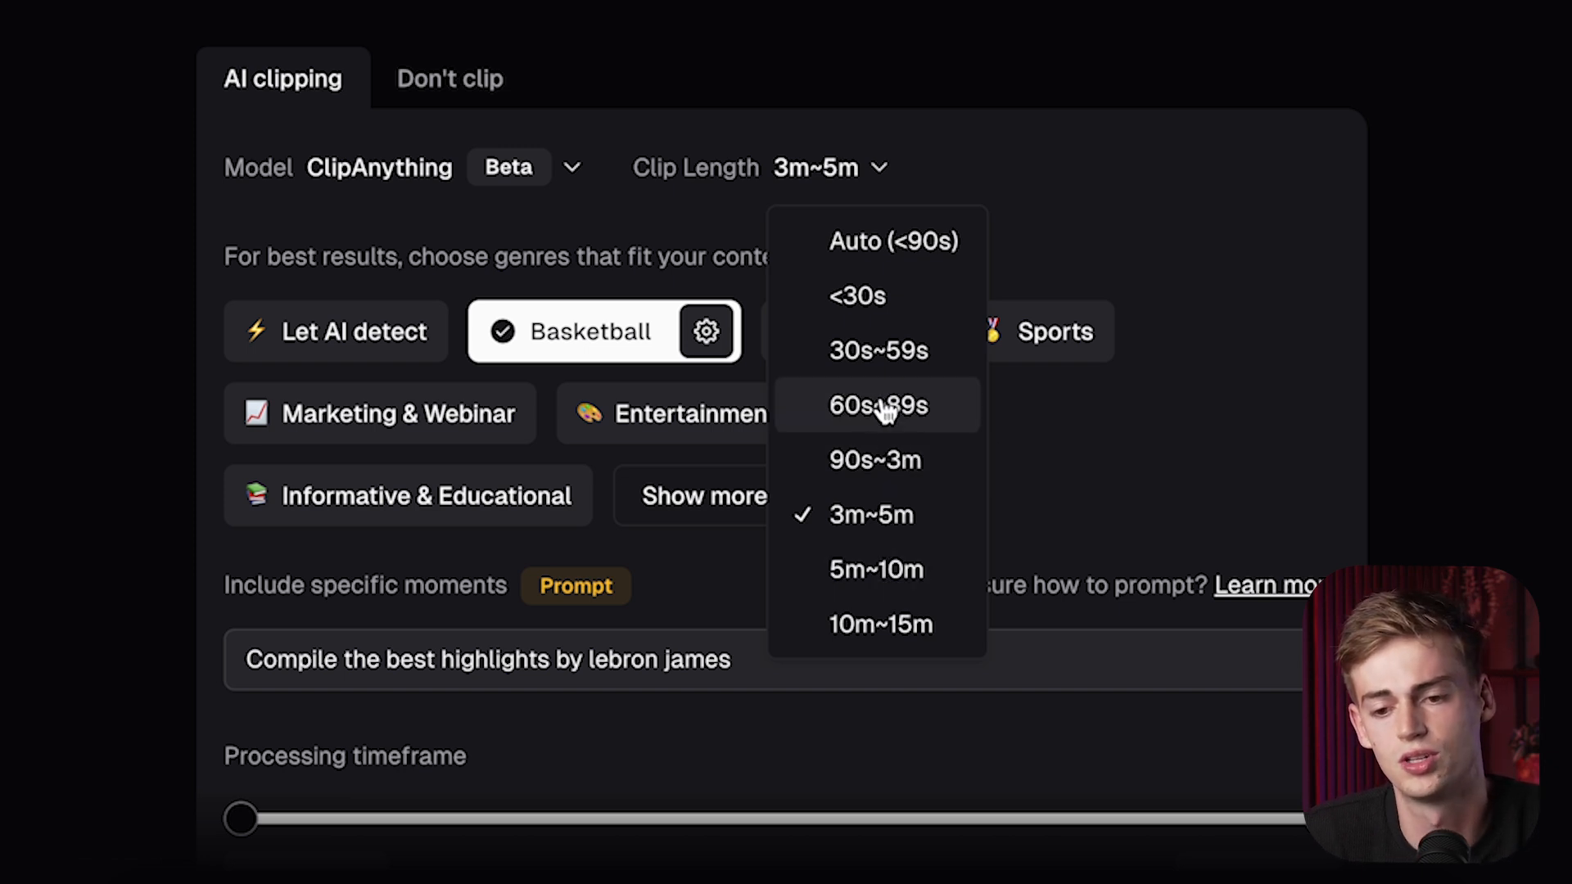
click(877, 349)
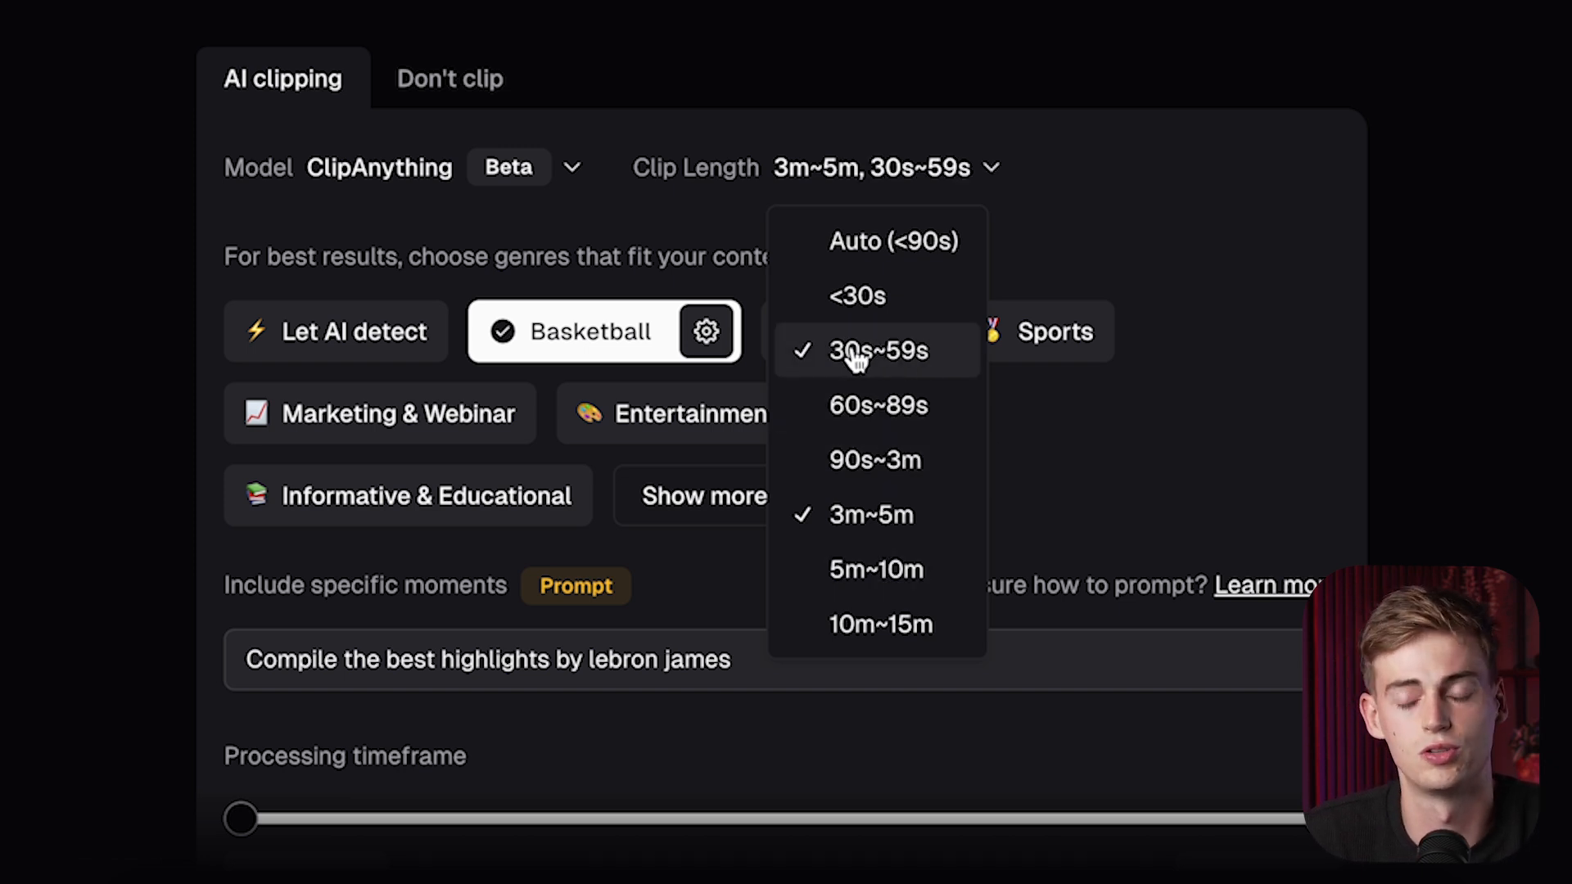
click(875, 459)
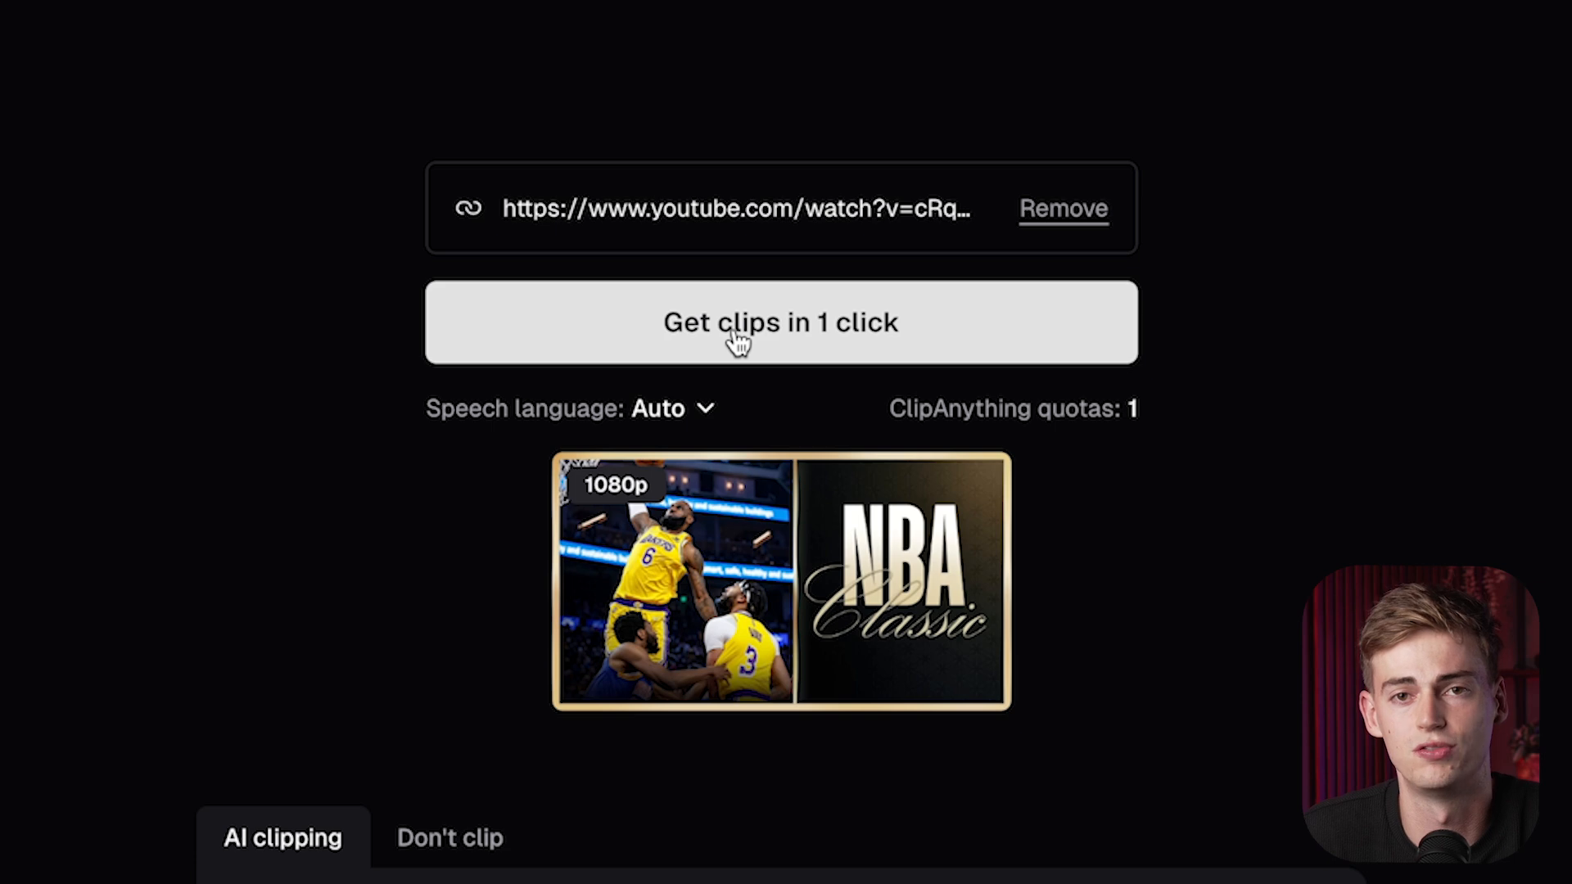
Step: Generate clips from the LeBron video using the prompt and settings
click(780, 322)
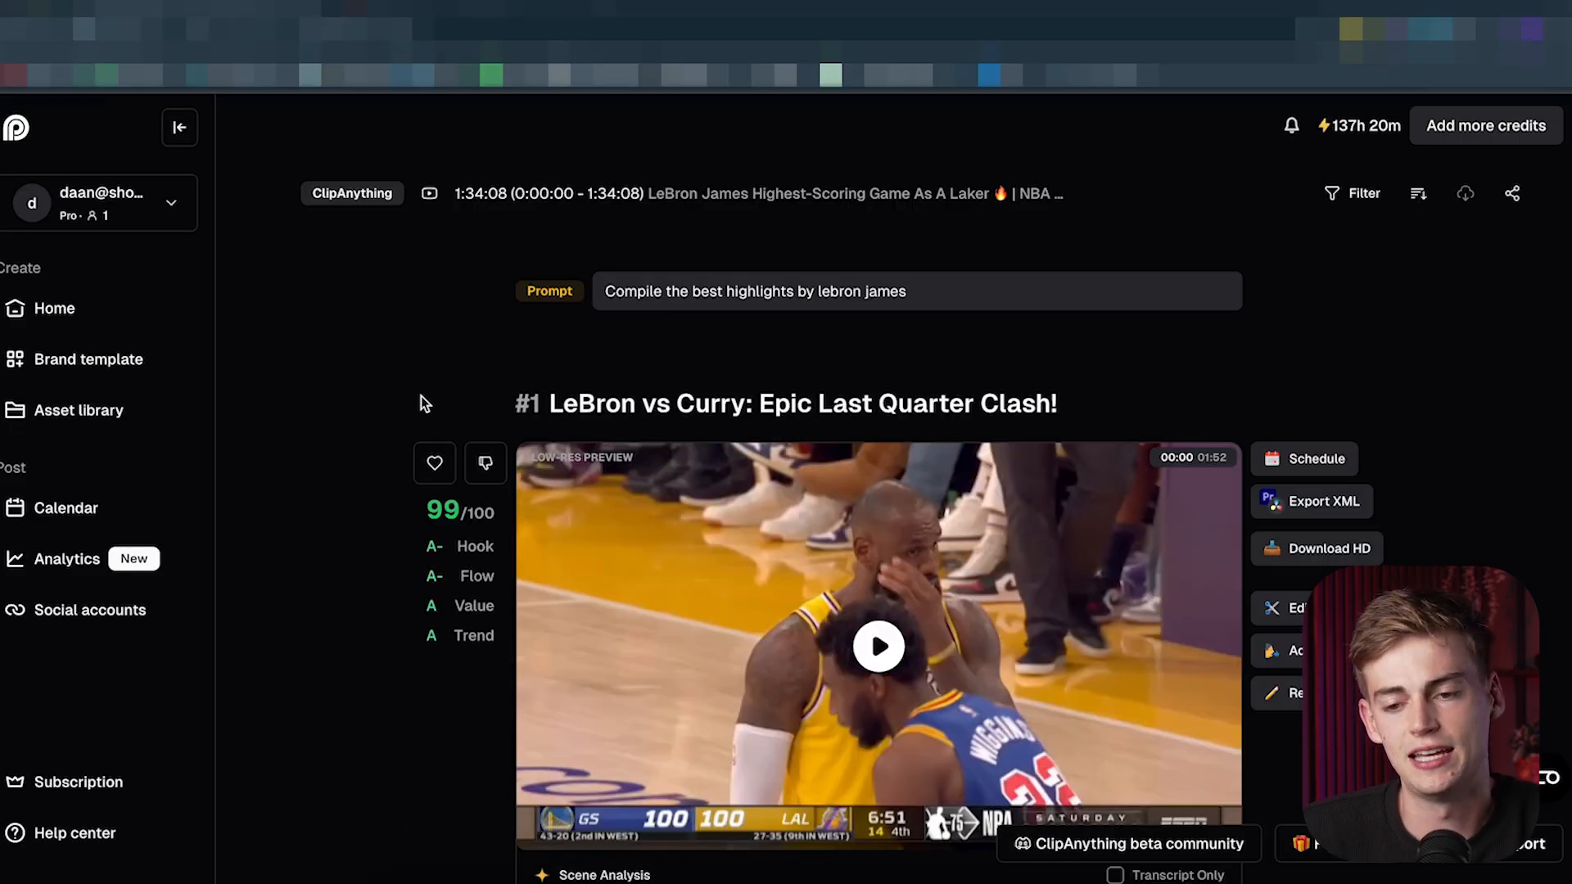
scroll(down, 3)
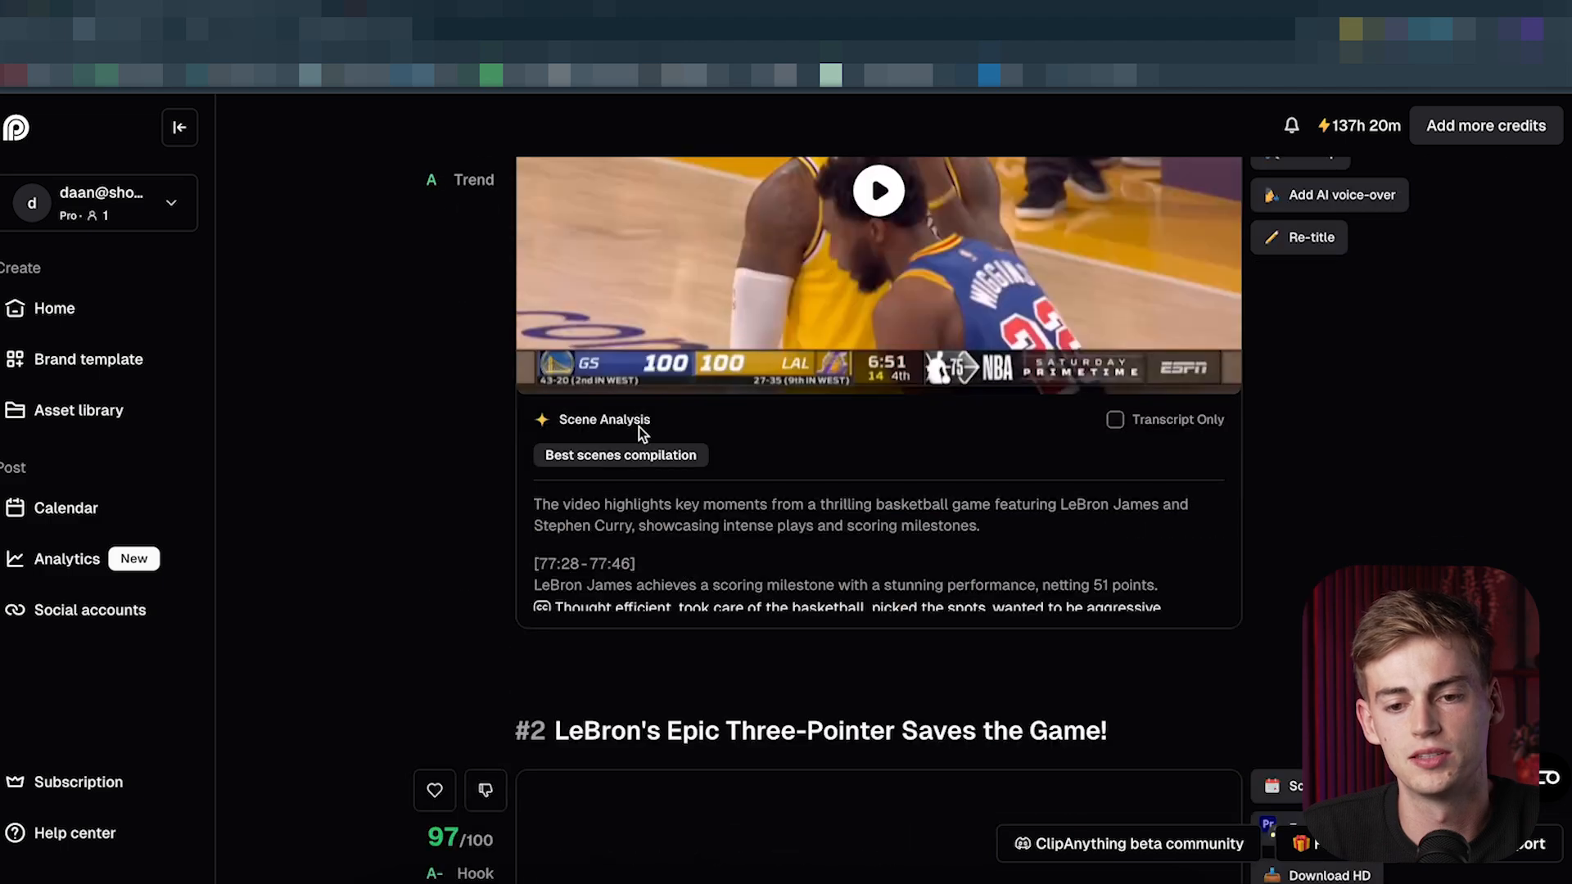
scroll(down, 3)
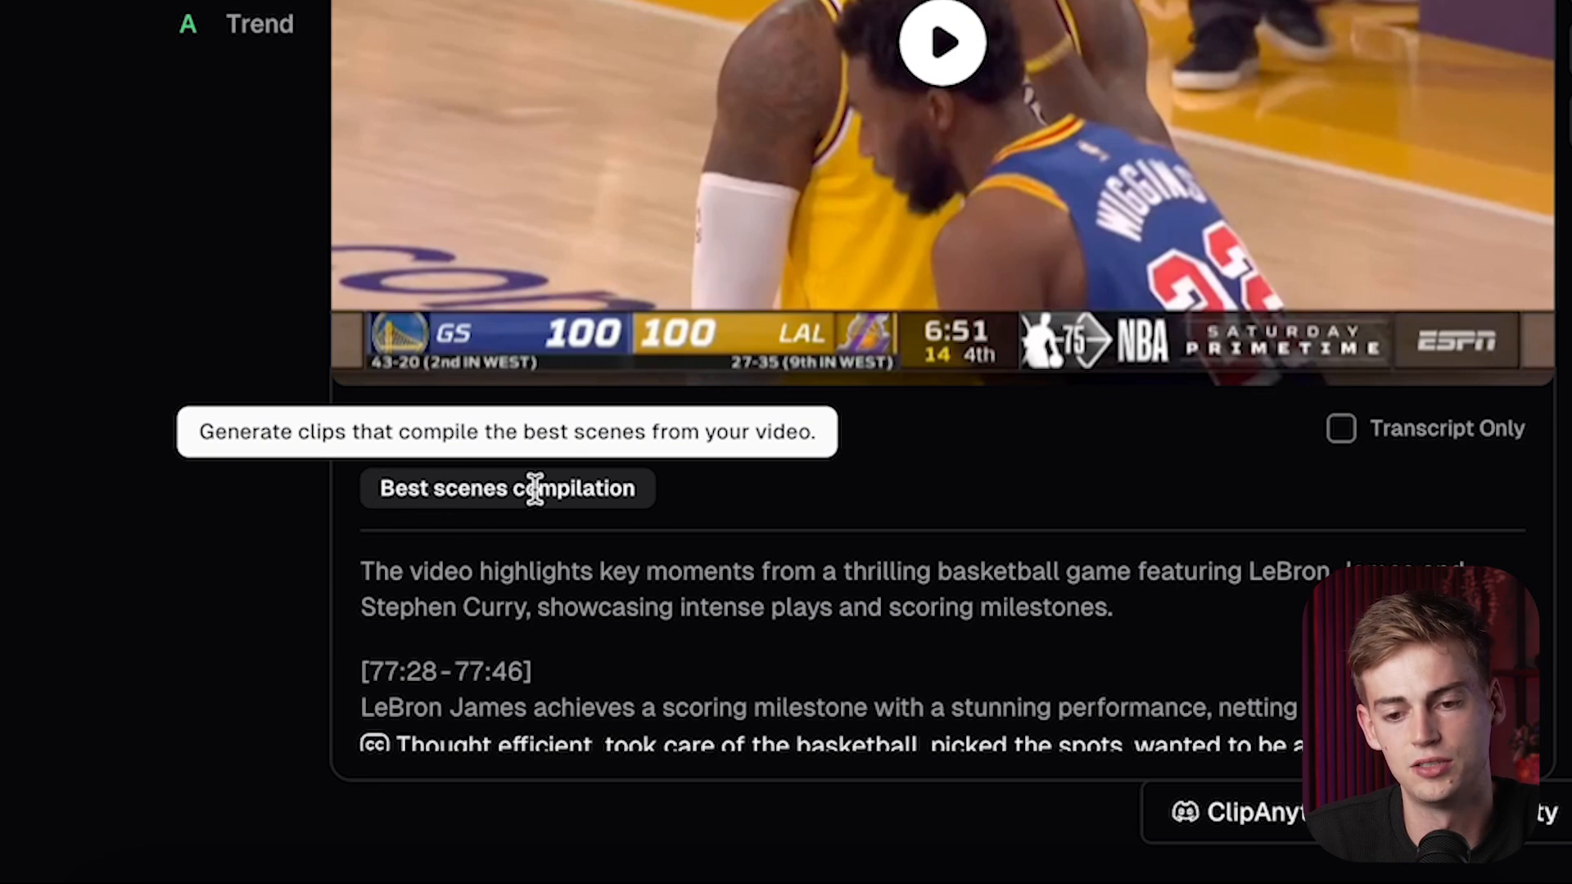
click(506, 488)
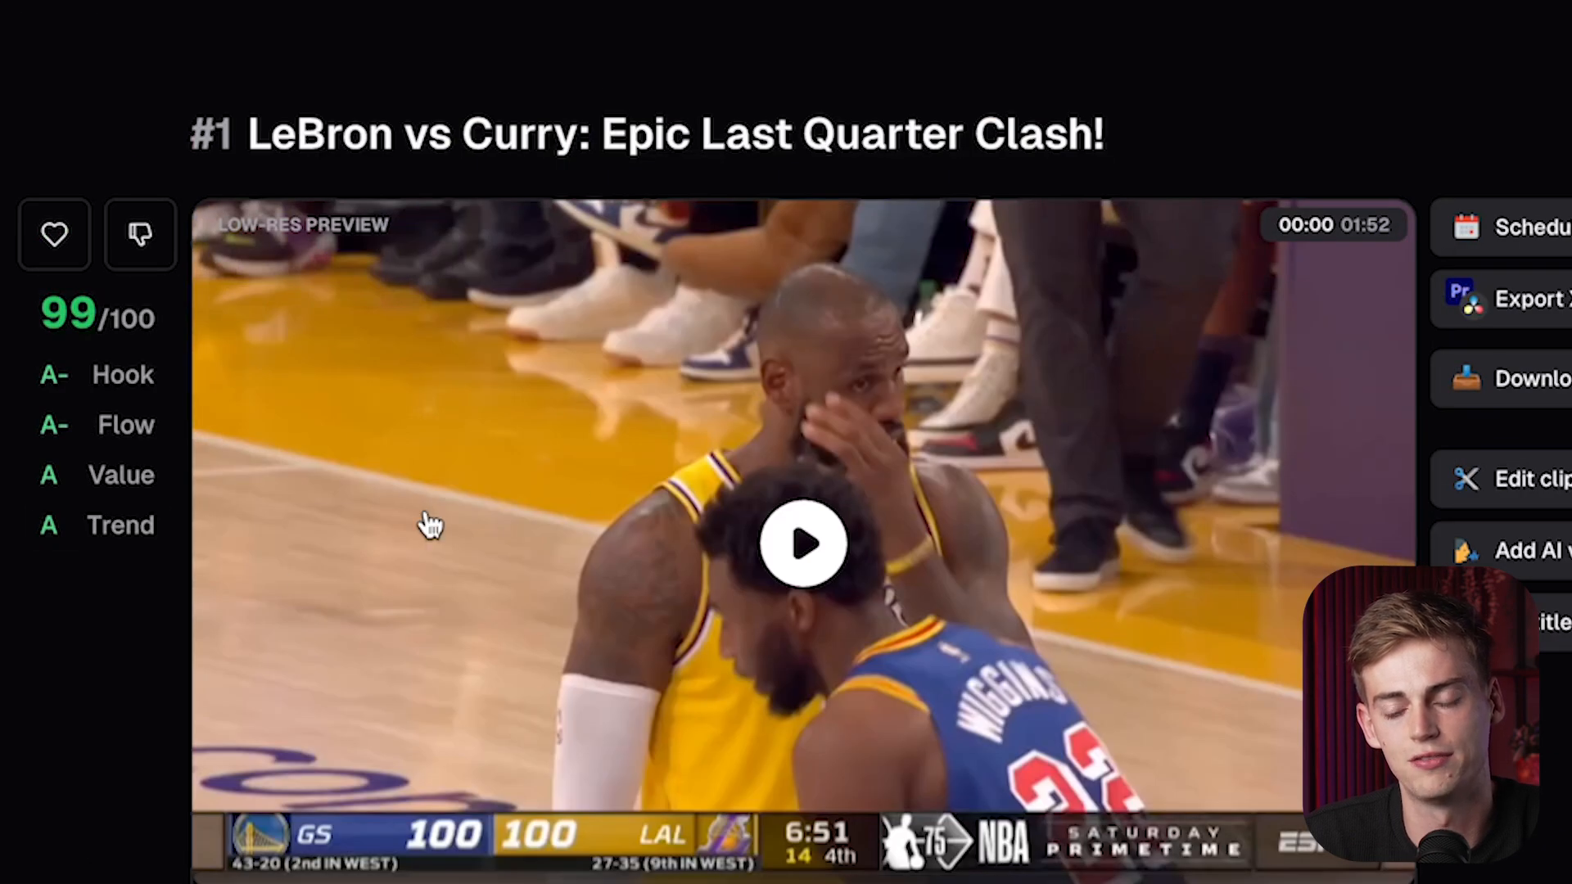
Step: Play the top clip 'LeBron vs Curry: Epic Last Quarter Clash!', scored 99/100
scroll(down, 3)
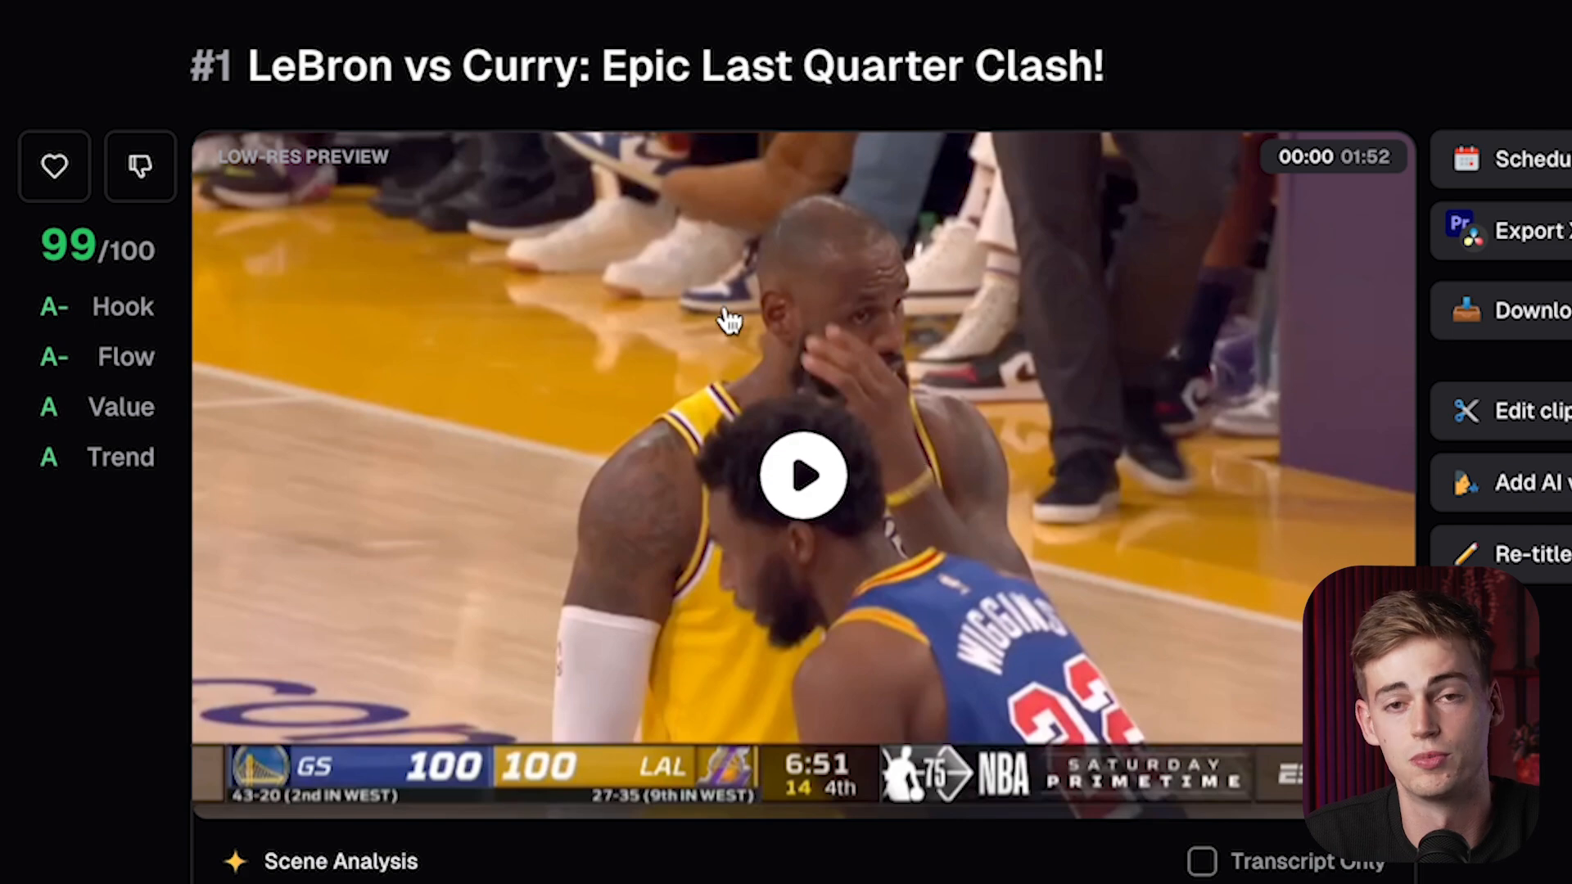
scroll(down, 3)
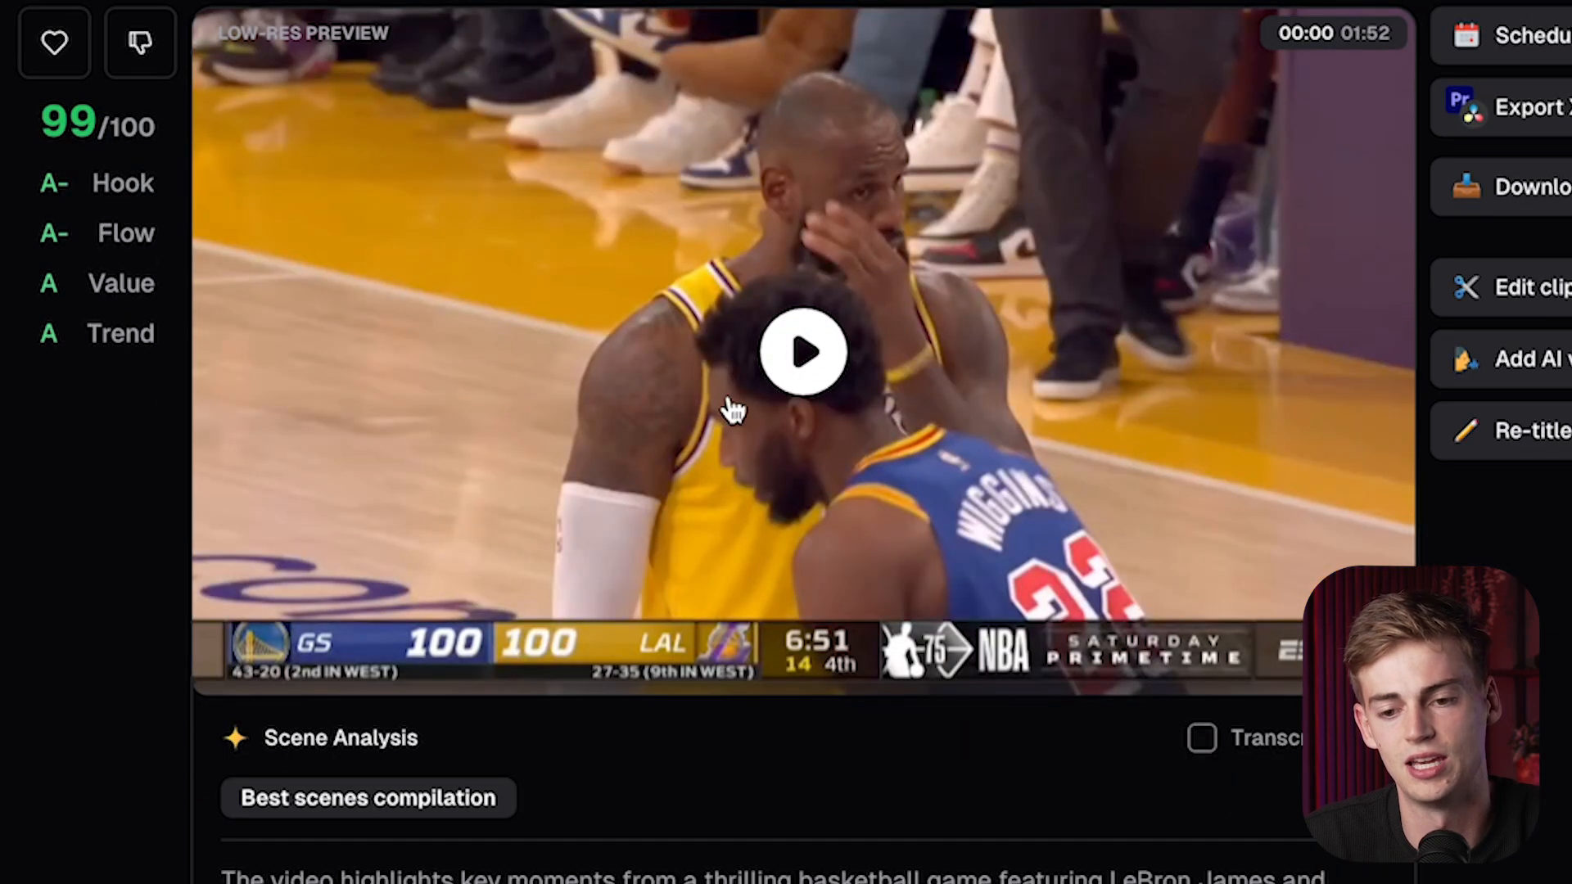
click(804, 353)
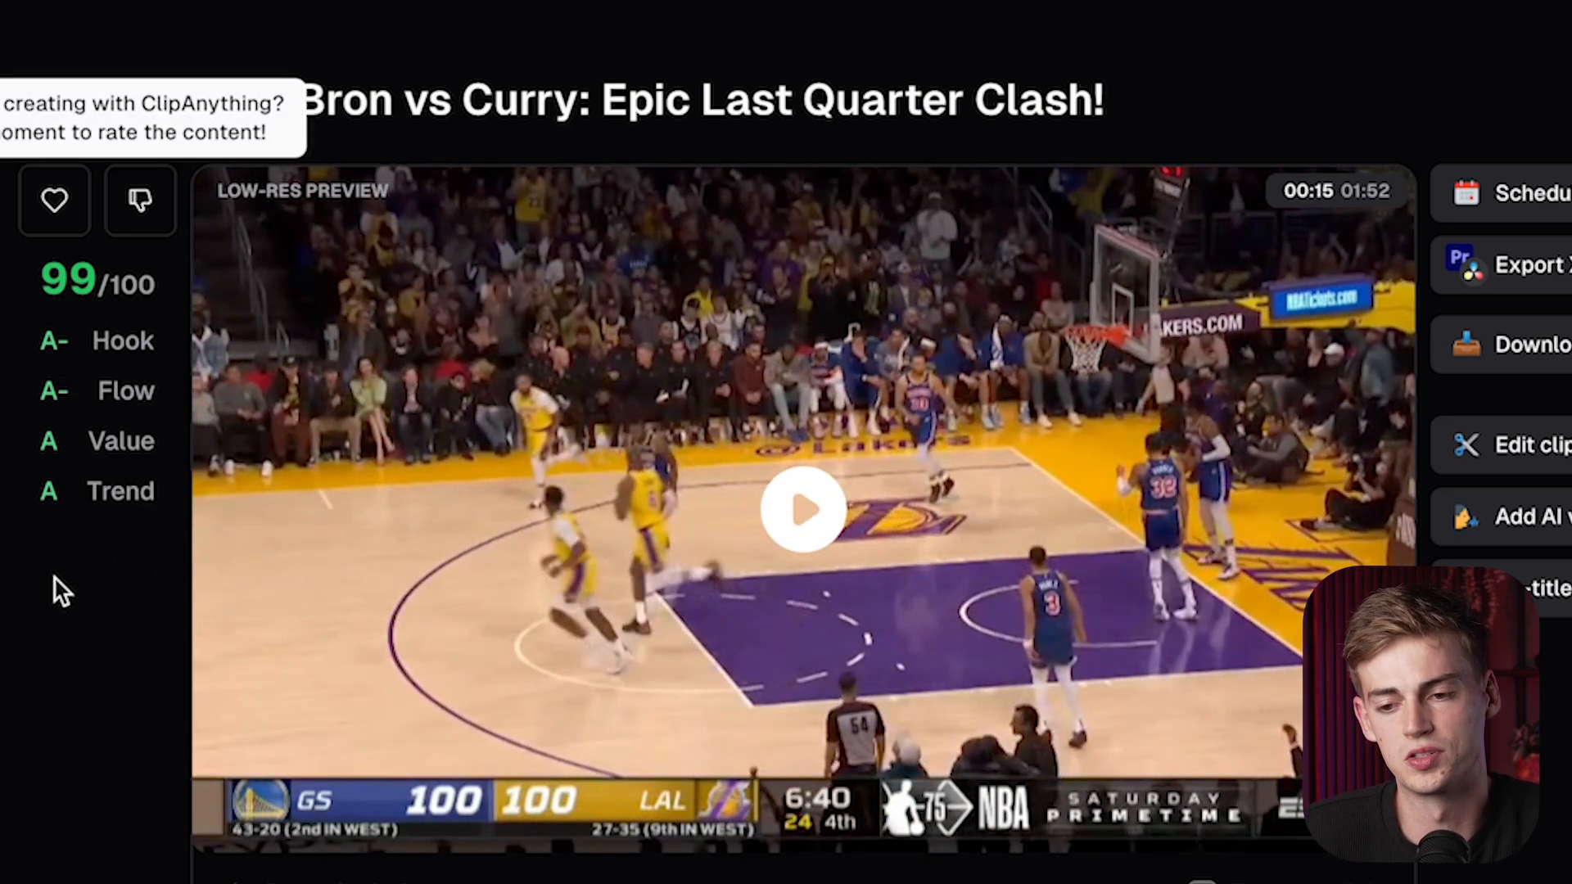
mouse_move(401, 857)
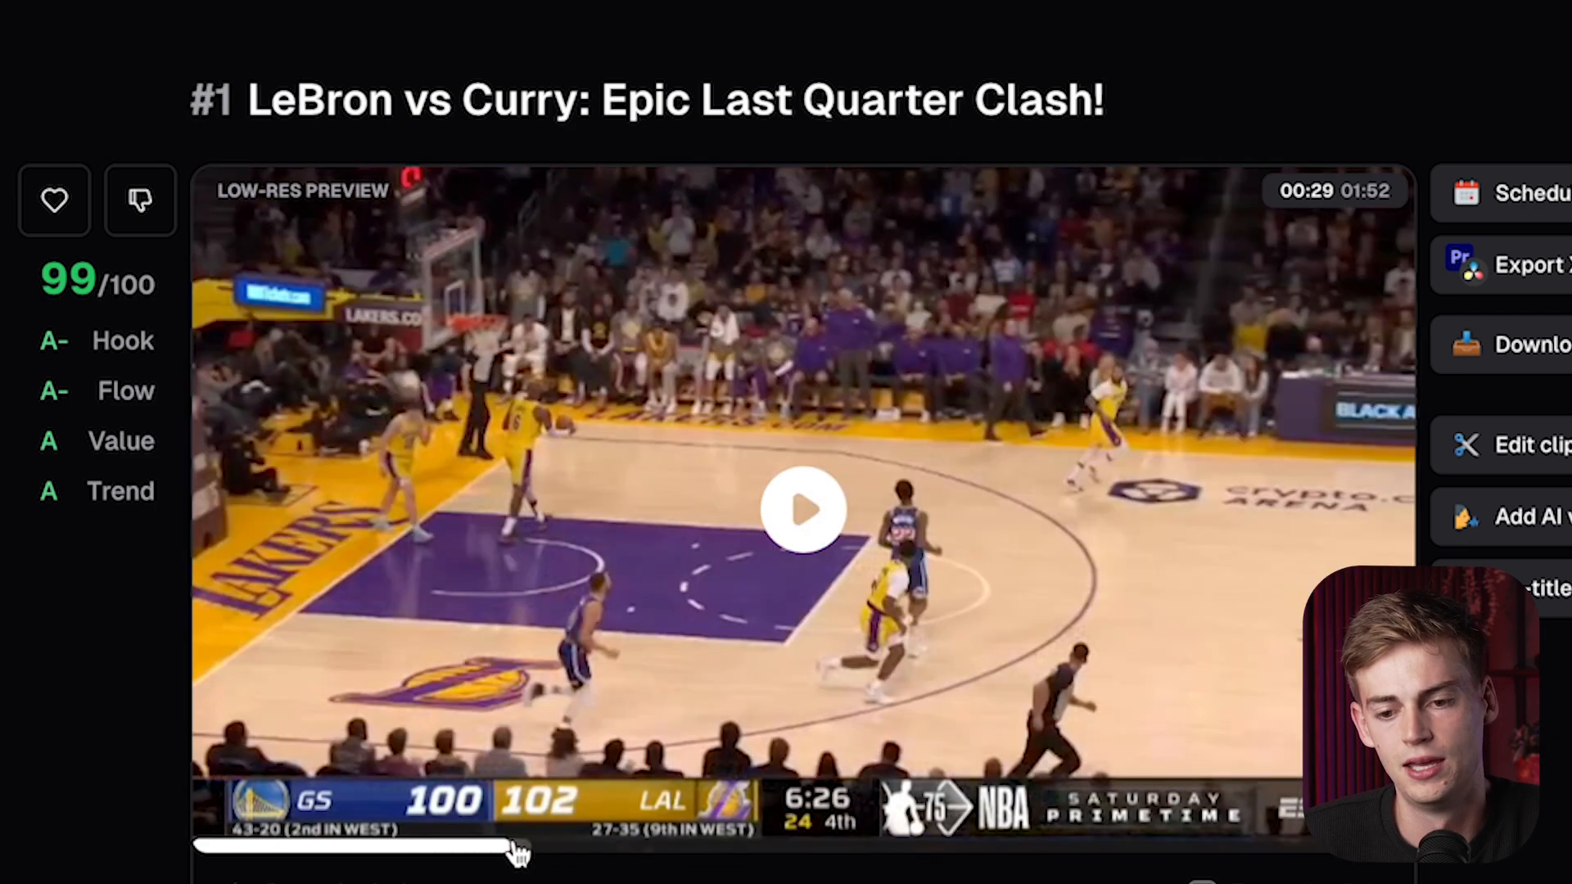
mouse_move(491, 441)
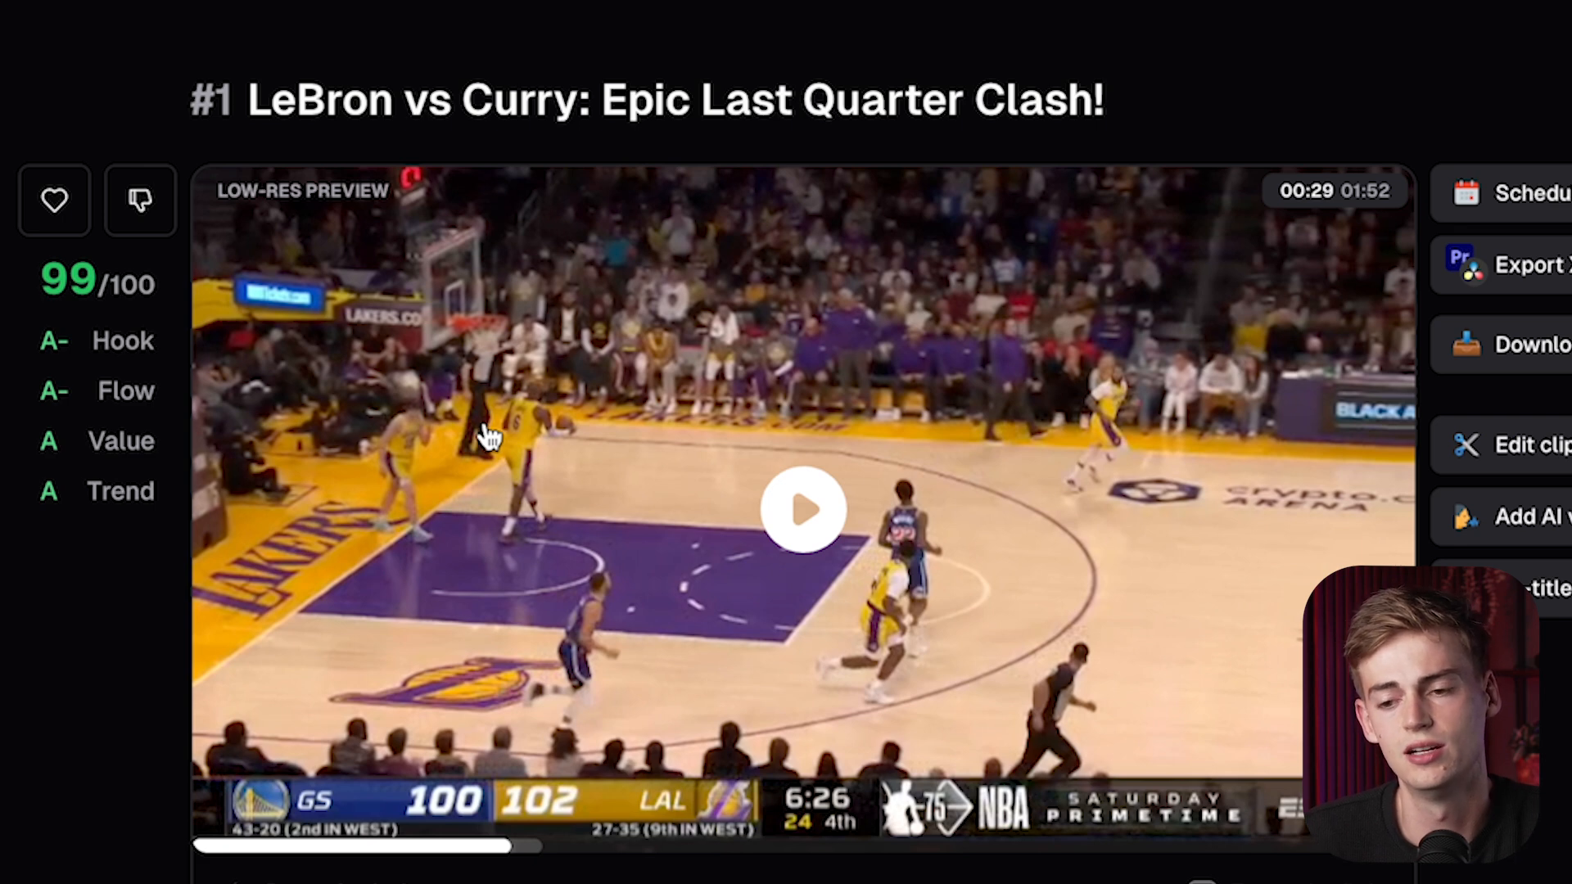
mouse_move(756, 169)
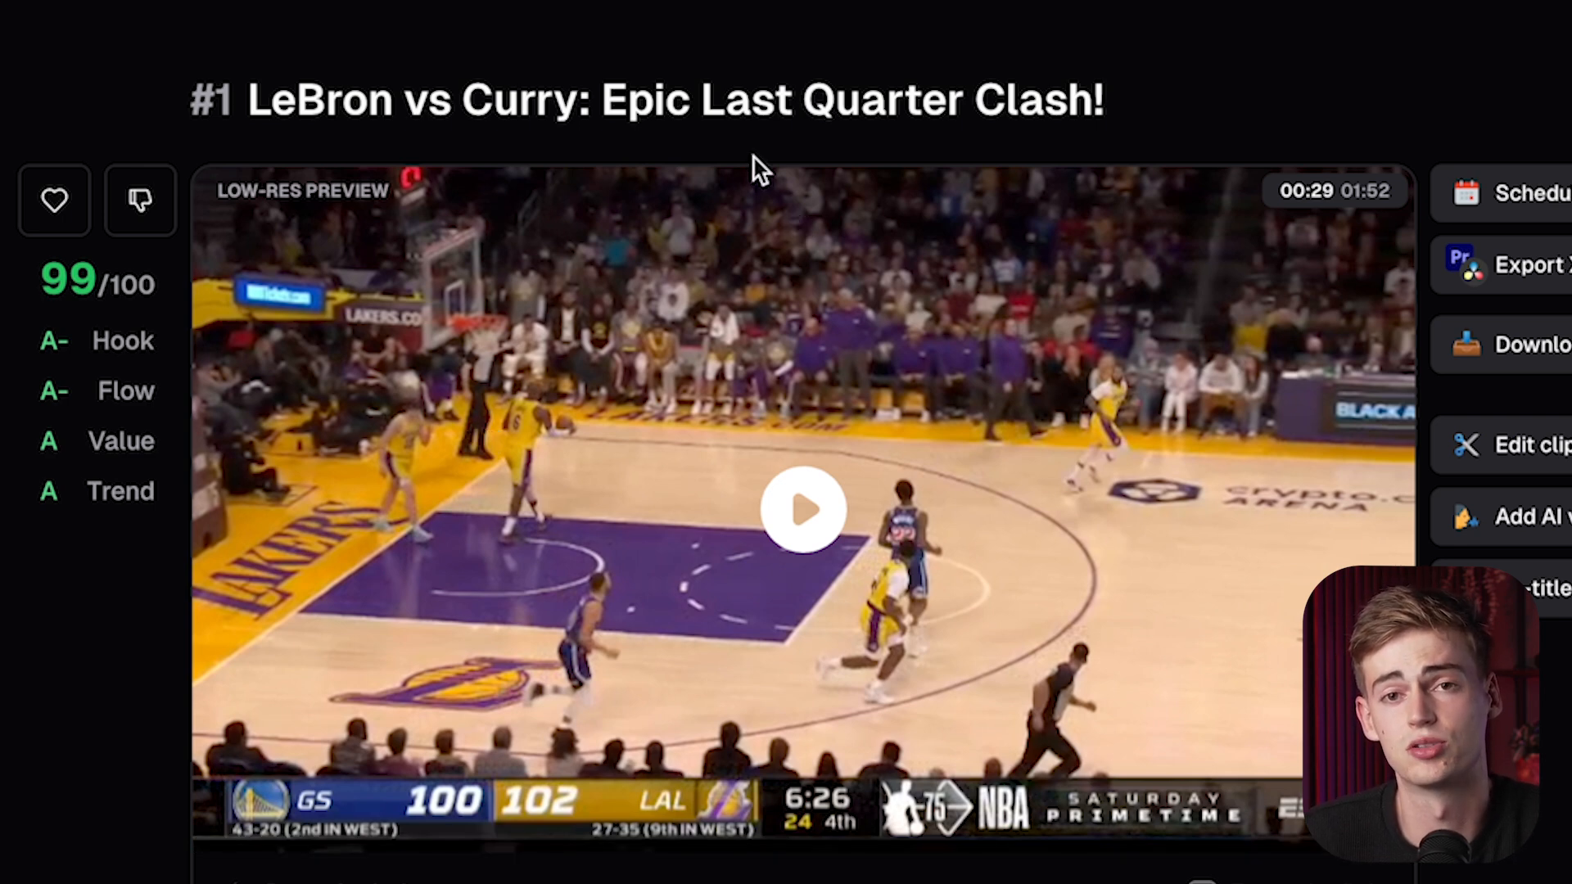
mouse_move(1542, 488)
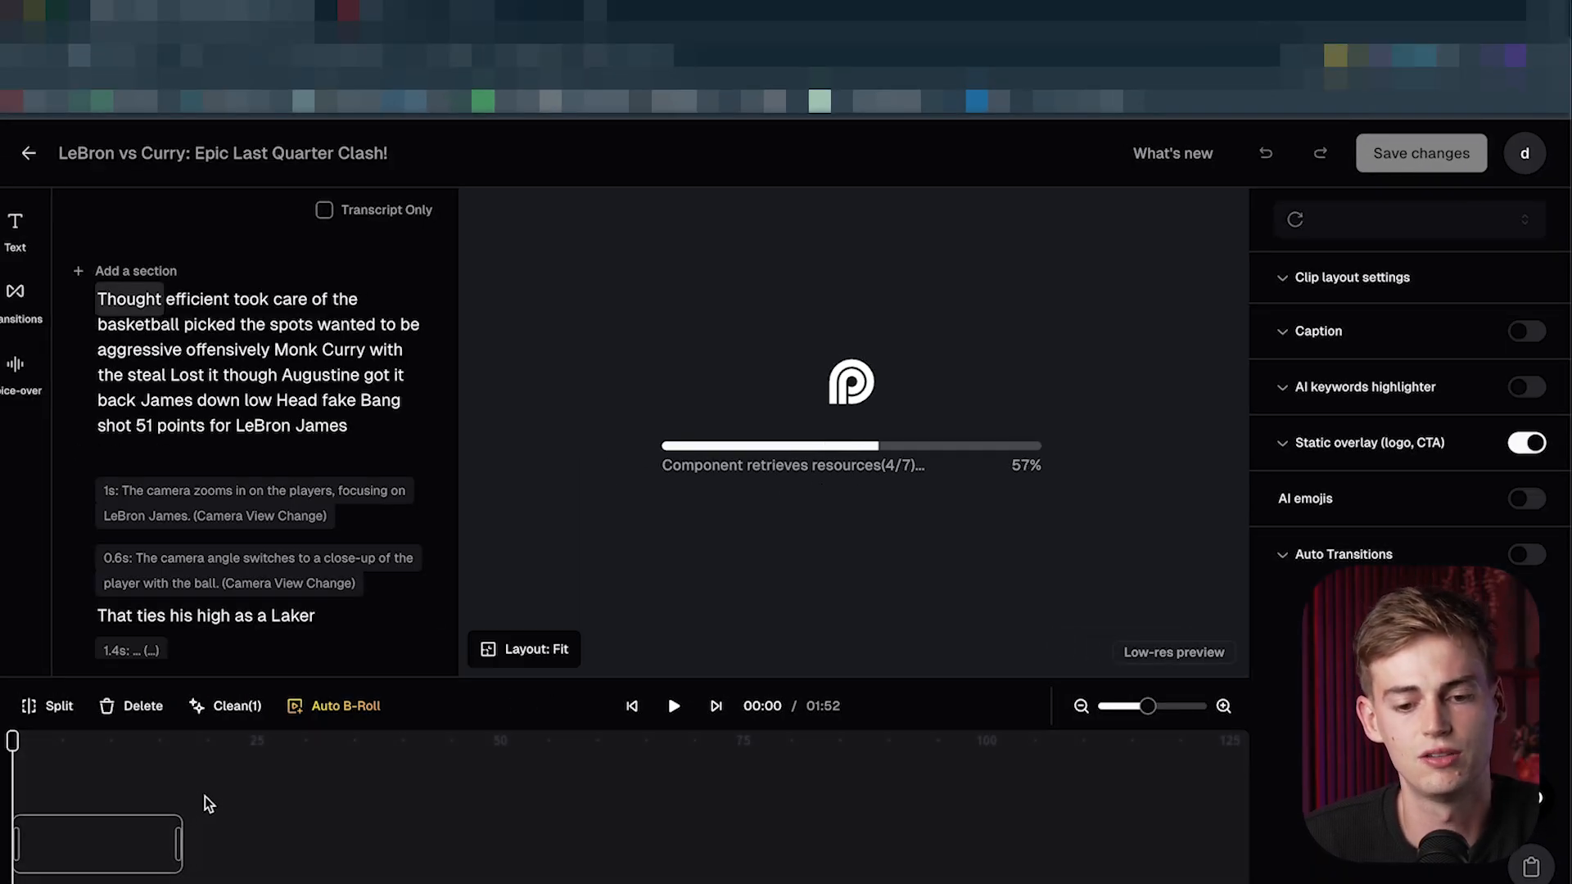
Step: Scroll through the transcript section picker's lines, then close the picker
scroll(down, 3)
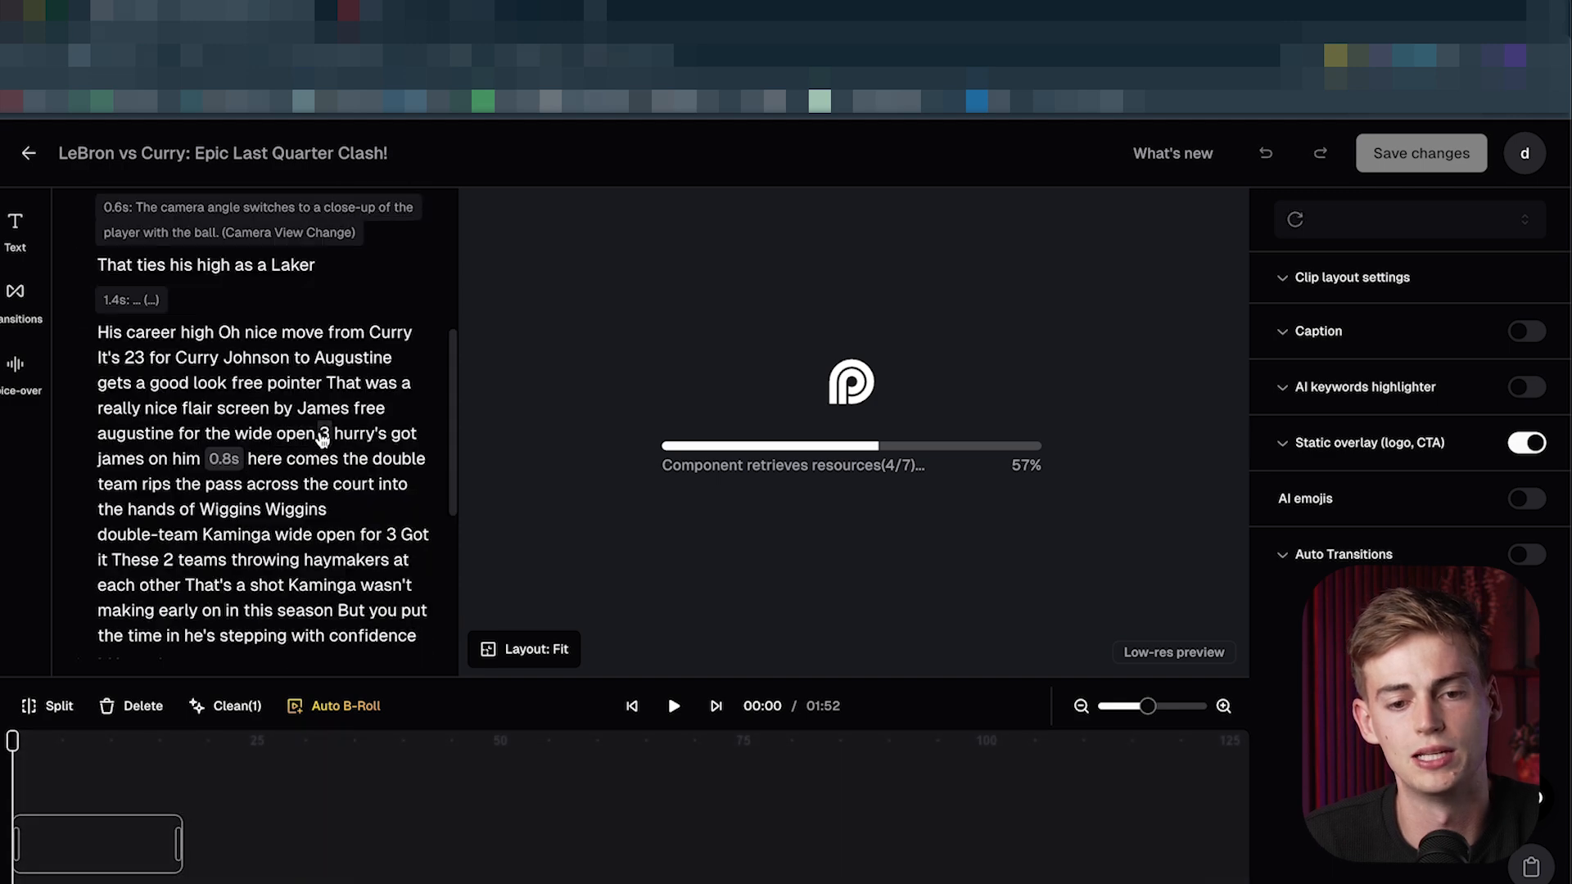
scroll(up, 3)
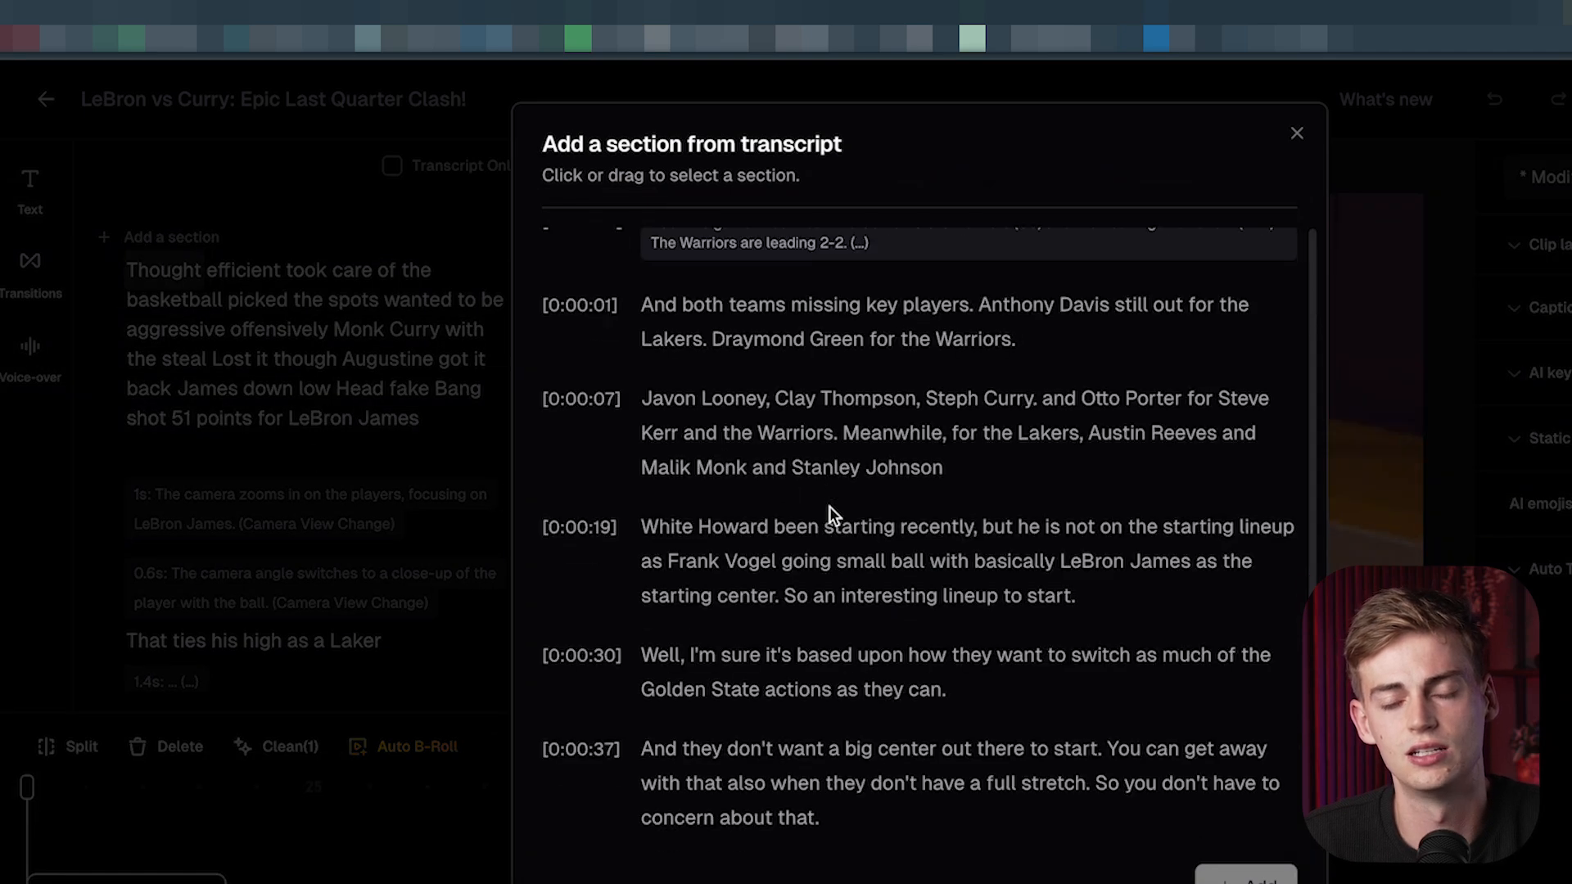
scroll(down, 3)
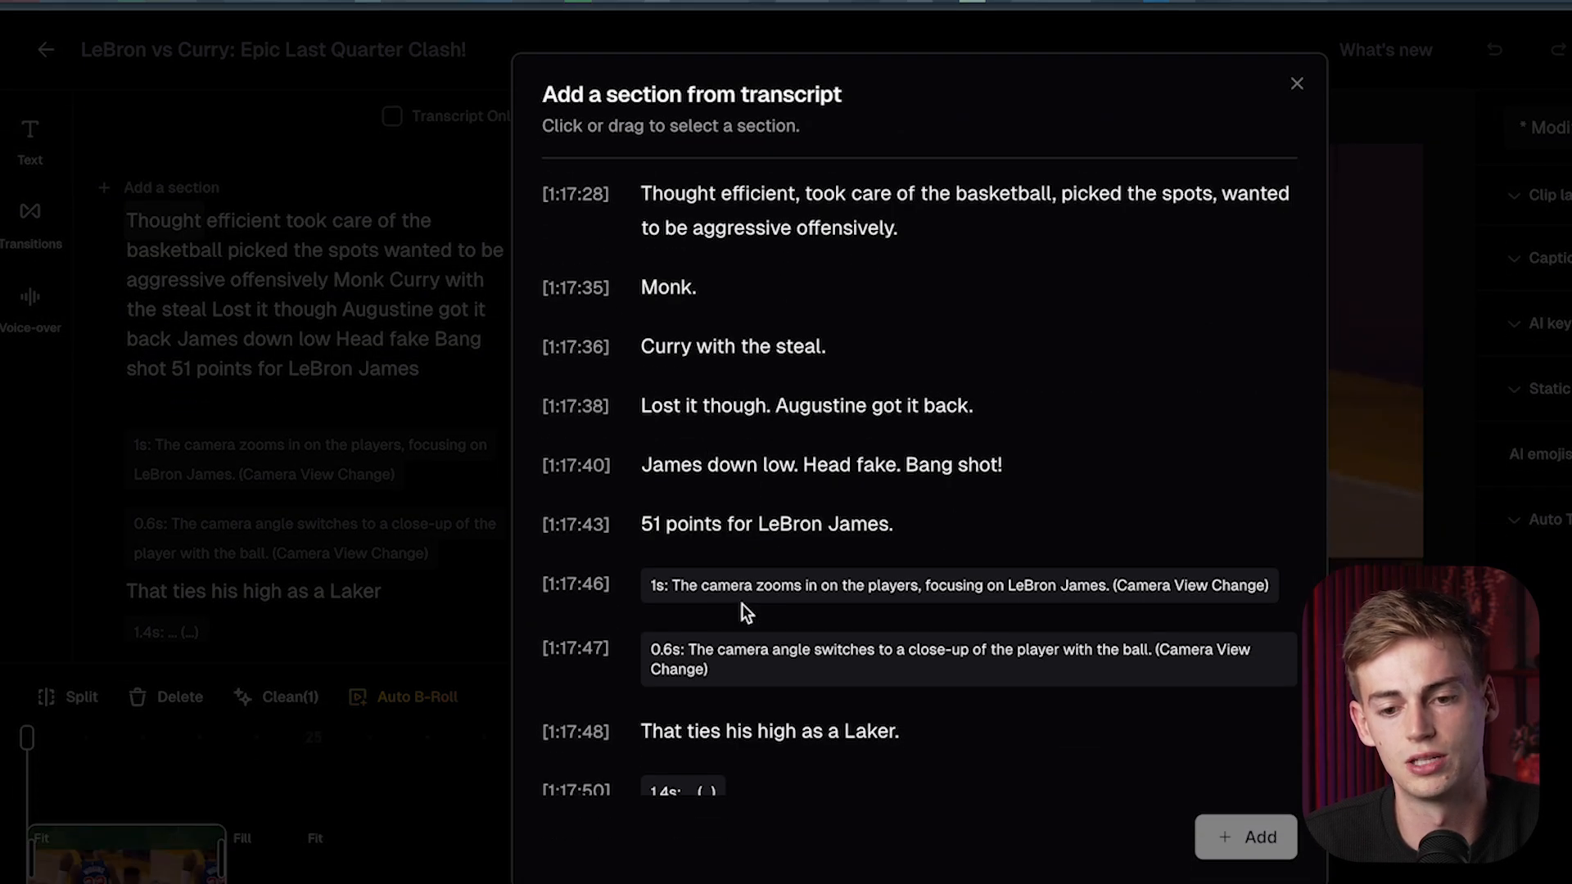
scroll(up, 3)
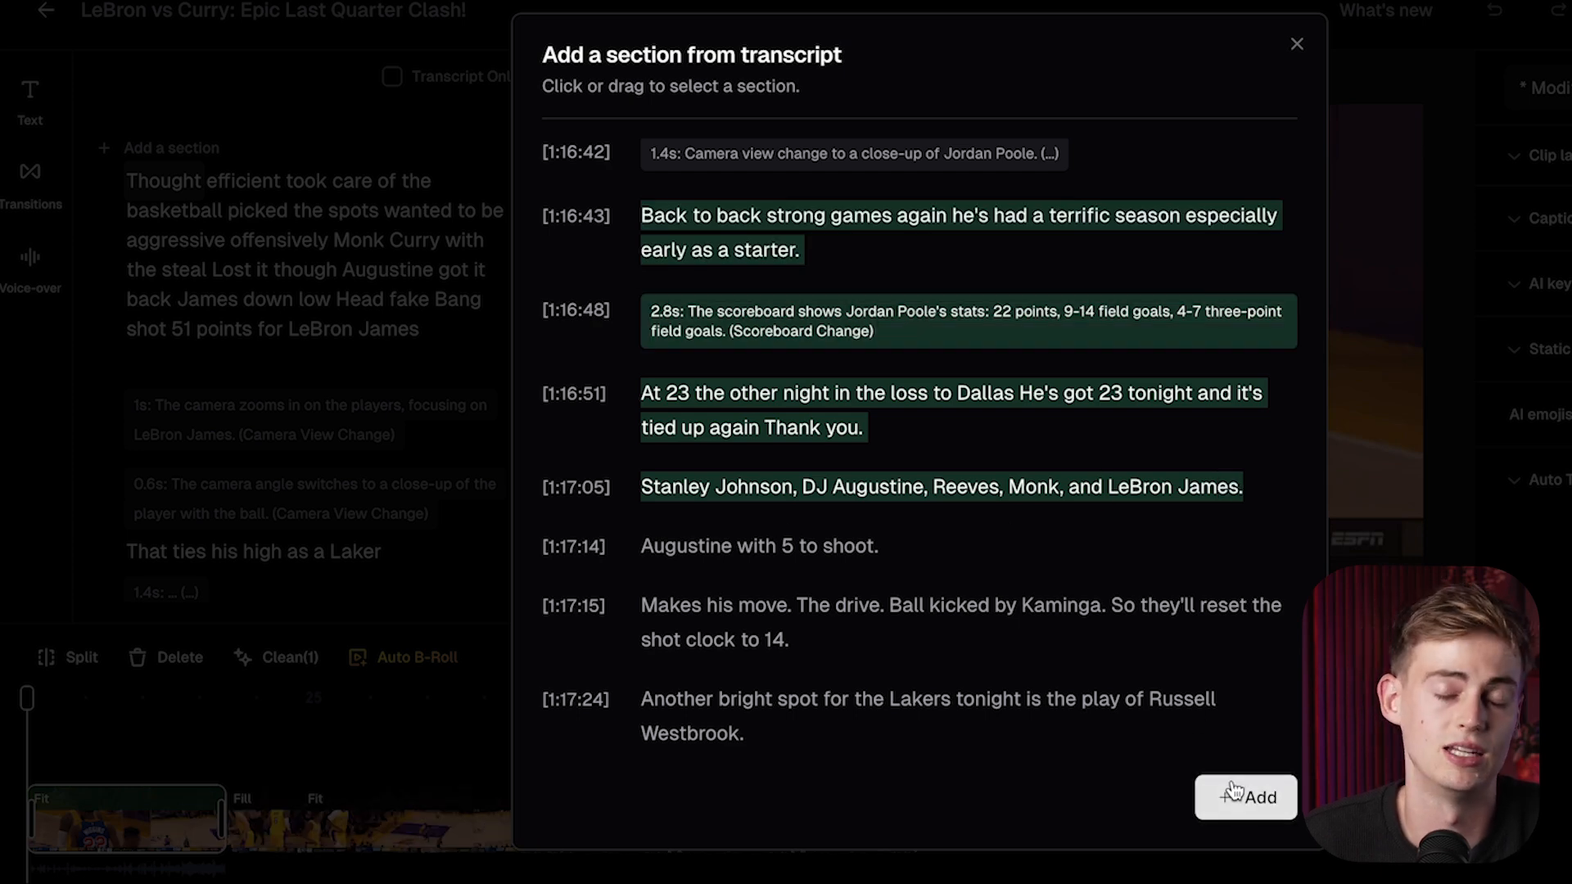
mouse_move(1357, 228)
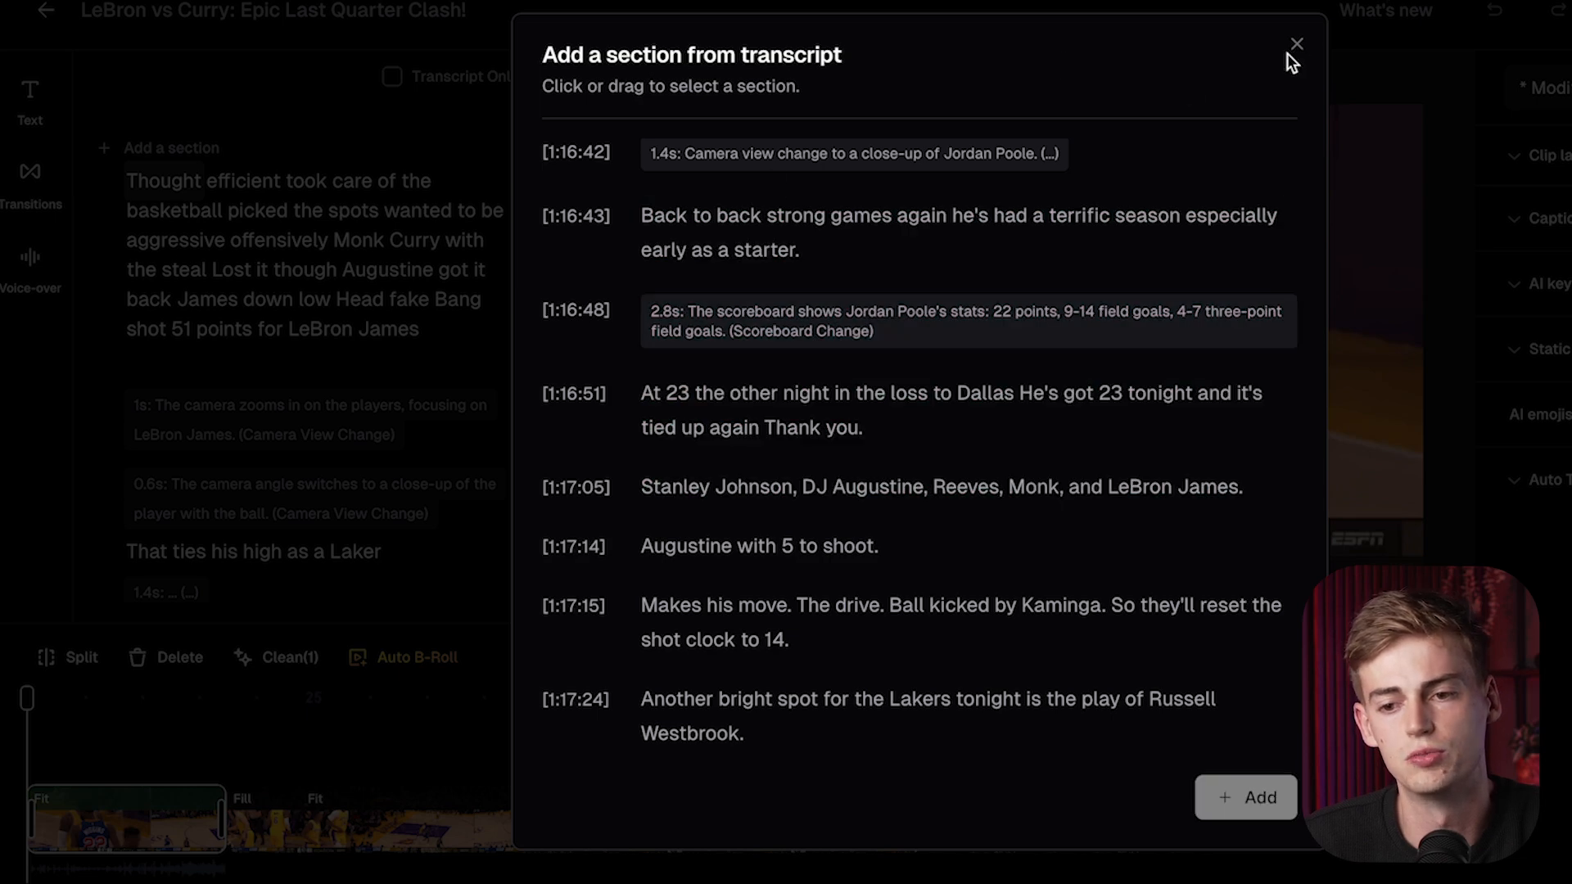
click(1297, 44)
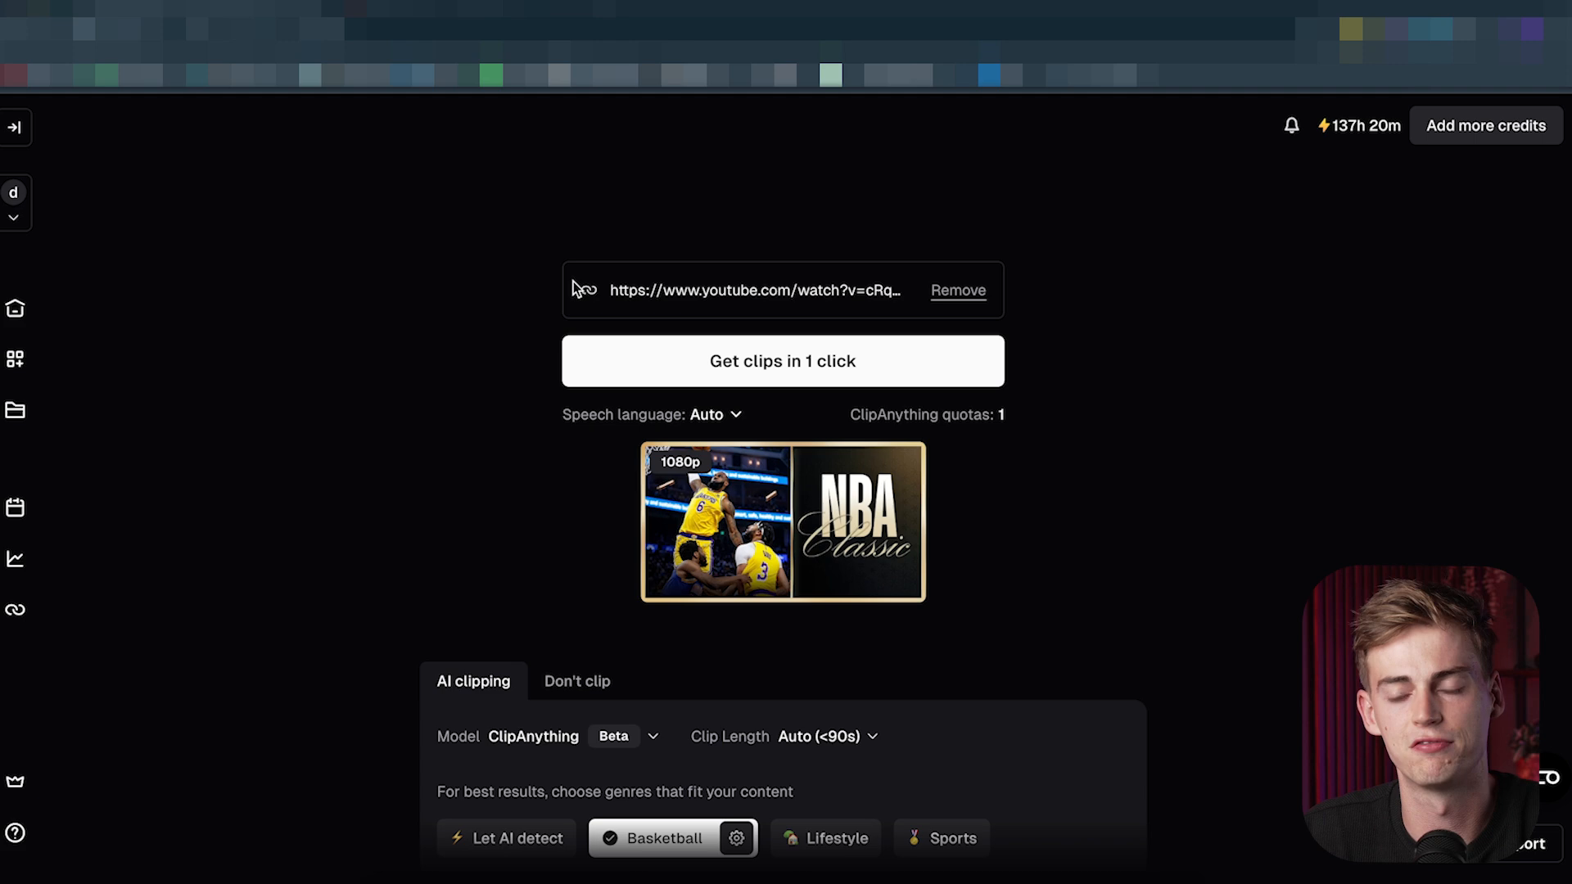
Step: Enter the prompt 'find me the best shots by lebron' and set clip length to <30s
scroll(down, 3)
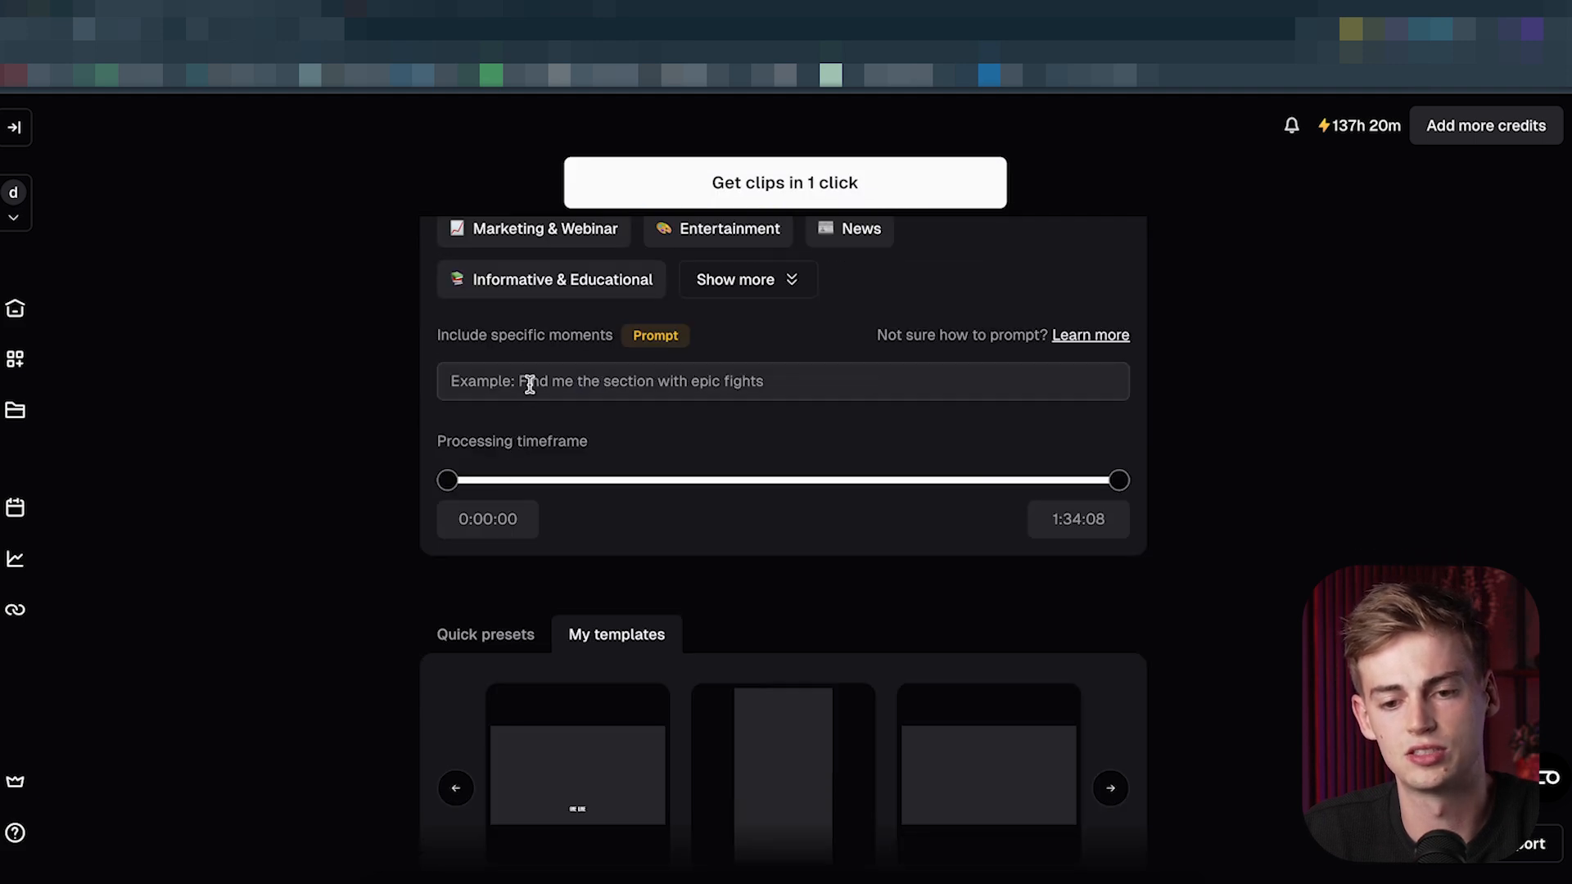
text(find)
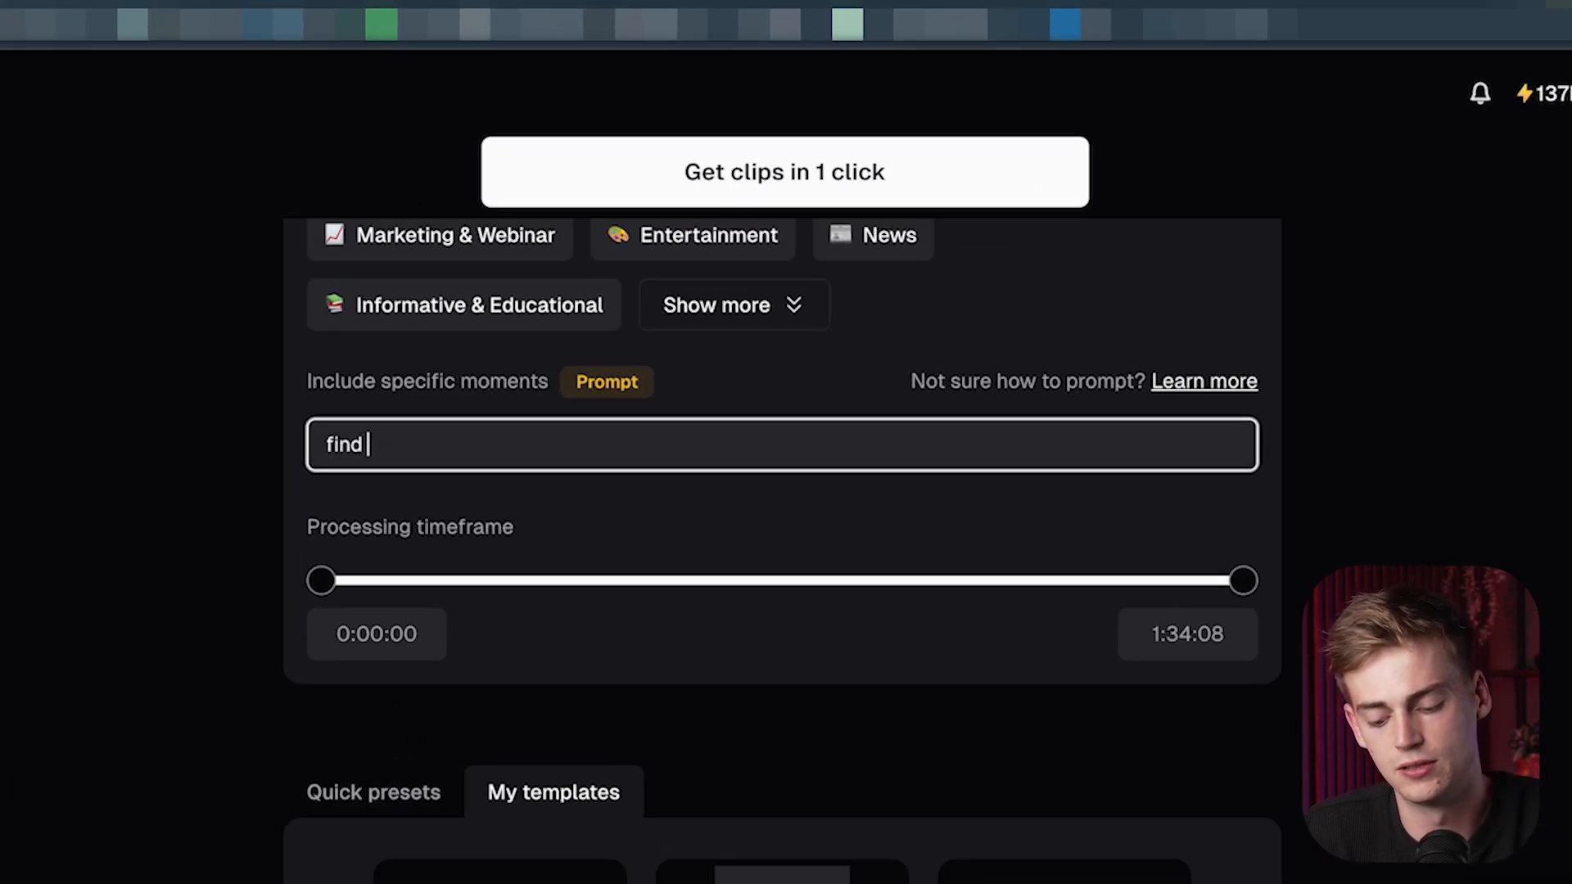
text(me the best shot)
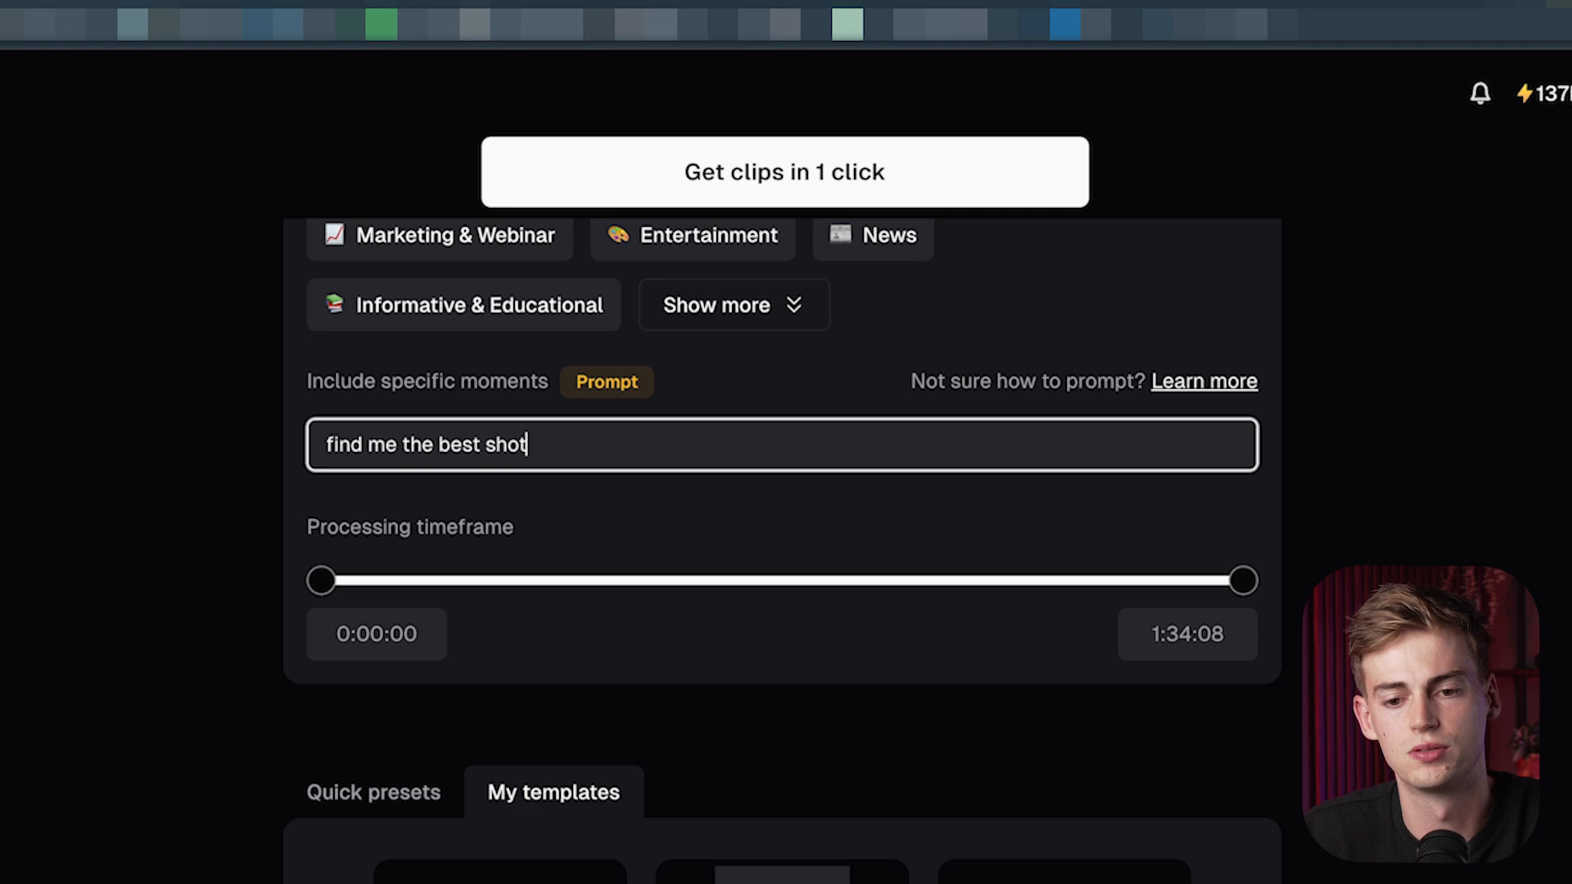
text(s by lebron)
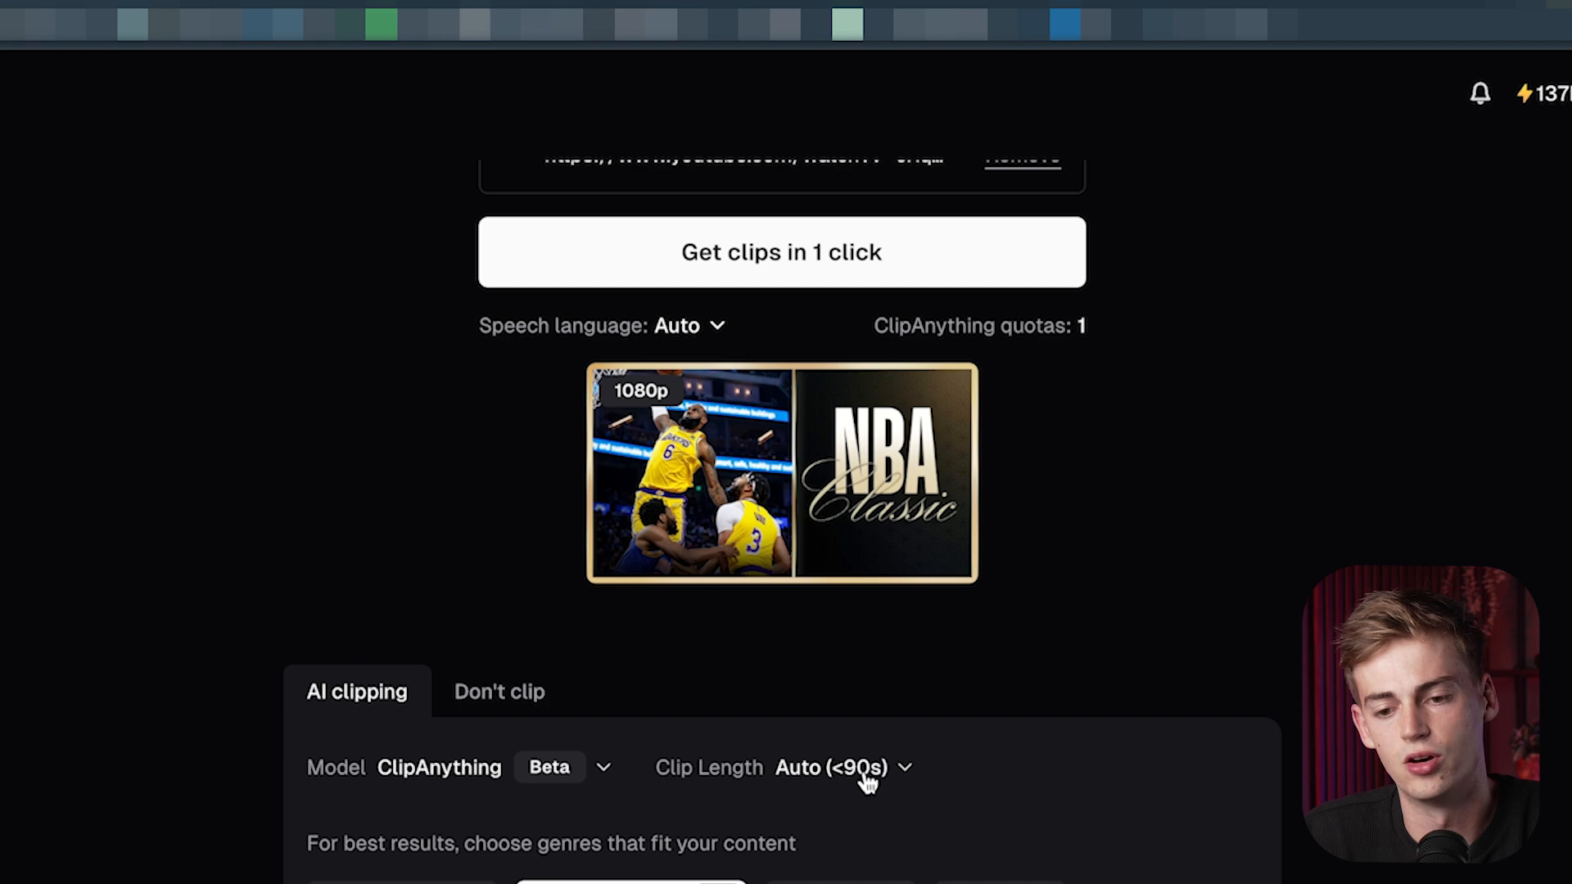
click(842, 768)
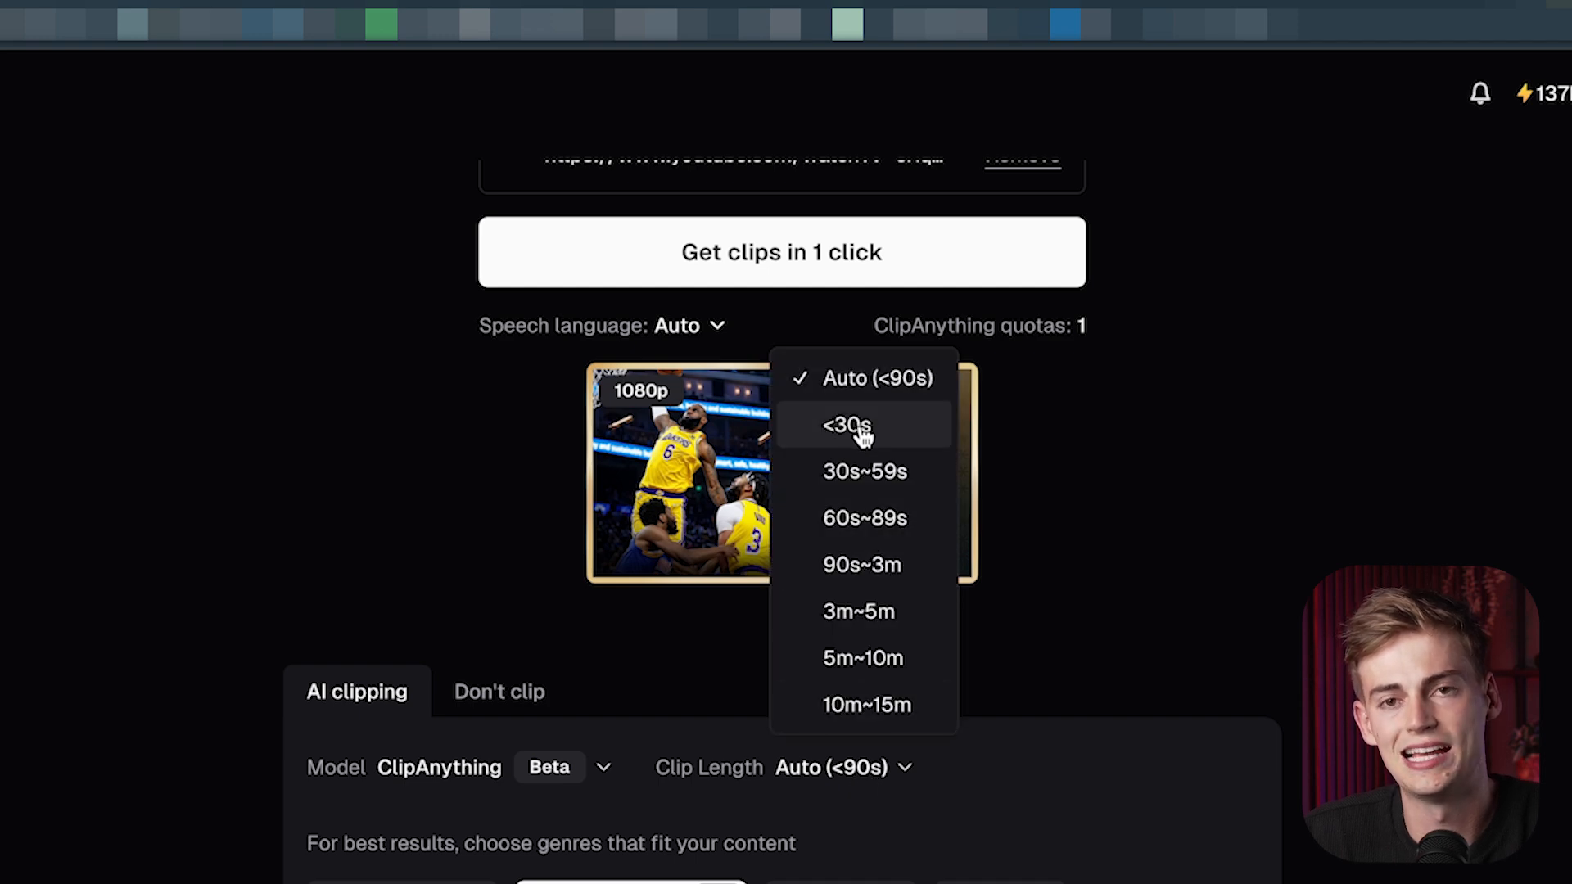
click(846, 424)
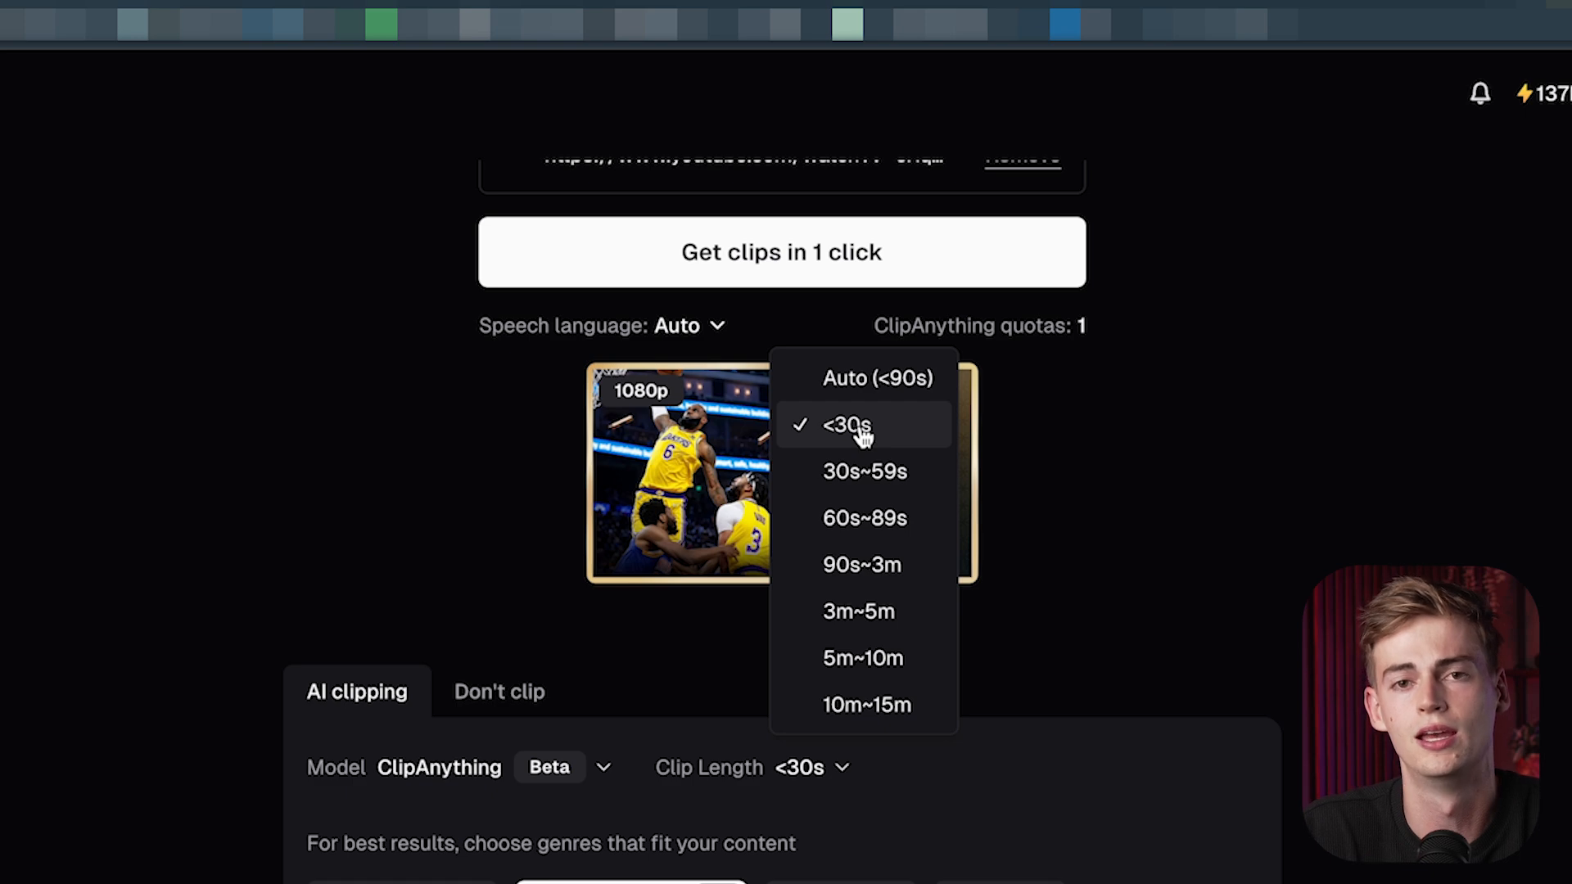
mouse_move(433, 490)
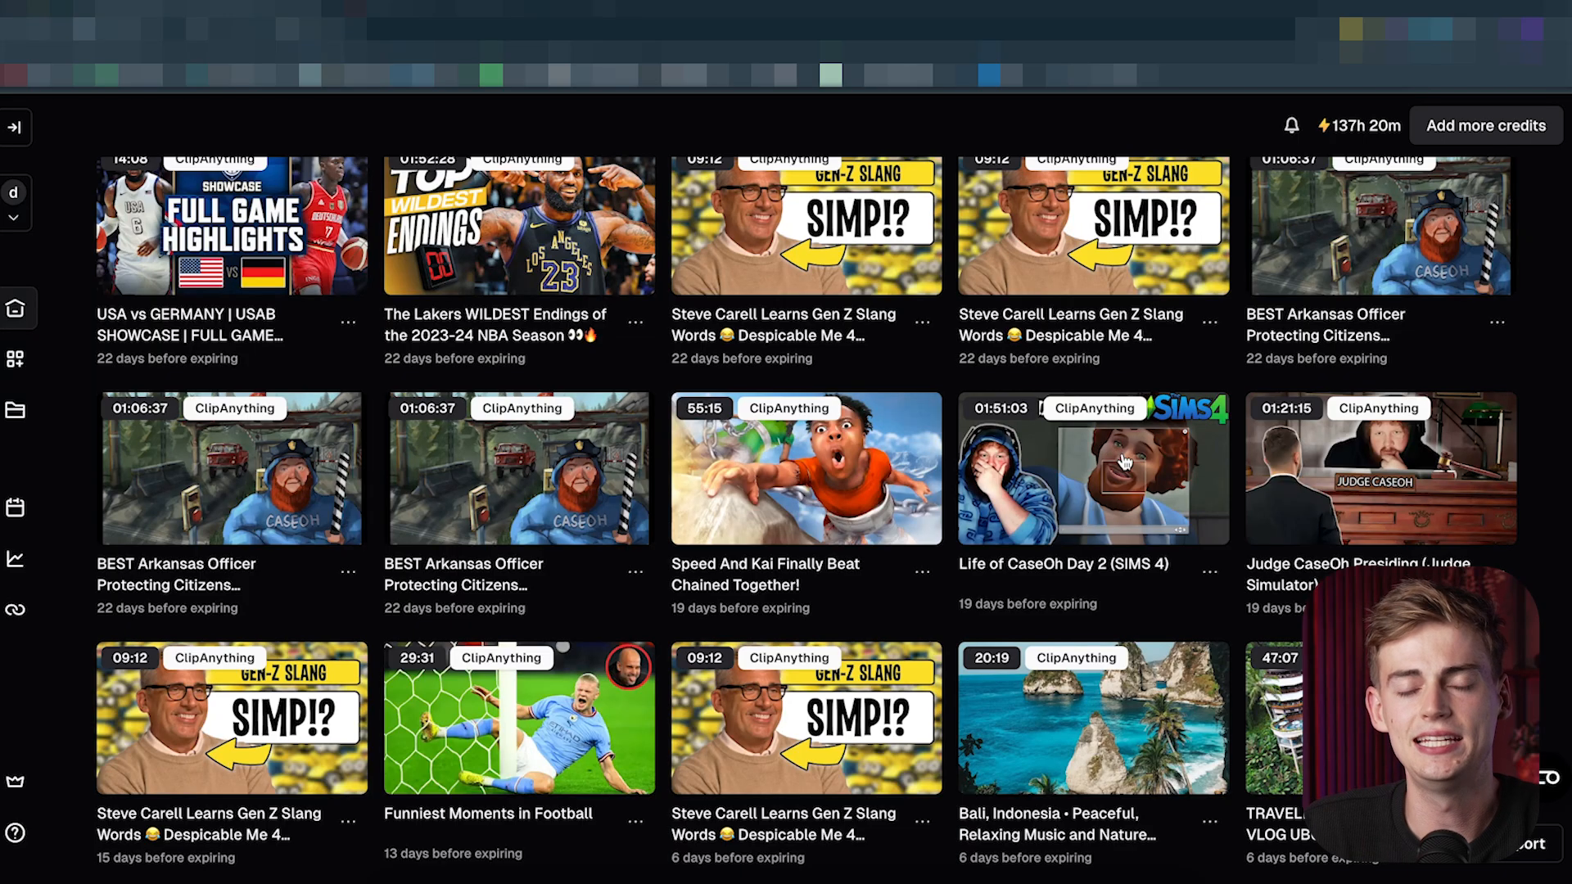
Step: Scroll through the CaseOh Sims 4 clips, led by 'Butt Naked Fishing?' at 99/100
scroll(down, 3)
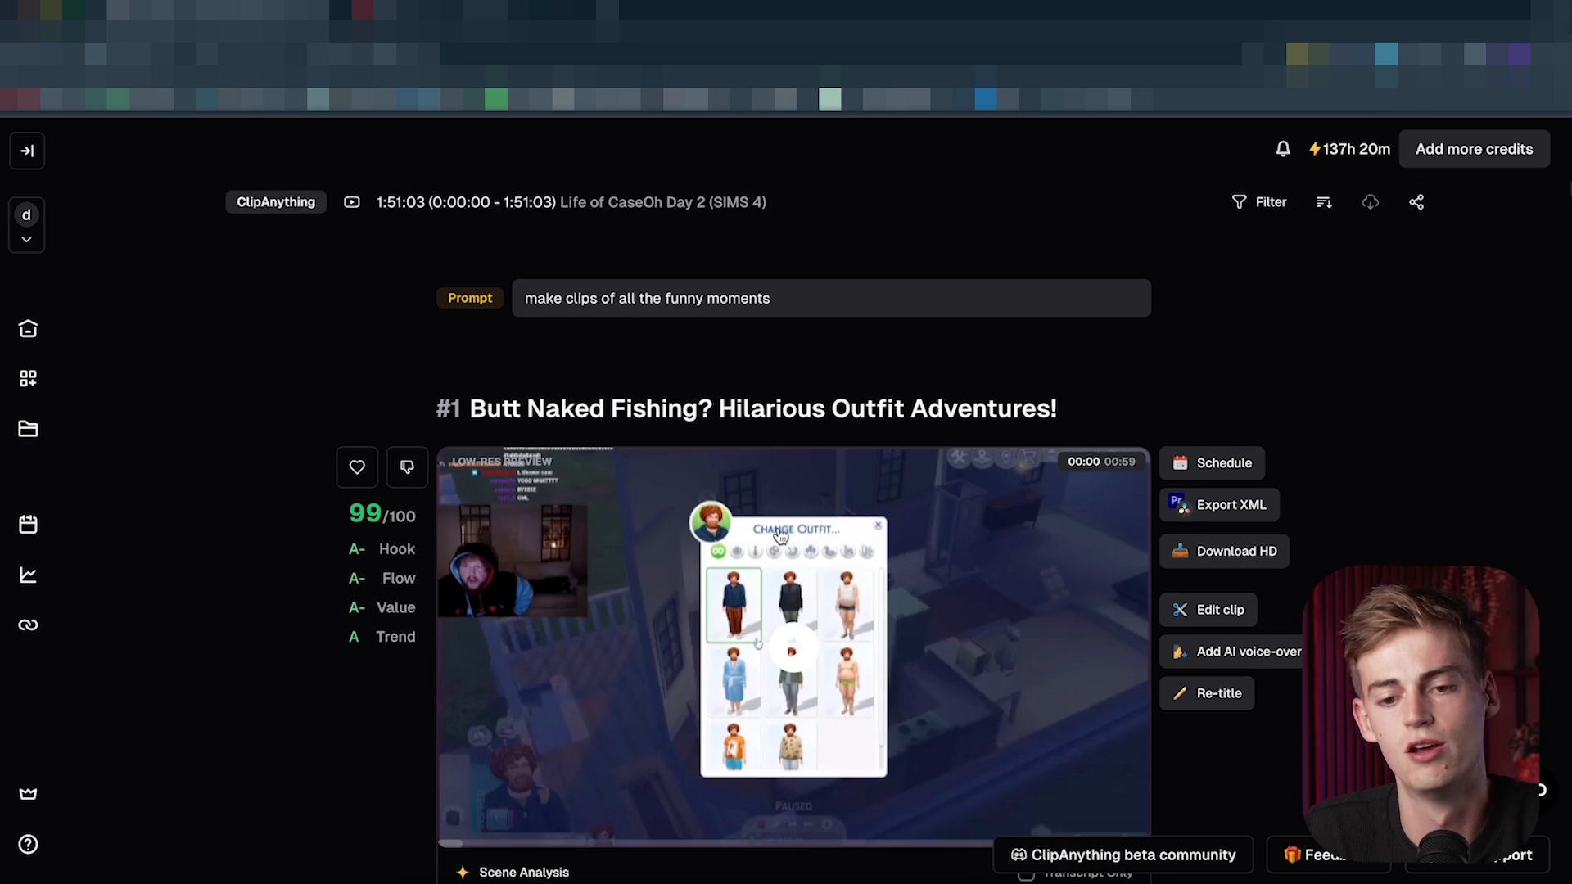
scroll(down, 3)
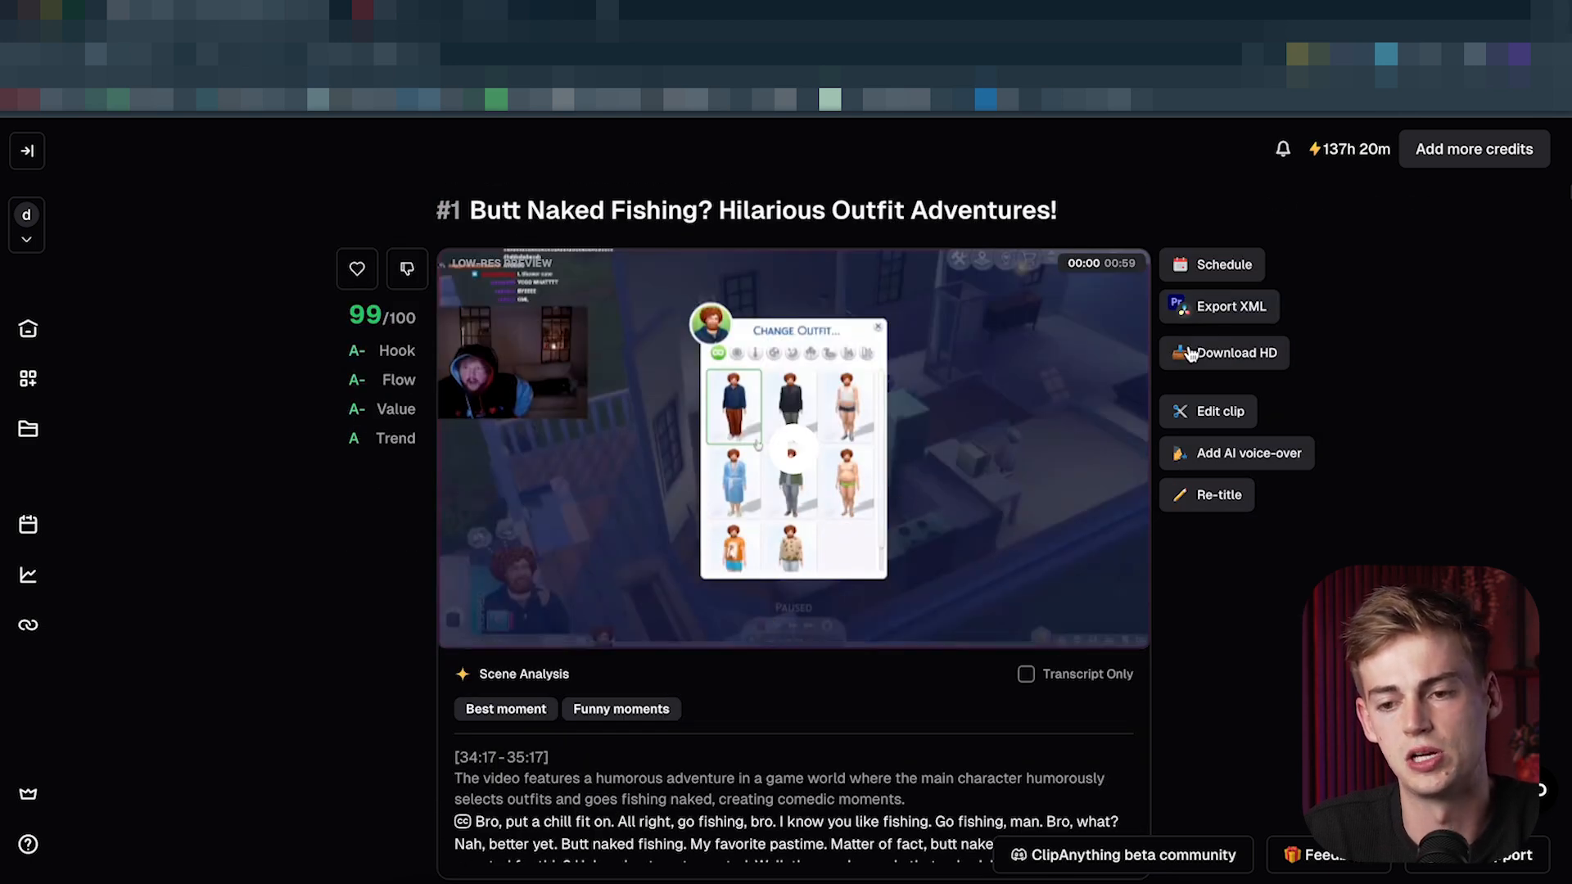
scroll(down, 3)
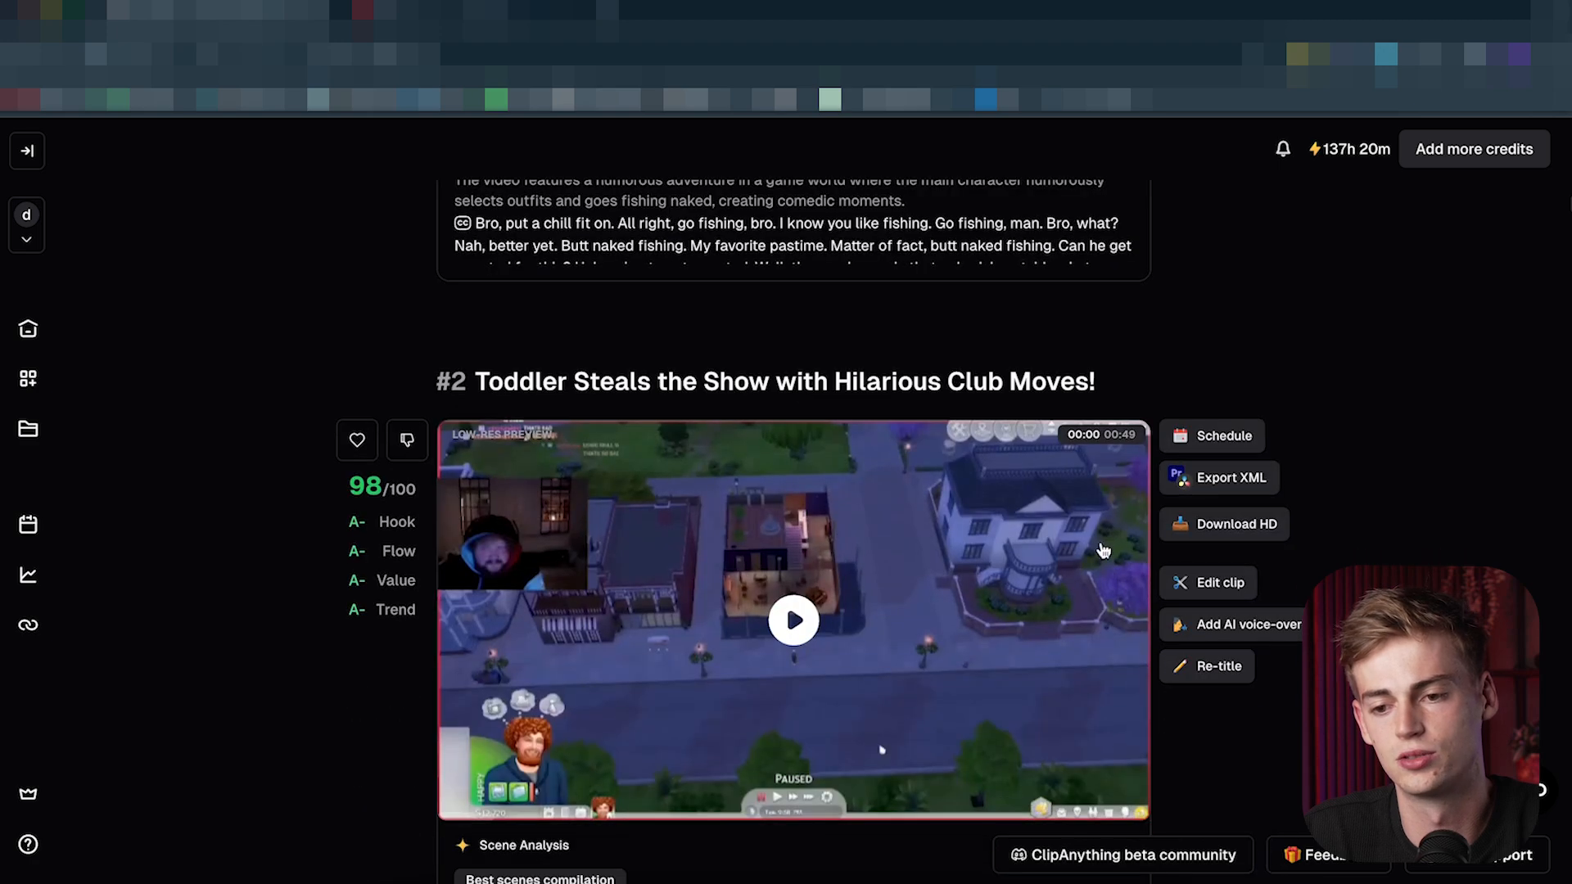
scroll(down, 3)
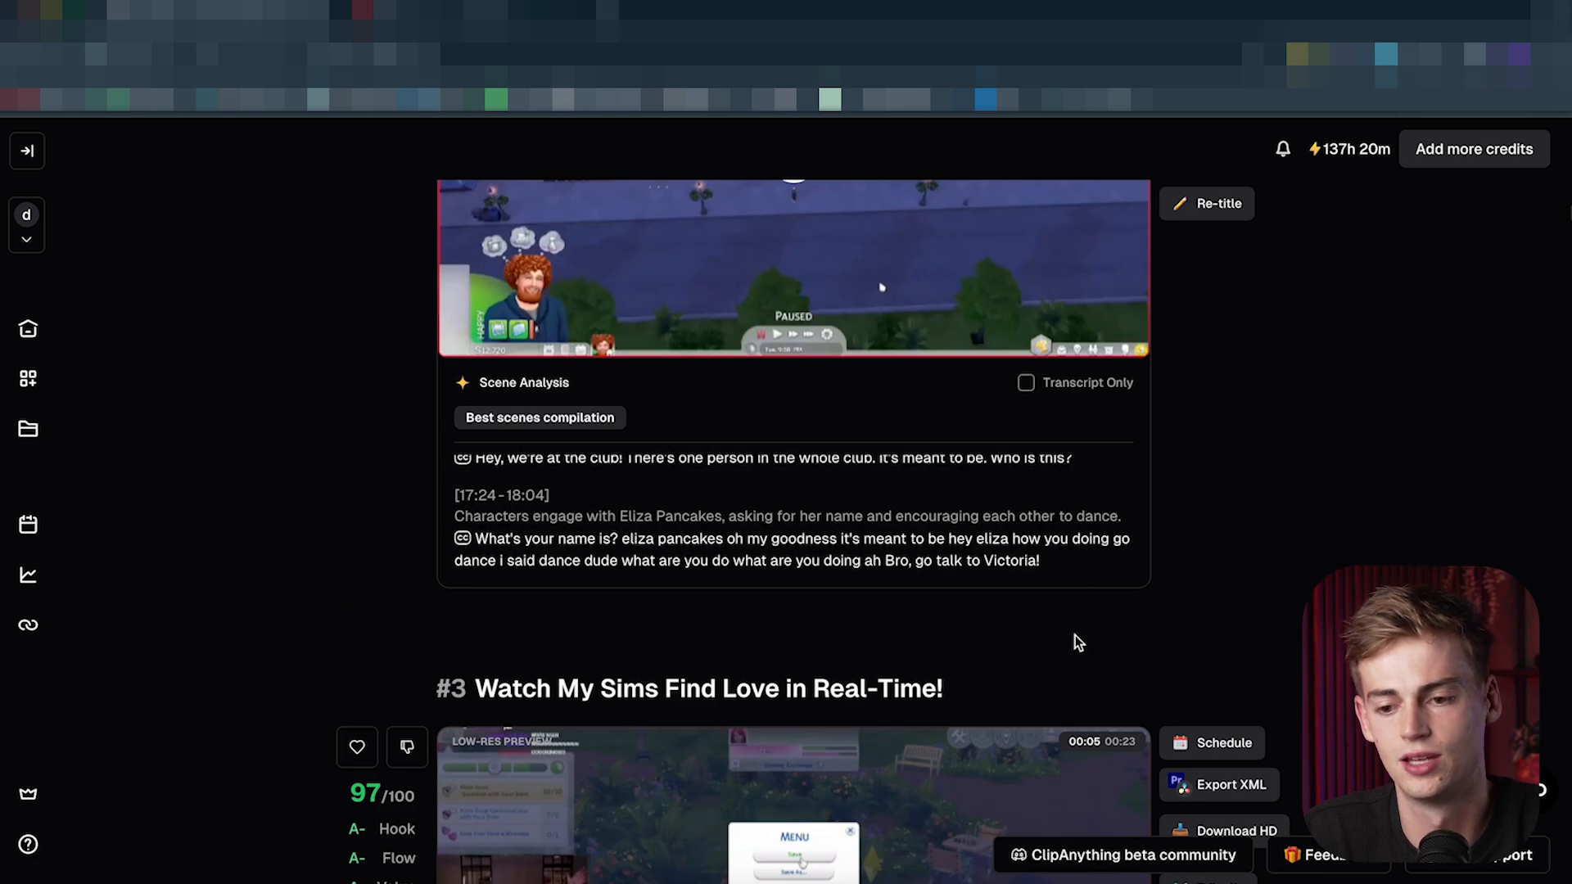
scroll(up, 3)
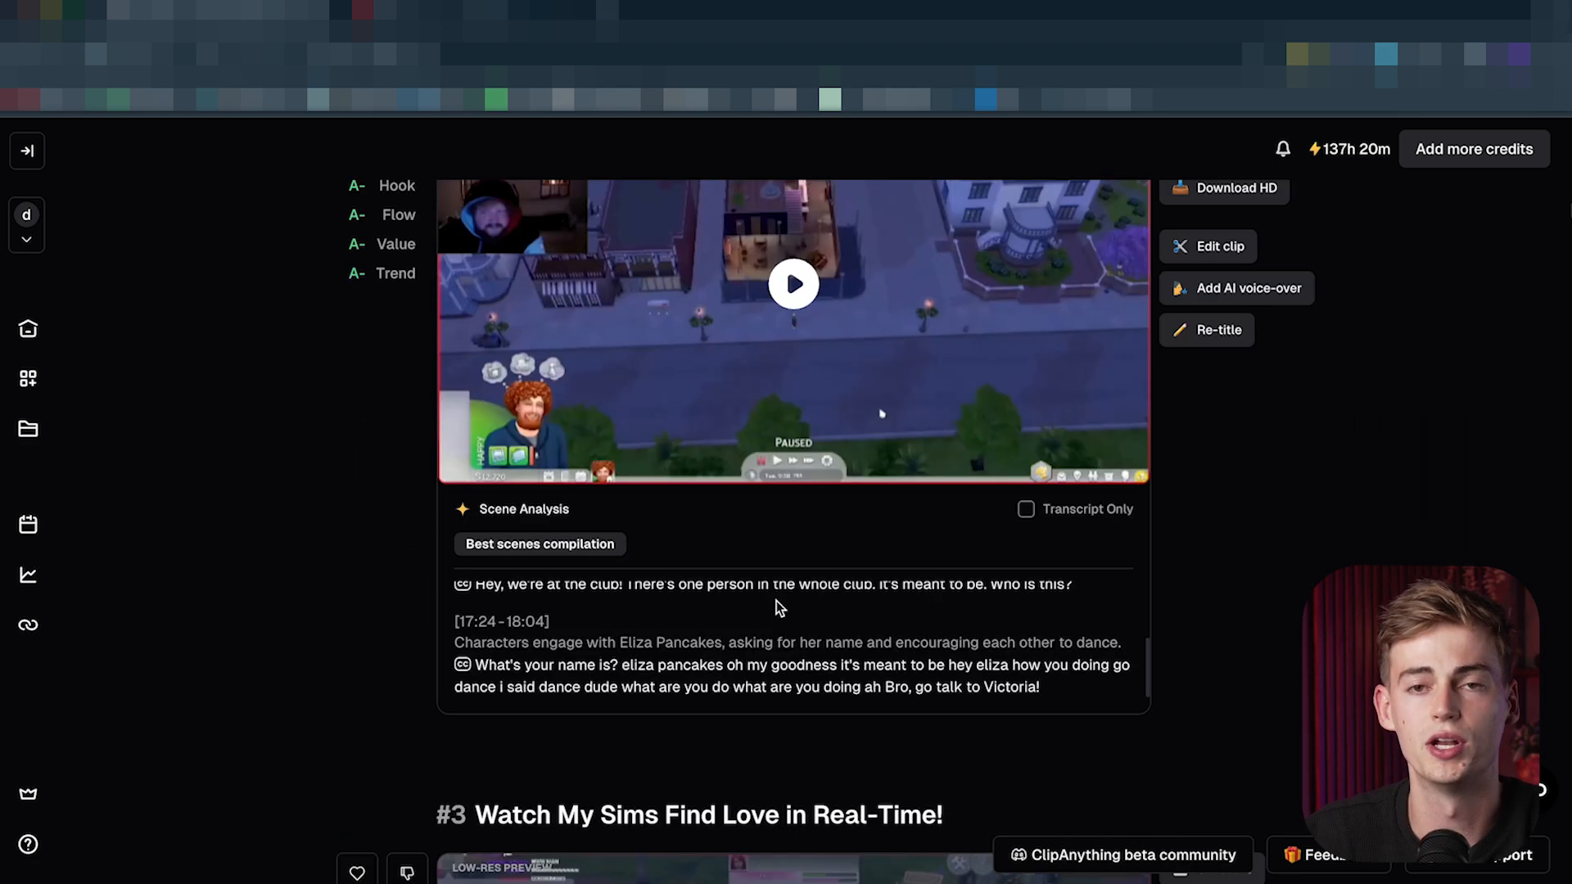